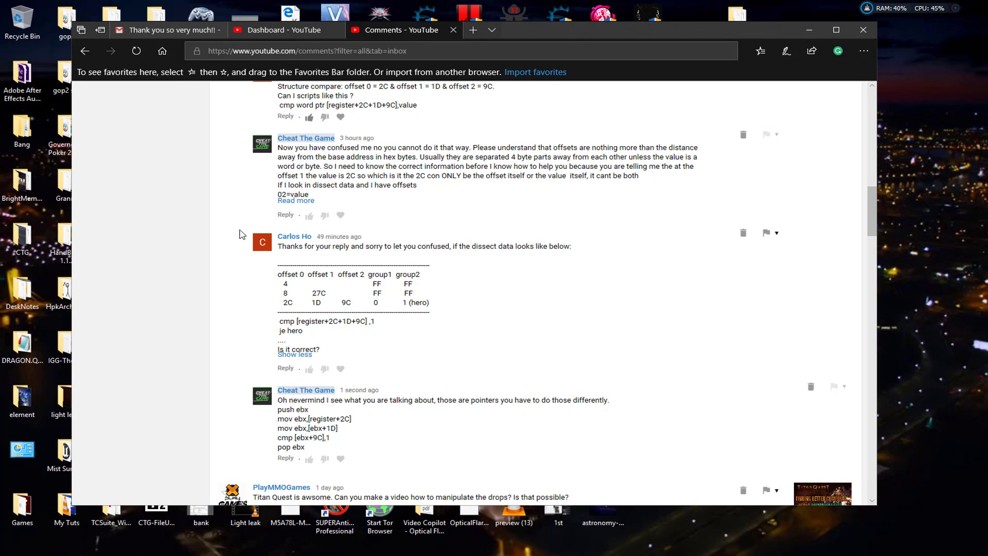
pyautogui.moveTo(498, 382)
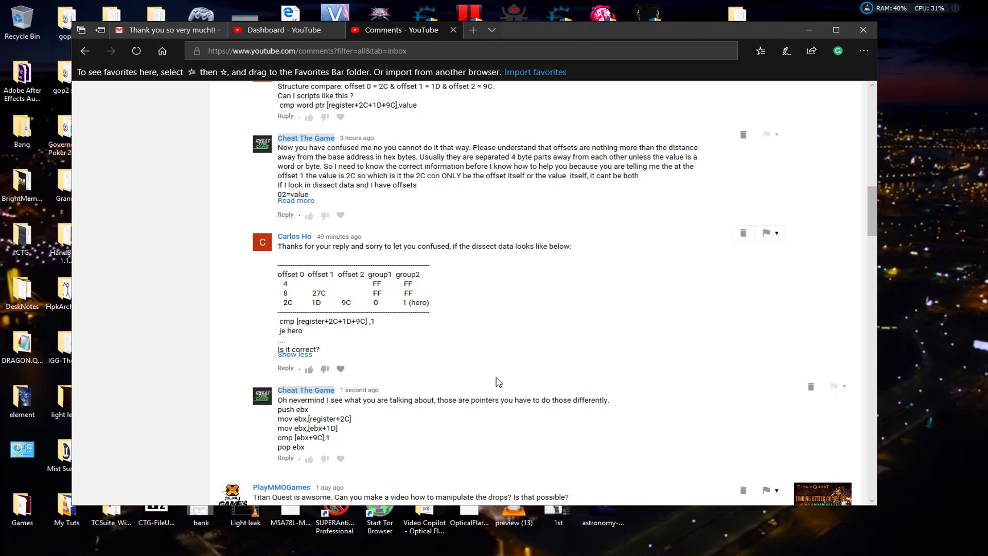
pyautogui.moveTo(636, 418)
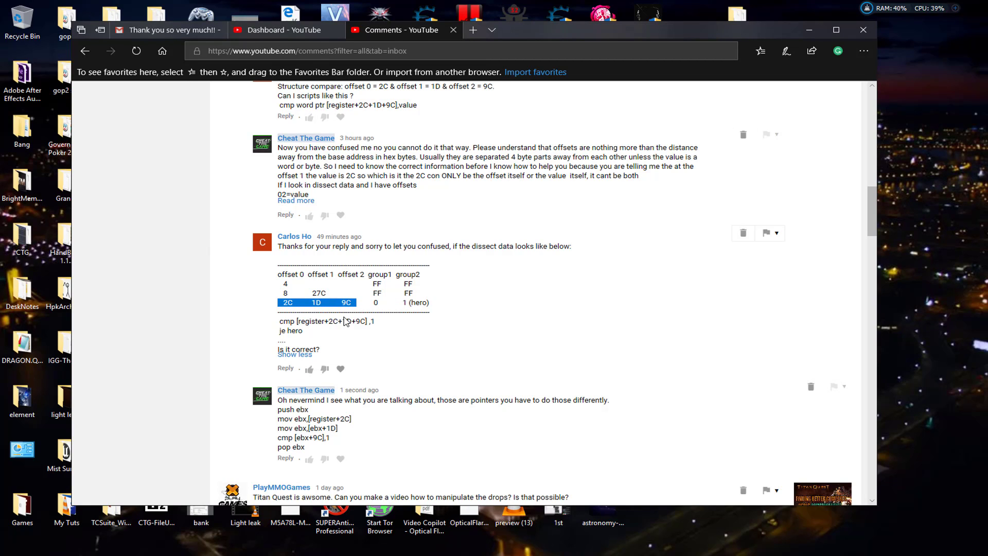
pyautogui.moveTo(301, 274)
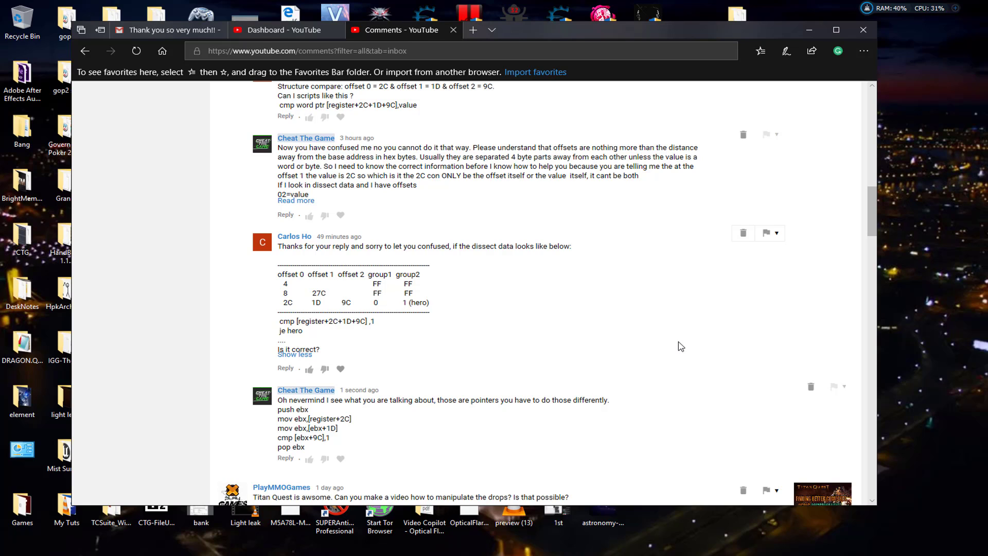
pyautogui.moveTo(630, 70)
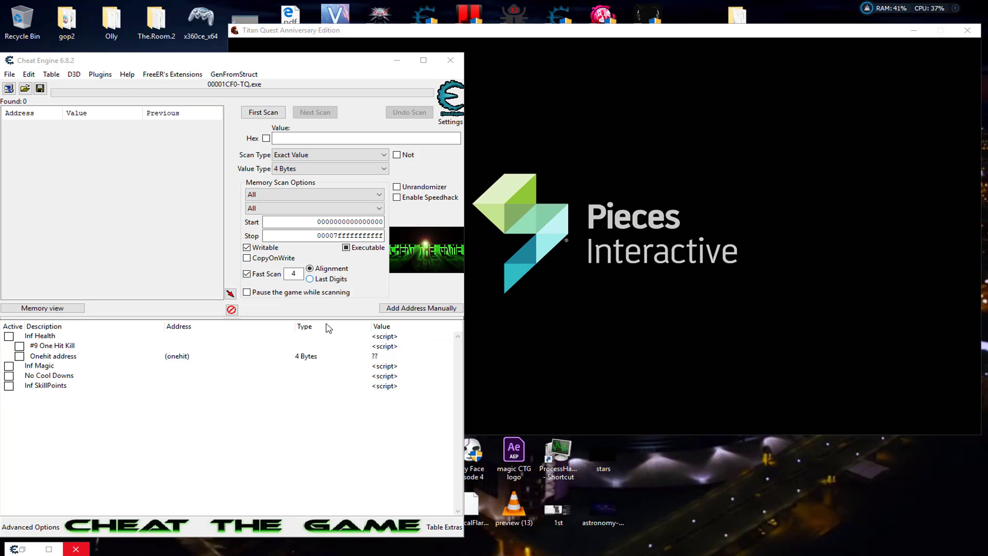
# Step: Set up an array-of-bytes scan over writable and non-writable memory for the damage code's byte pattern
pyautogui.doubleClick(39, 335)
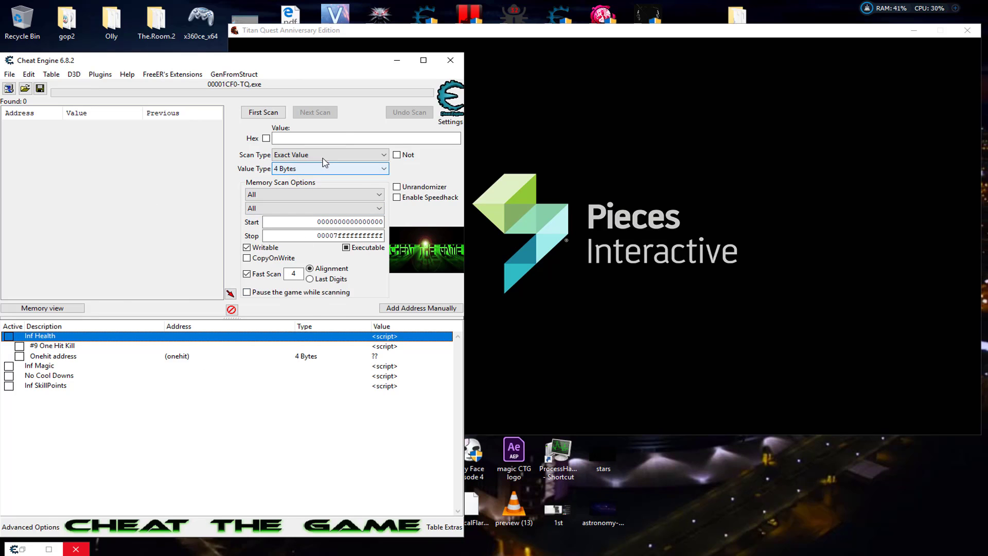
pyautogui.click(329, 168)
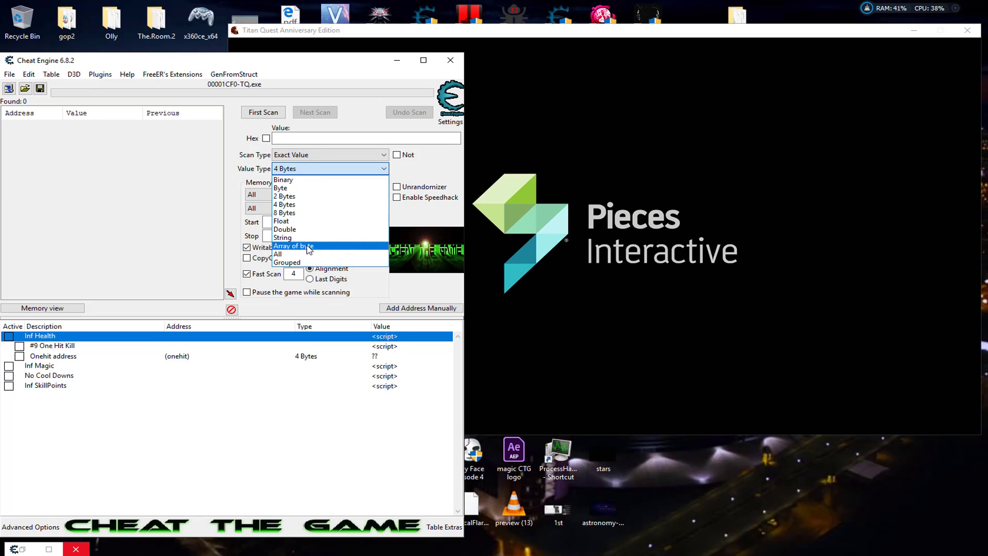
pyautogui.click(294, 246)
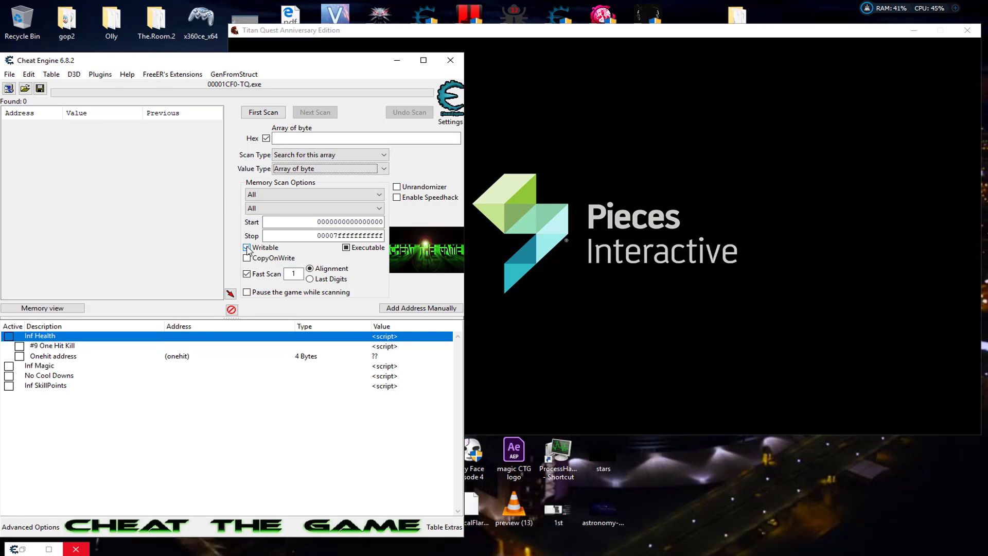
pyautogui.click(246, 246)
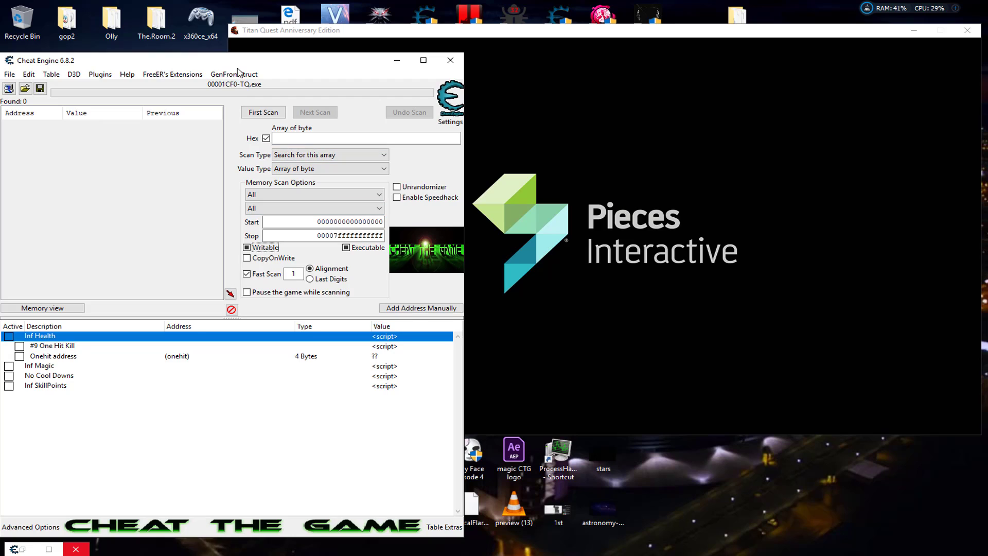
pyautogui.write('8 F3 0F 10 86 34 07 00 00 F3 0F 5C C1 F3 0F 11 86 34 07 00 00')
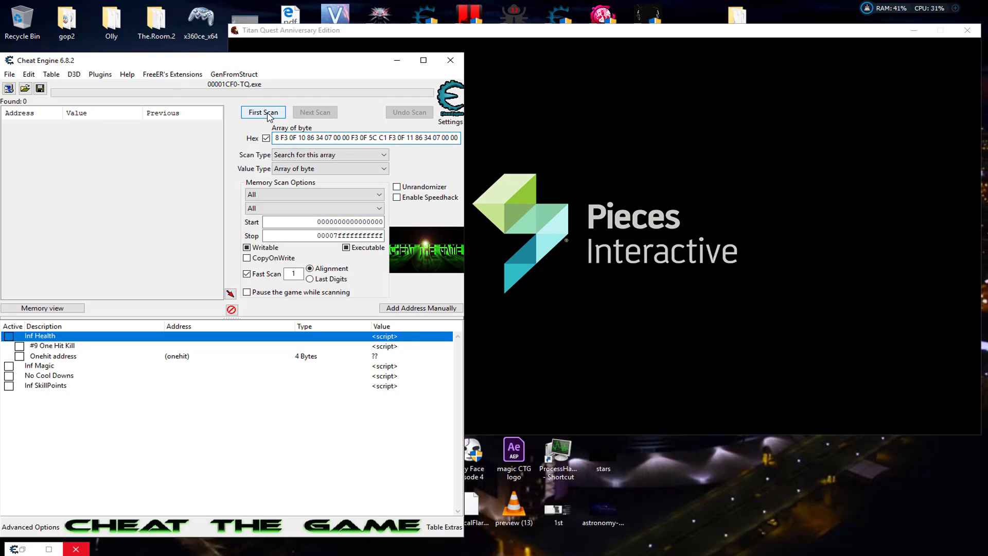
pyautogui.click(262, 112)
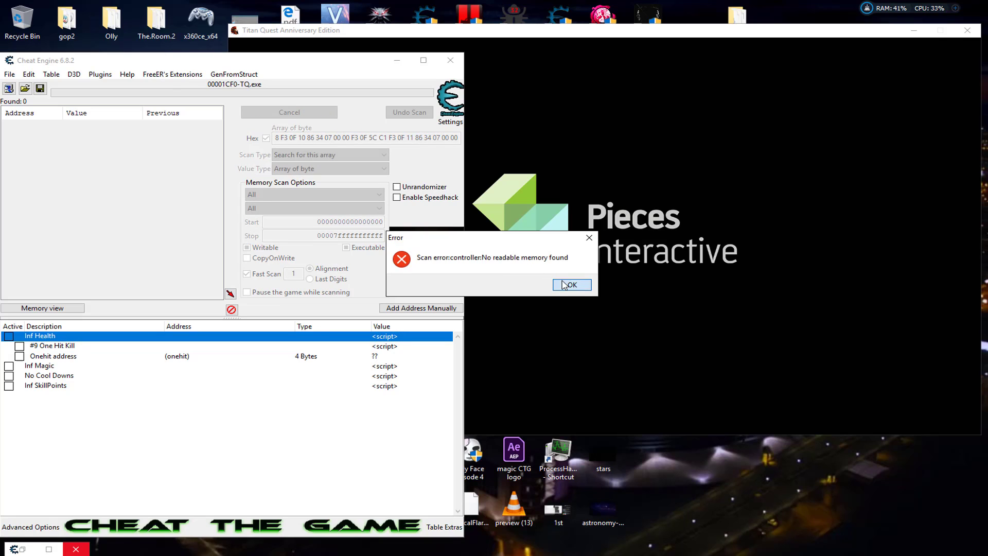
# Step: Attach to the Titan Quest Anniversary Edition process, keep the table entries, and run the first scan
pyautogui.click(571, 285)
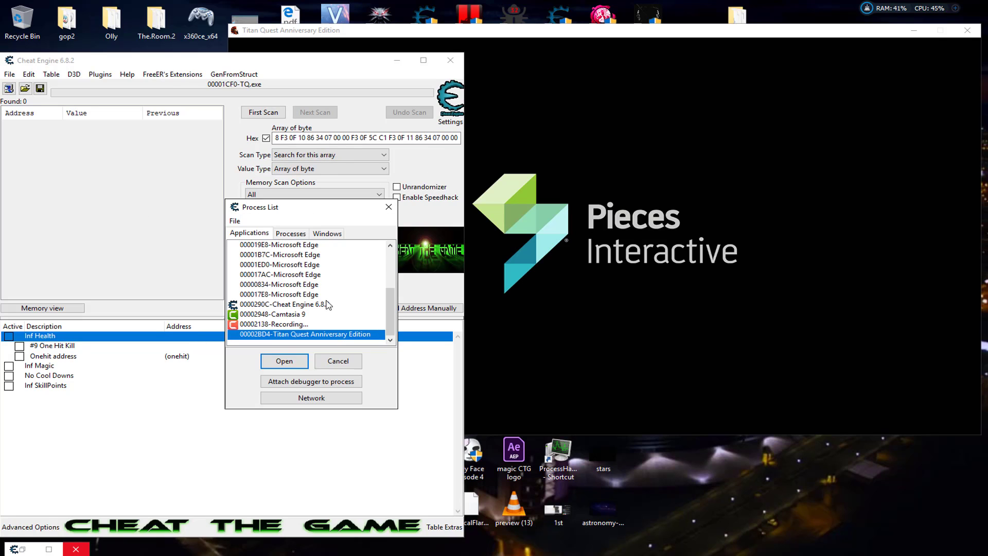
pyautogui.click(284, 360)
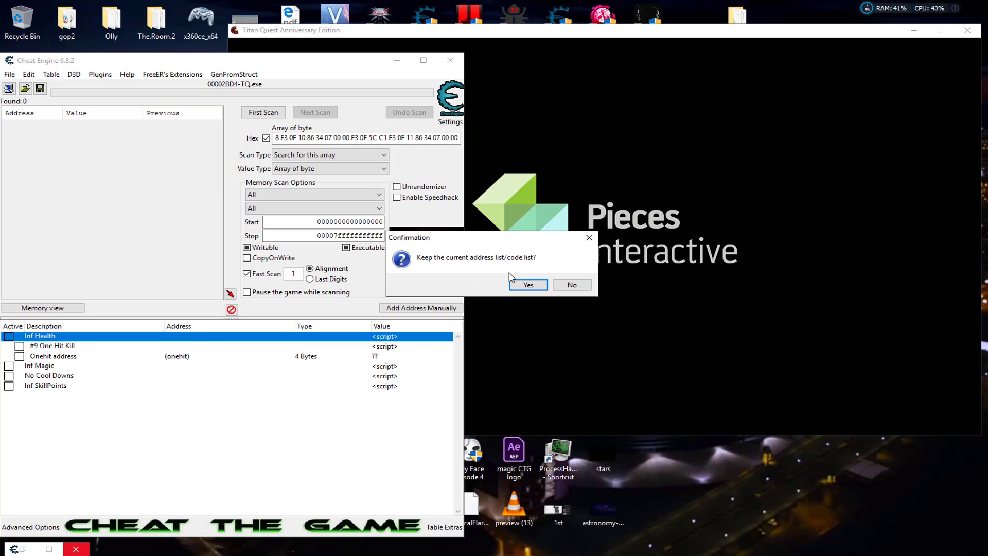
pyautogui.click(527, 284)
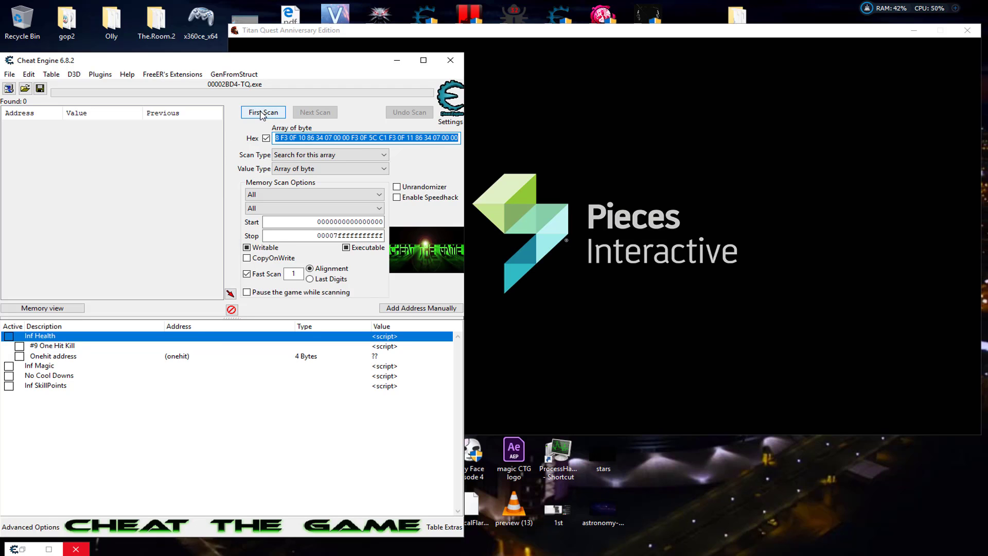
pyautogui.click(262, 112)
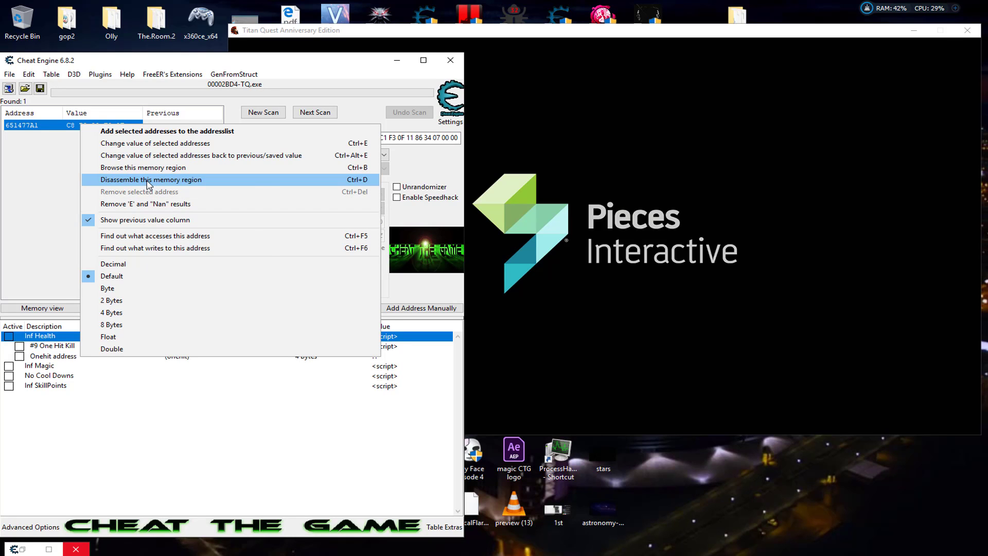
# Step: Disassemble the found address to view the CombatManager::ApplyDamage instructions
pyautogui.click(150, 179)
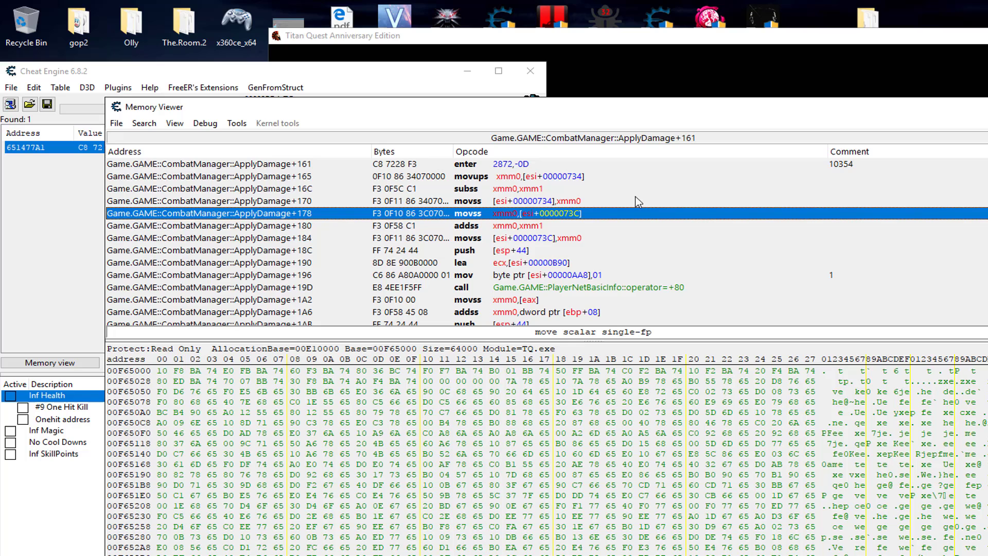
pyautogui.moveTo(591, 214)
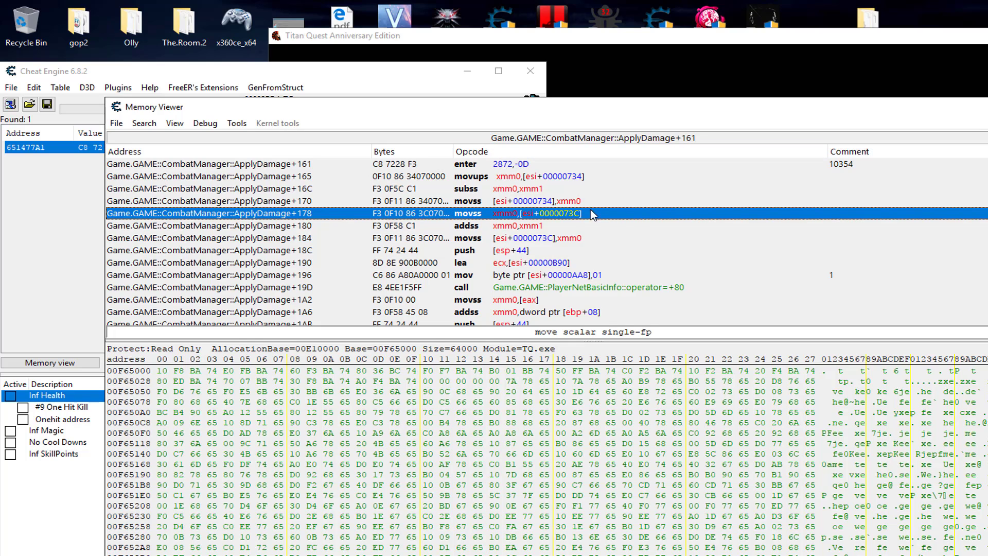
pyautogui.moveTo(494, 194)
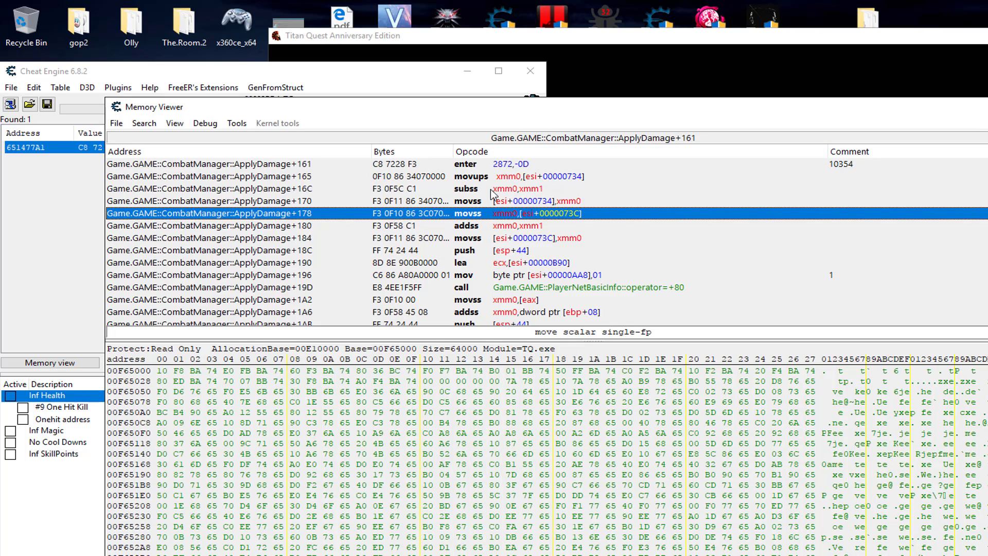
pyautogui.moveTo(796, 122)
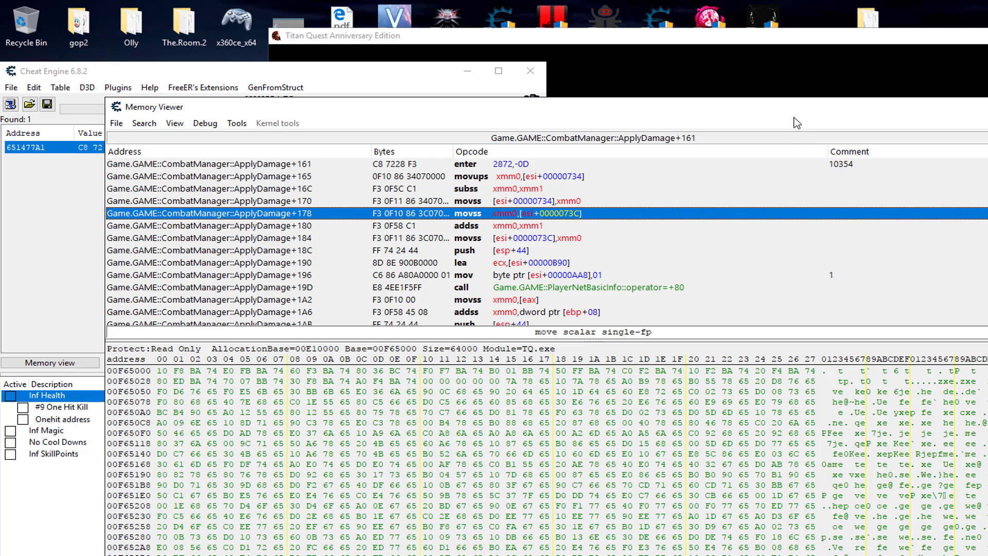
pyautogui.moveTo(749, 201)
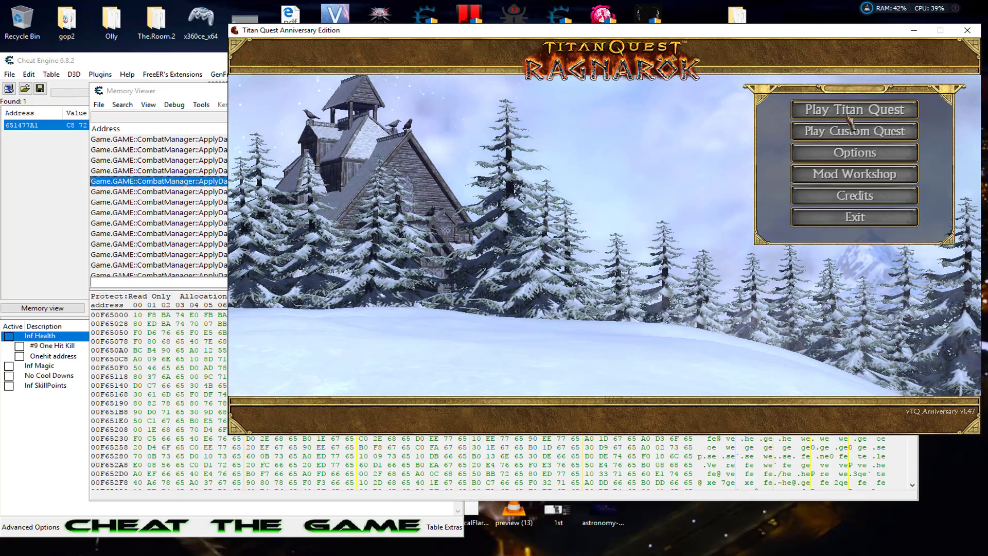
# Step: Start a single-player game with the level 2 character
pyautogui.click(855, 109)
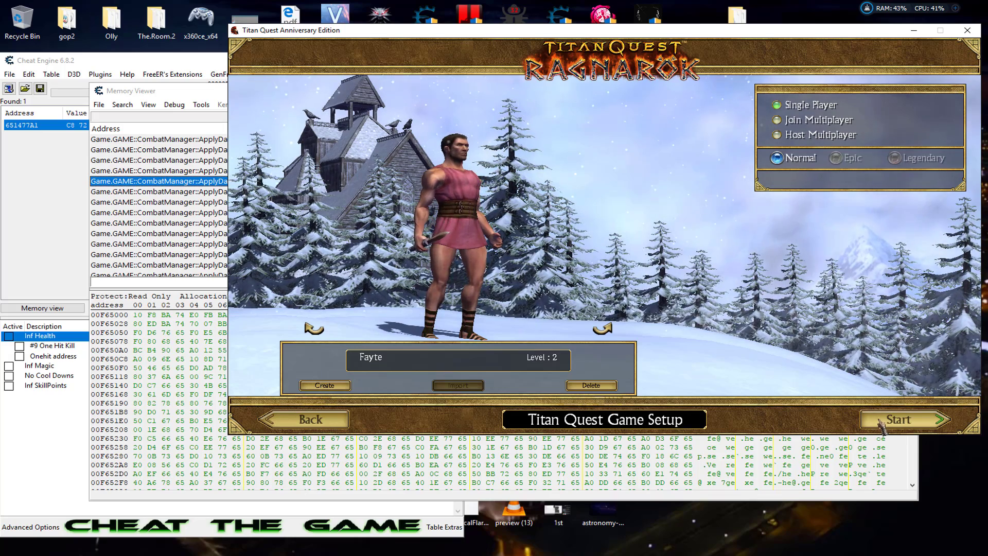
pyautogui.click(902, 419)
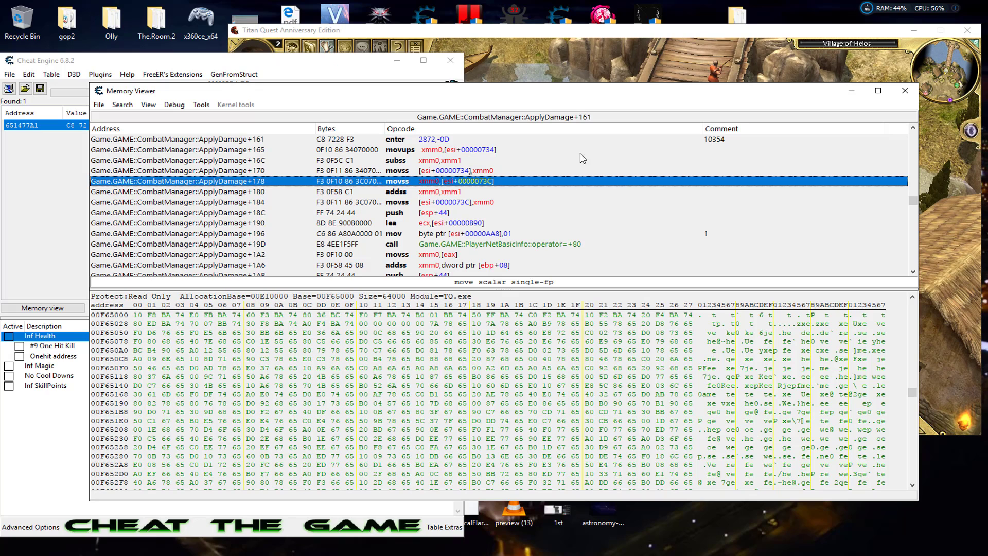
# Step: Watch the addresses written by the health movss instruction and display them as floats, revealing a value near 158
pyautogui.click(442, 202)
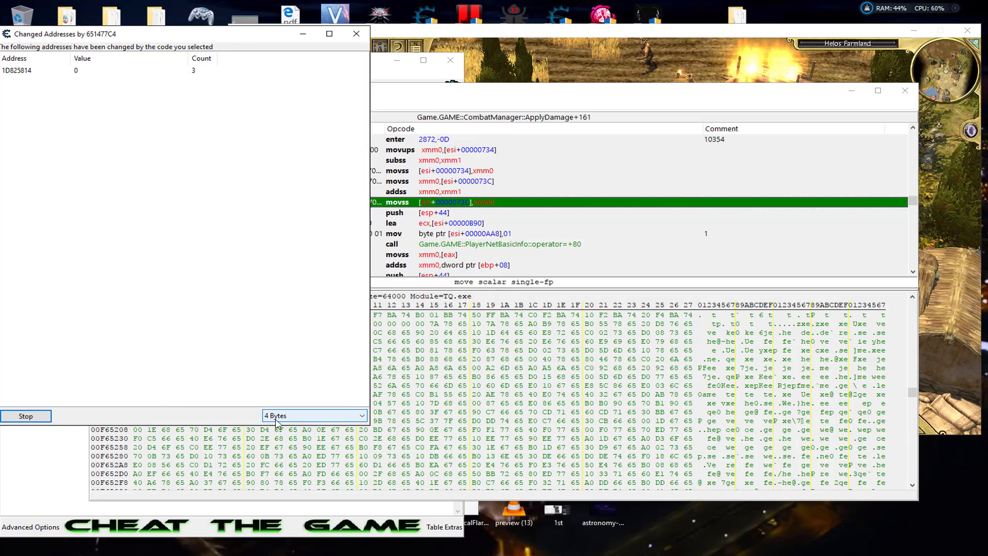
pyautogui.click(313, 414)
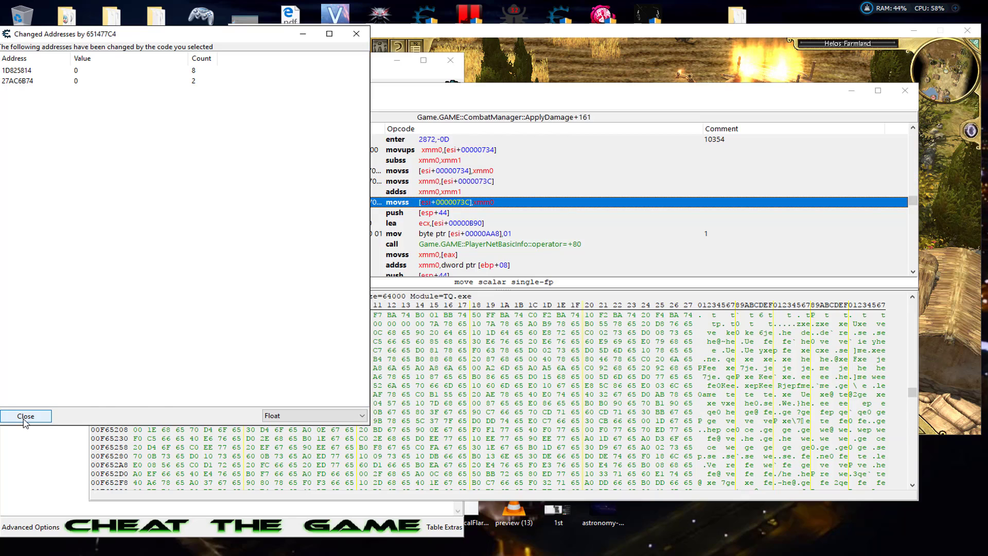
pyautogui.click(26, 416)
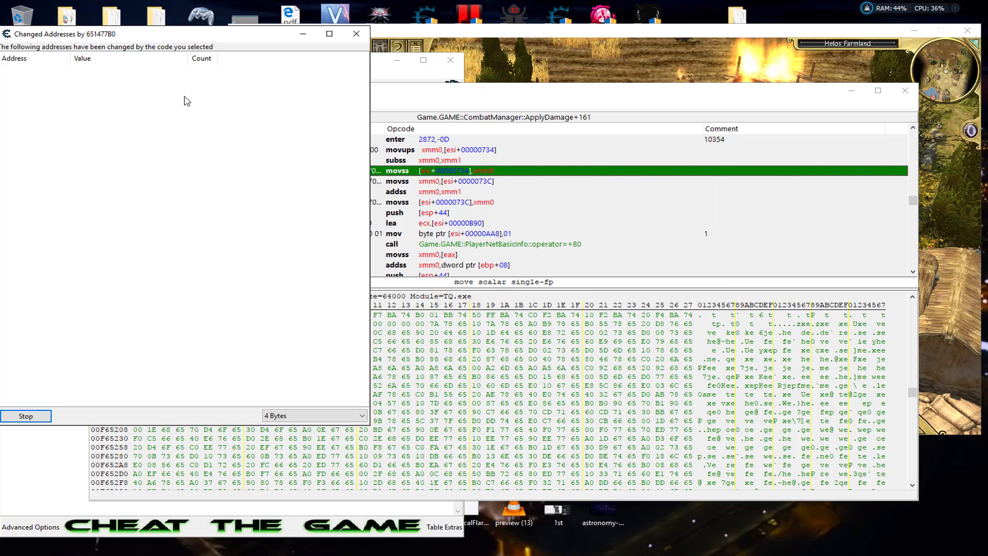
pyautogui.click(313, 415)
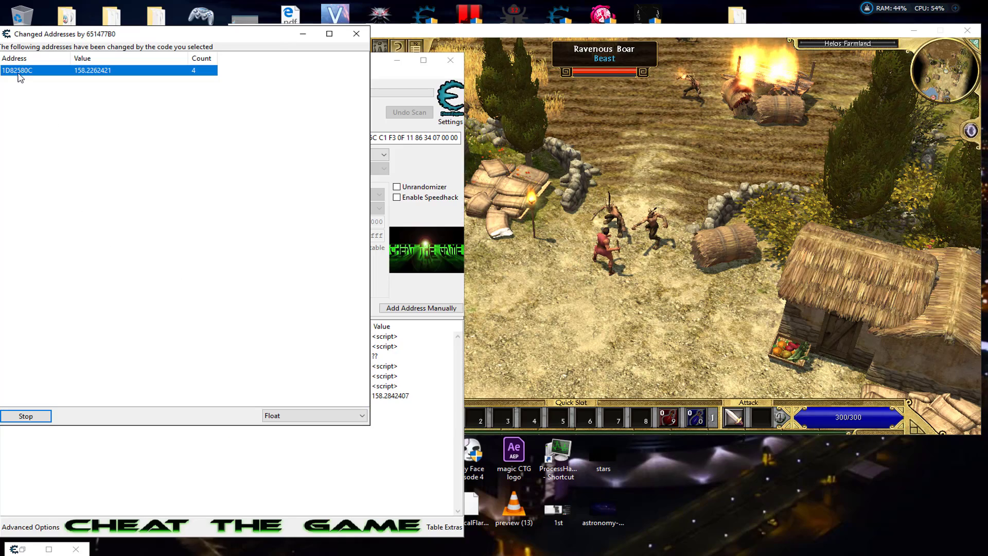
# Step: Add the watched health address to the cheat table and set its value to 250
pyautogui.doubleClick(390, 395)
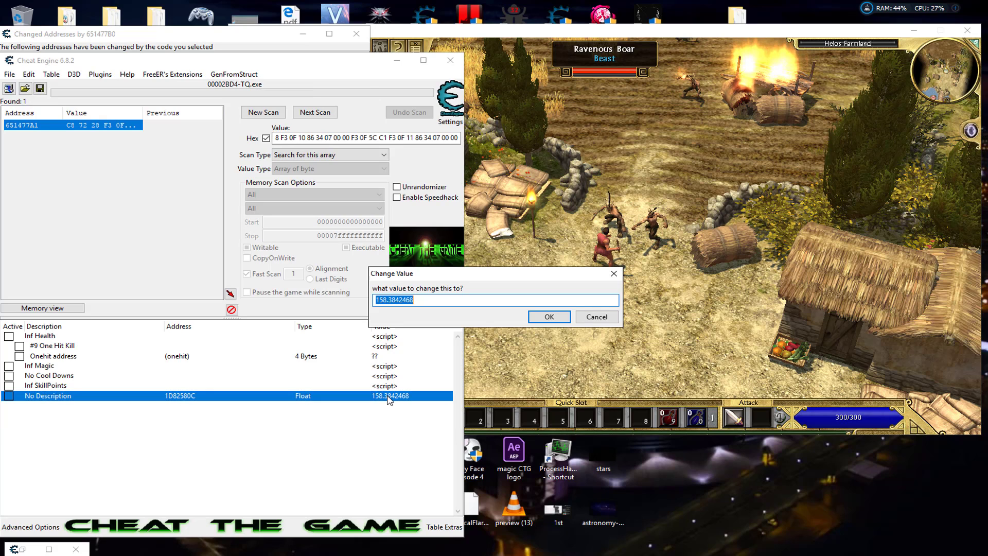
pyautogui.write('250')
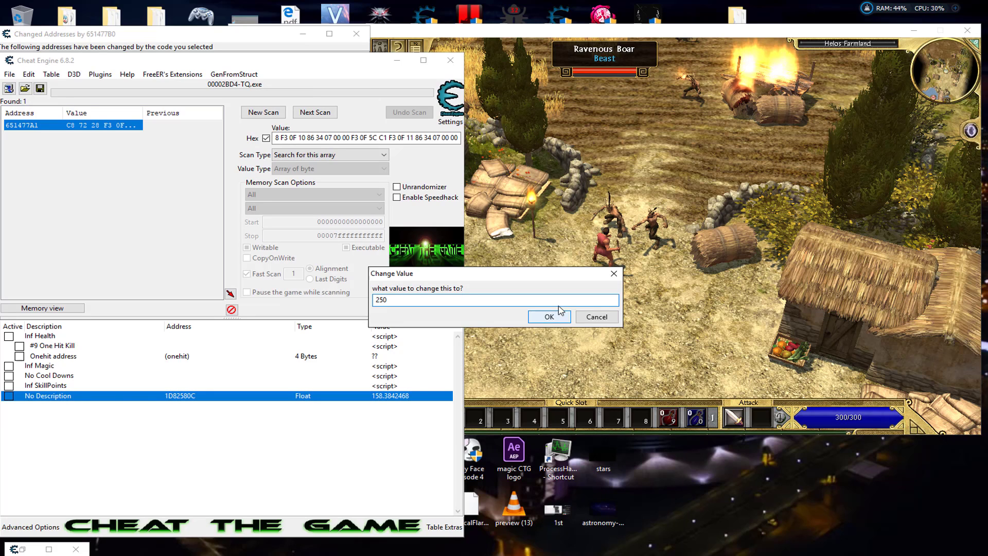
pyautogui.click(546, 316)
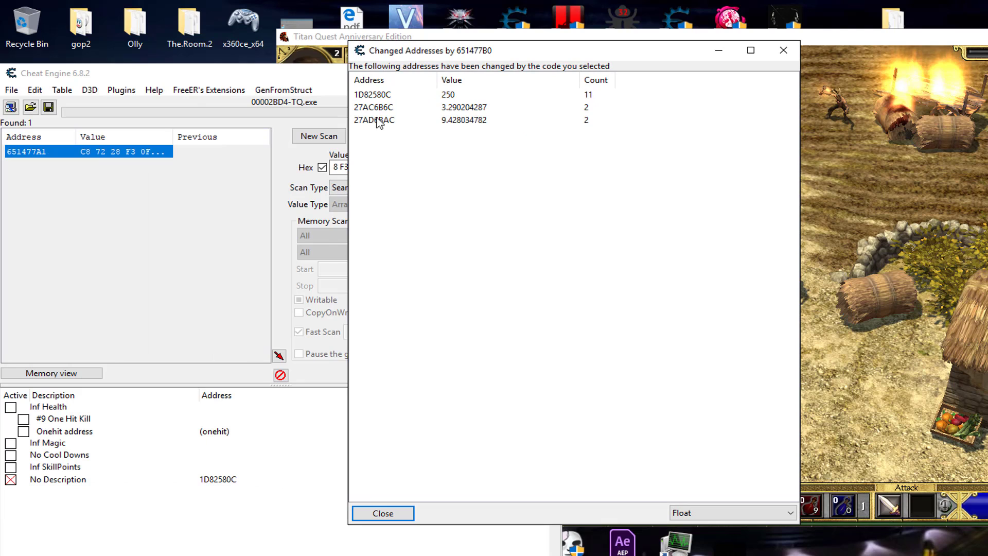
# Step: Mark the player's health address as group 1, the two other addresses as group 2, and scan for common registers
pyautogui.rightClick(373, 95)
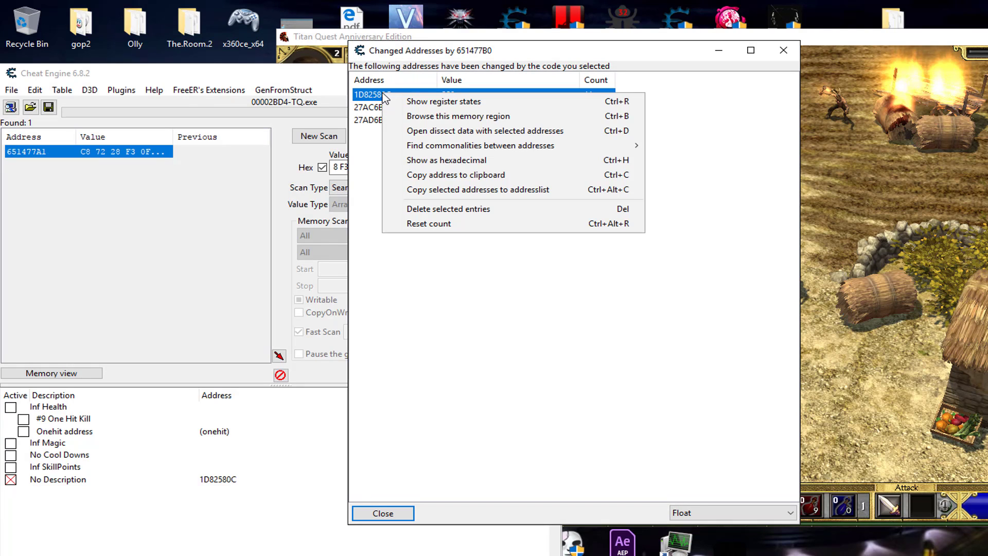
pyautogui.moveTo(481, 145)
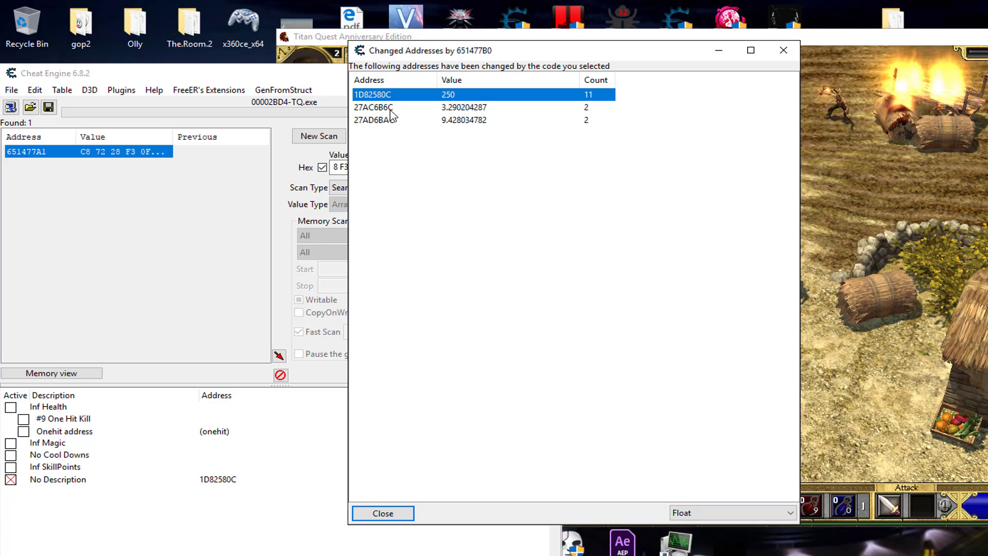
pyautogui.click(391, 119)
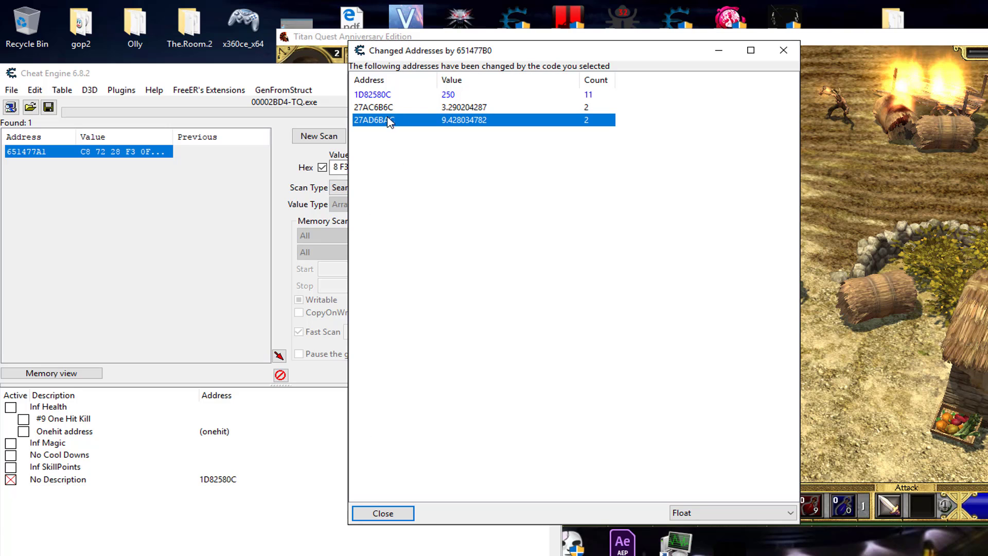
pyautogui.rightClick(388, 120)
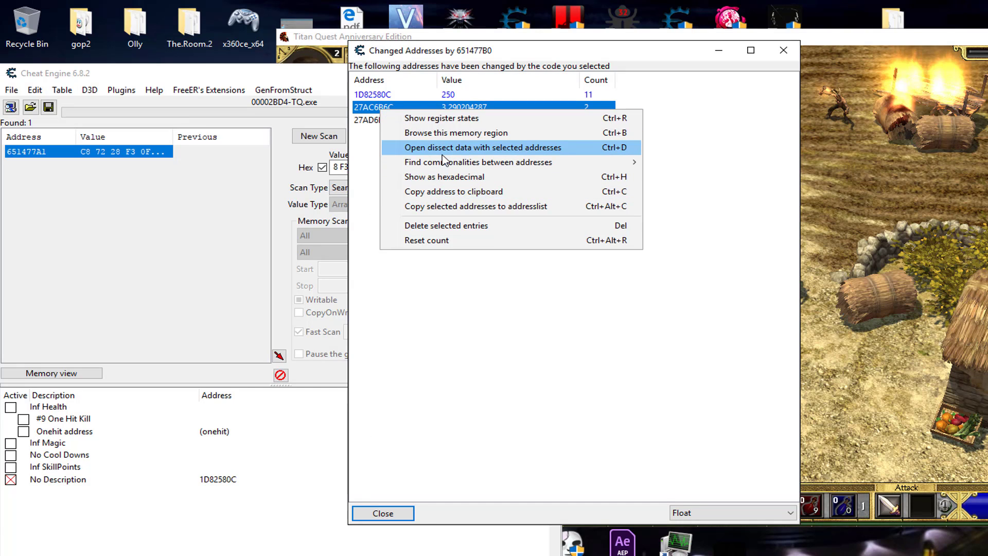
pyautogui.moveTo(477, 161)
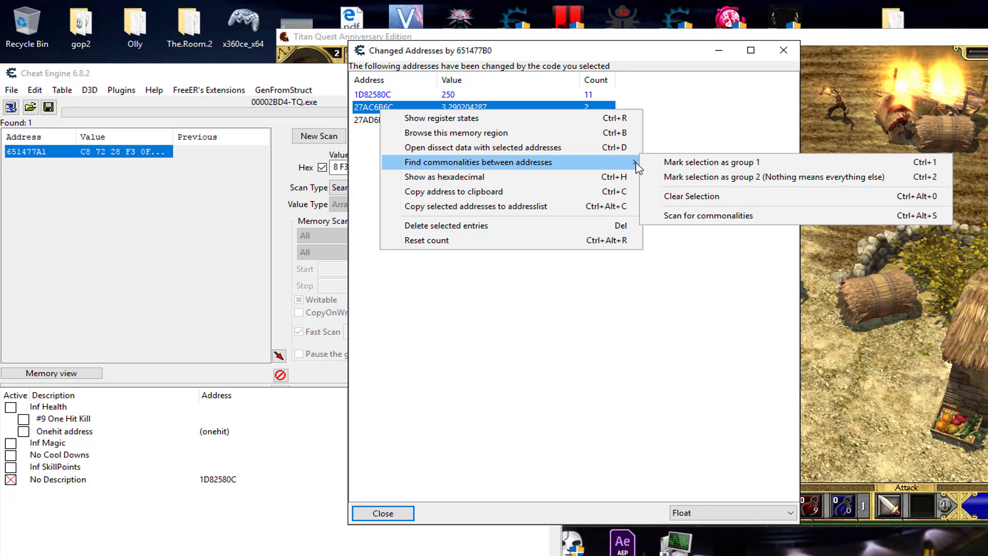
pyautogui.moveTo(545, 384)
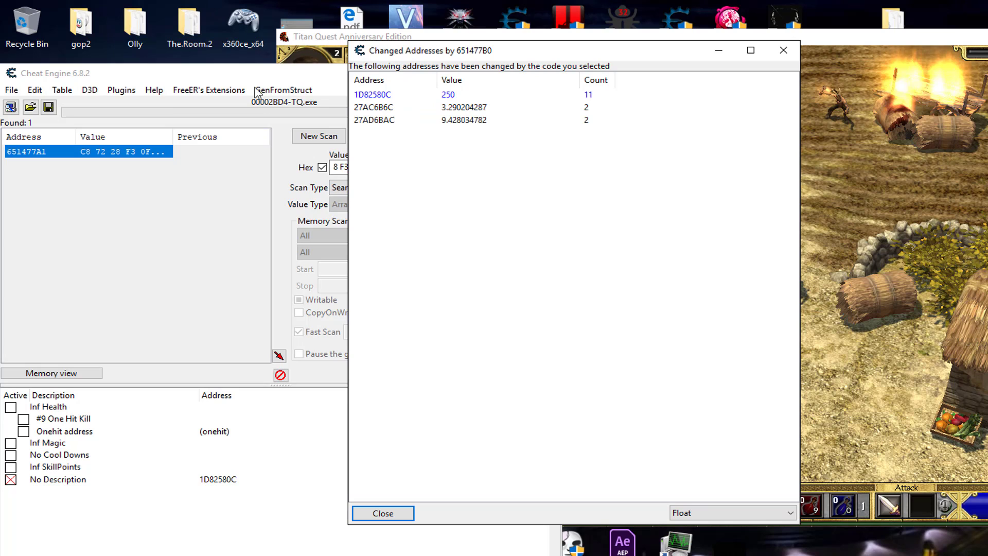
pyautogui.moveTo(371, 125)
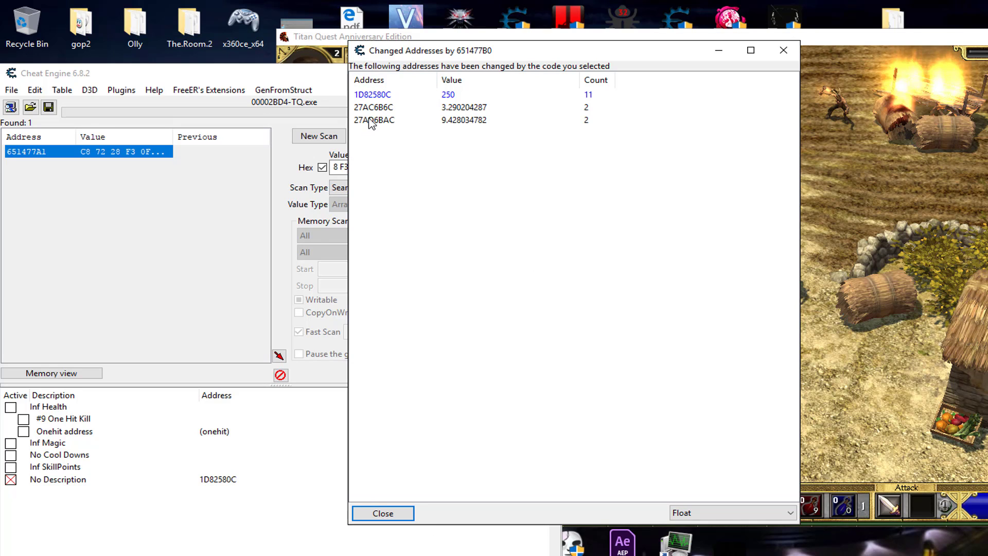
pyautogui.rightClick(373, 106)
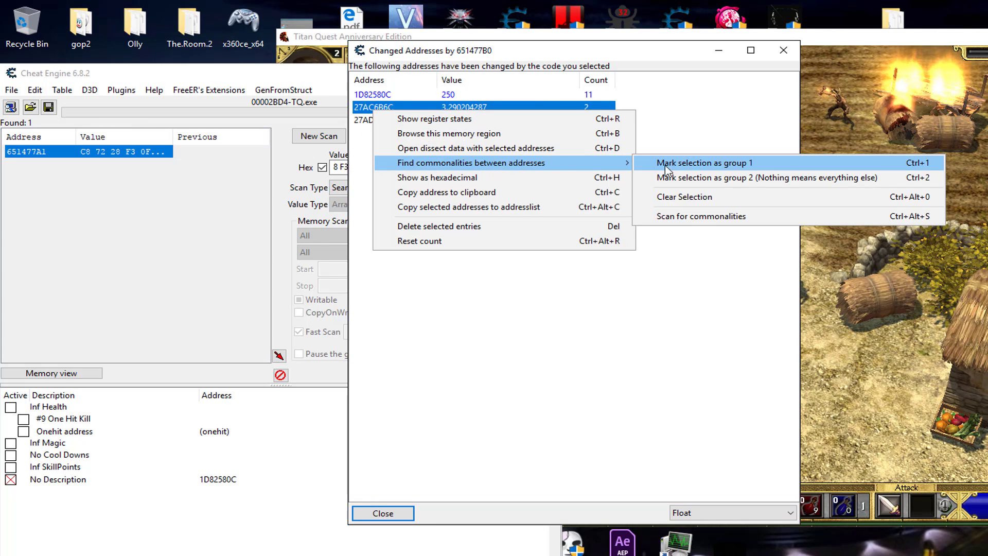
pyautogui.moveTo(691, 216)
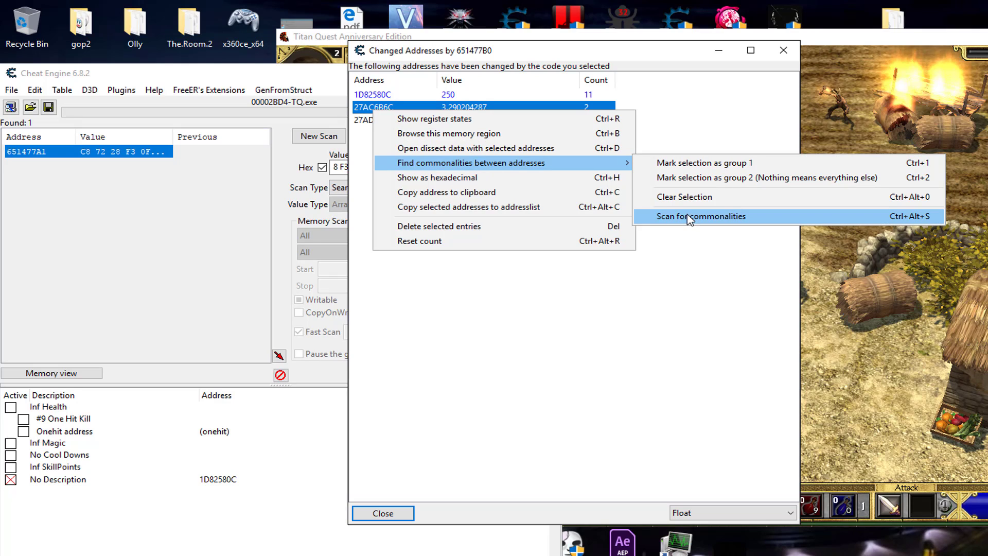
pyautogui.moveTo(697, 222)
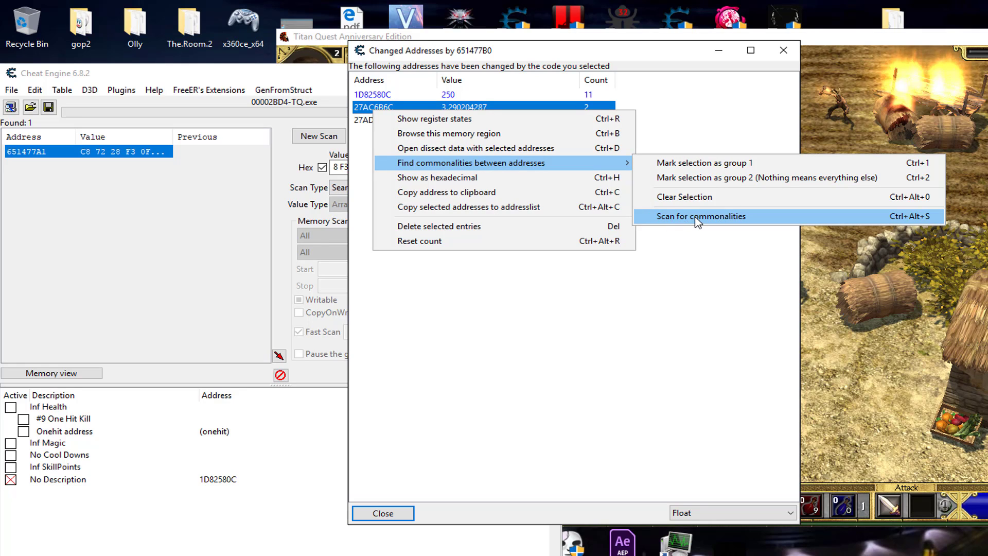
pyautogui.click(701, 217)
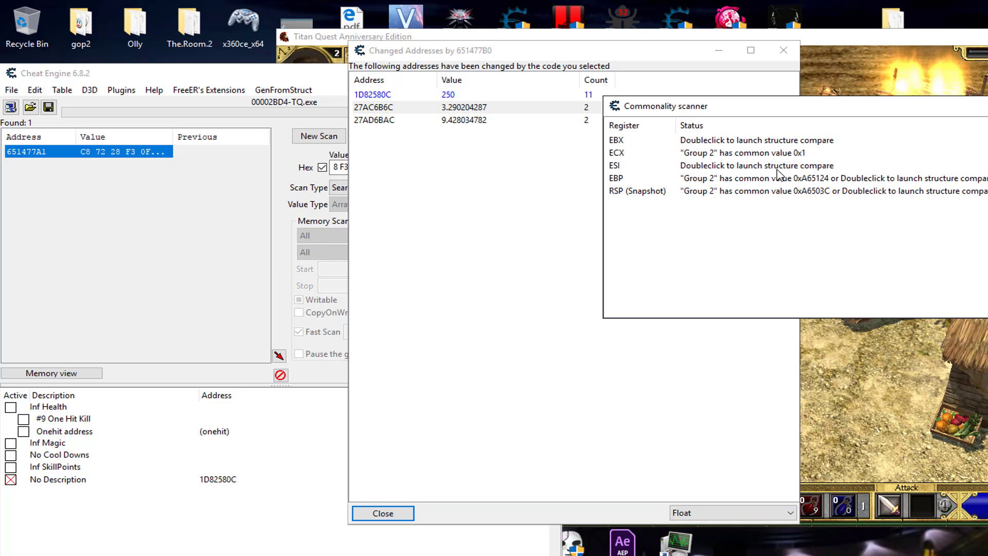
pyautogui.moveTo(819, 148)
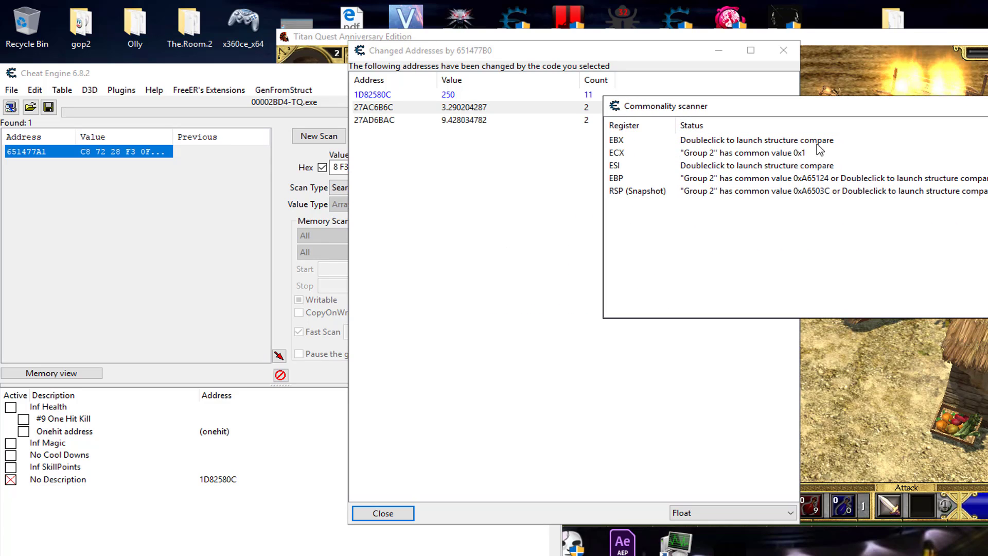
pyautogui.moveTo(777, 300)
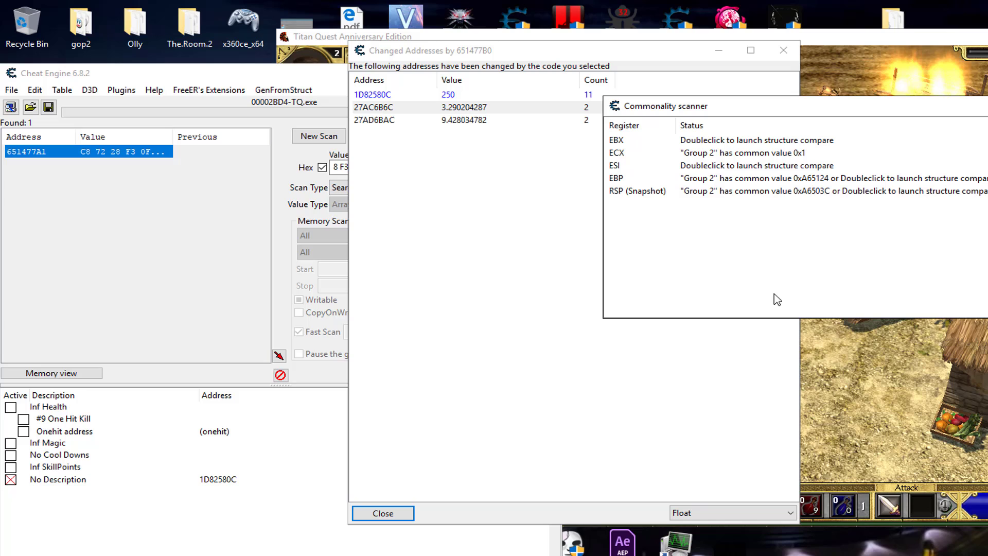
pyautogui.moveTo(819, 183)
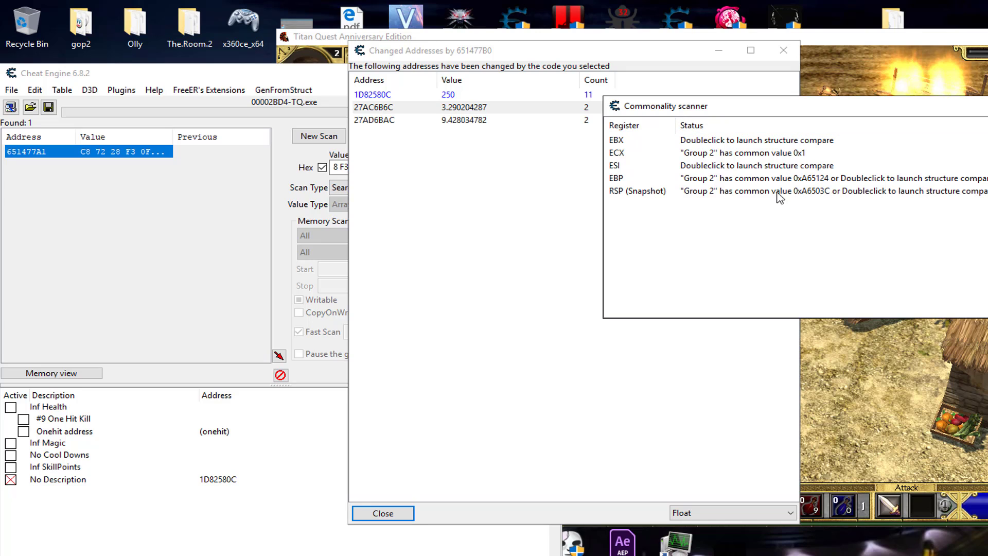
pyautogui.moveTo(621, 201)
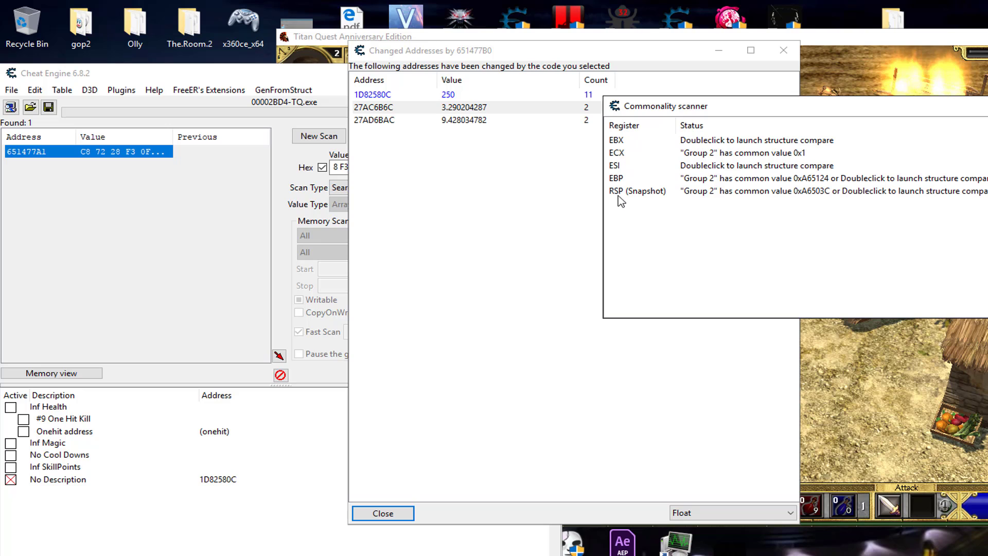
pyautogui.moveTo(493, 200)
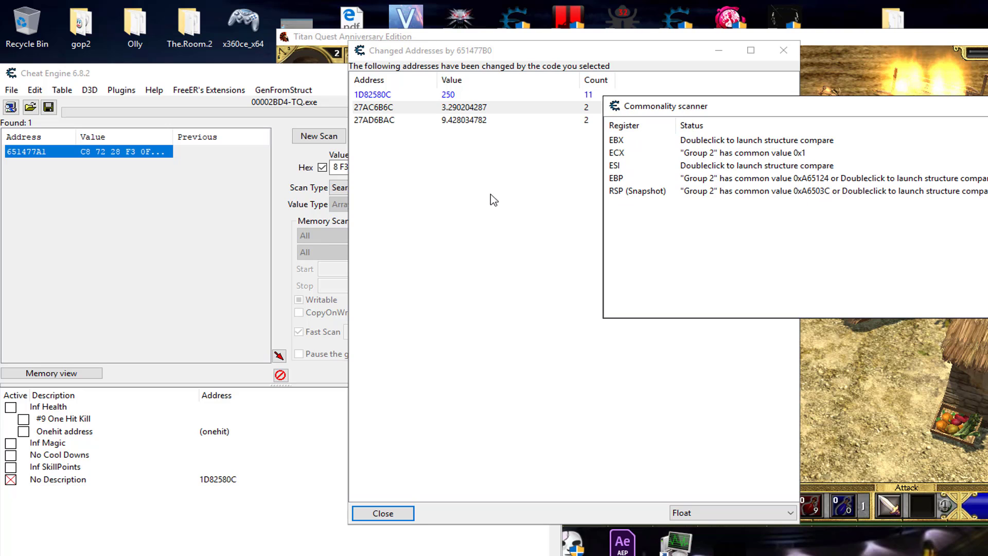
pyautogui.moveTo(565, 58)
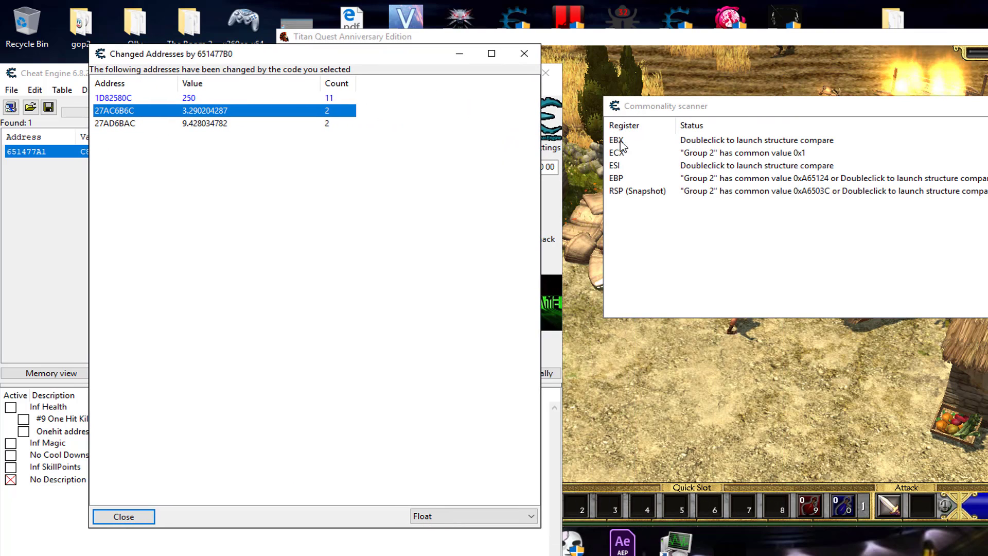
# Step: Show the register states for the player's health write and copy them to the clipboard
pyautogui.rightClick(114, 98)
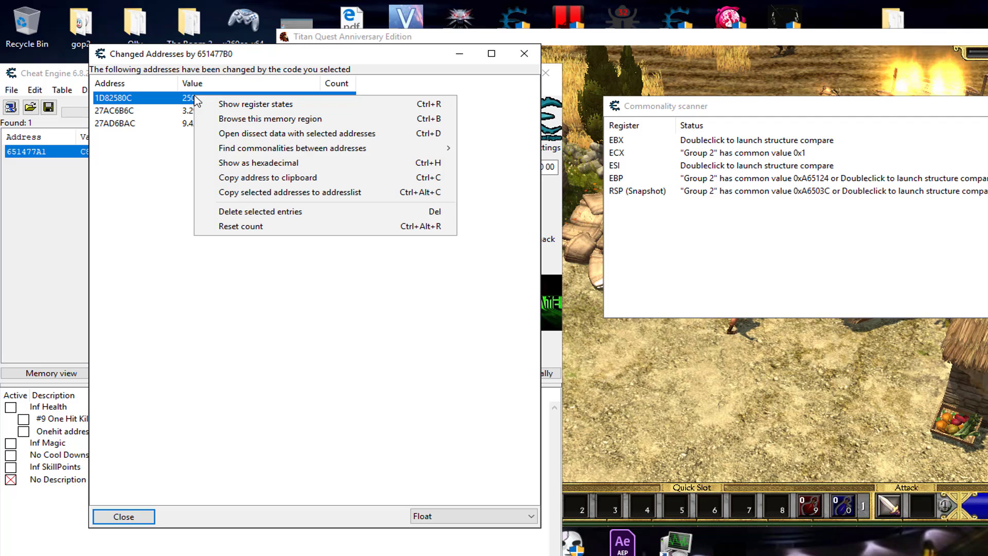
pyautogui.moveTo(256, 104)
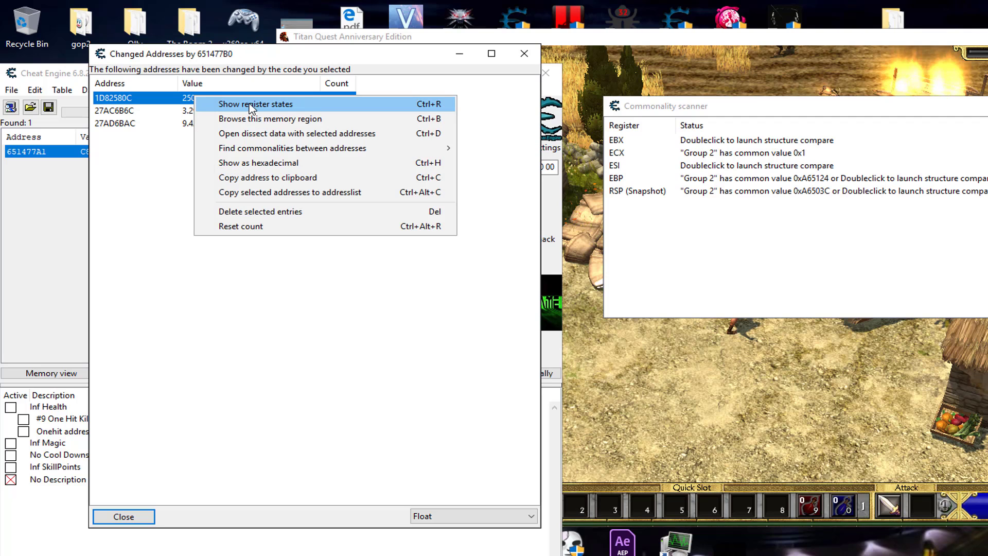
pyautogui.click(255, 103)
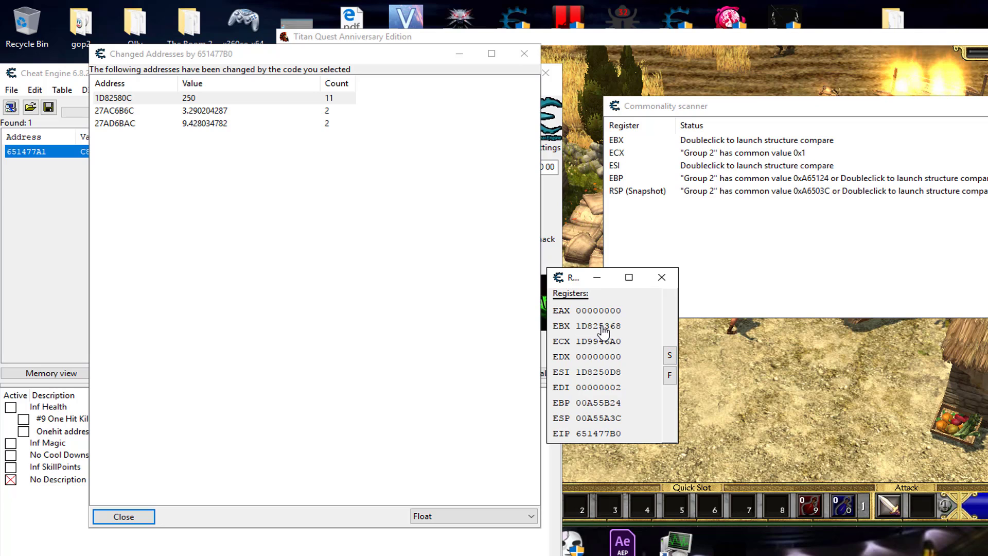
pyautogui.rightClick(586, 326)
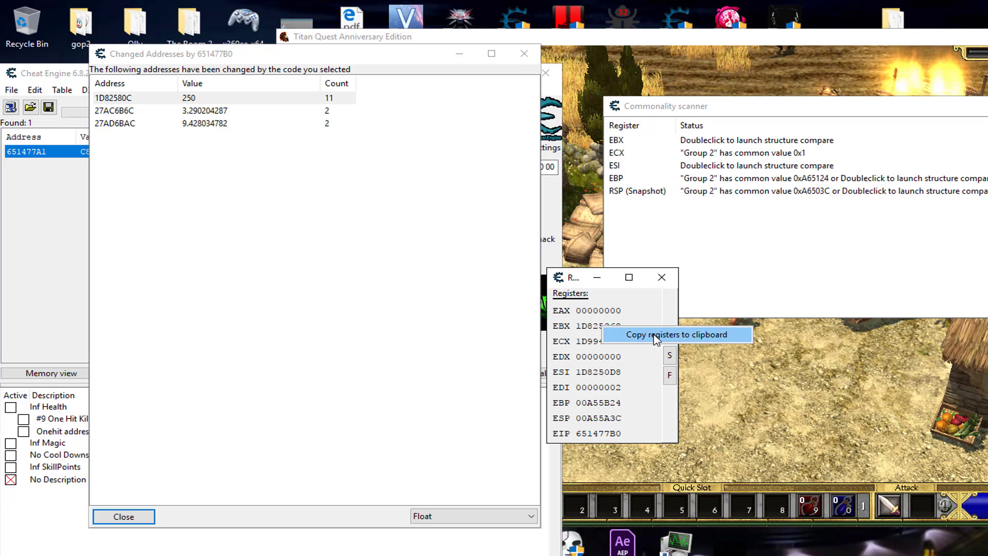
pyautogui.click(658, 334)
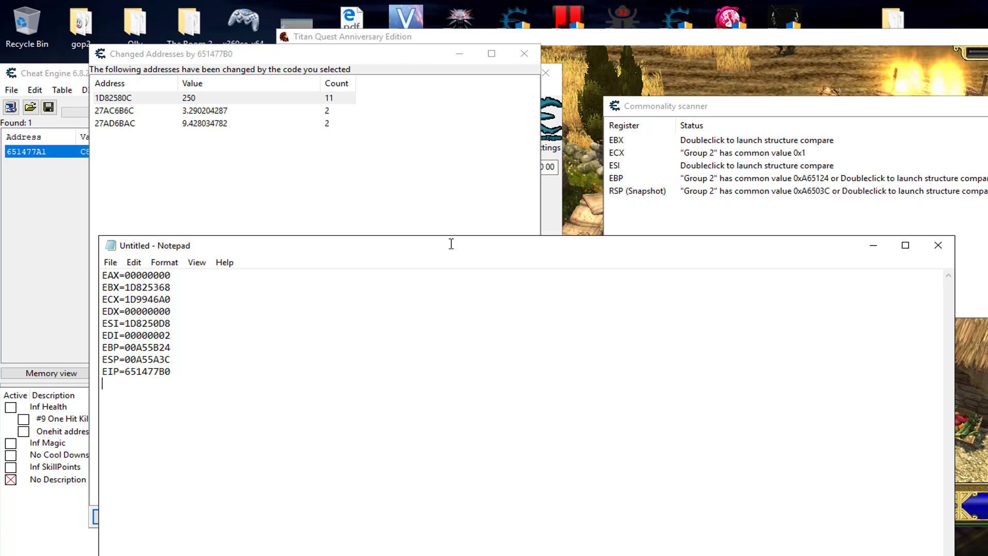
# Step: Paste the player's register values into a new Notepad note
pyautogui.doubleClick(147, 288)
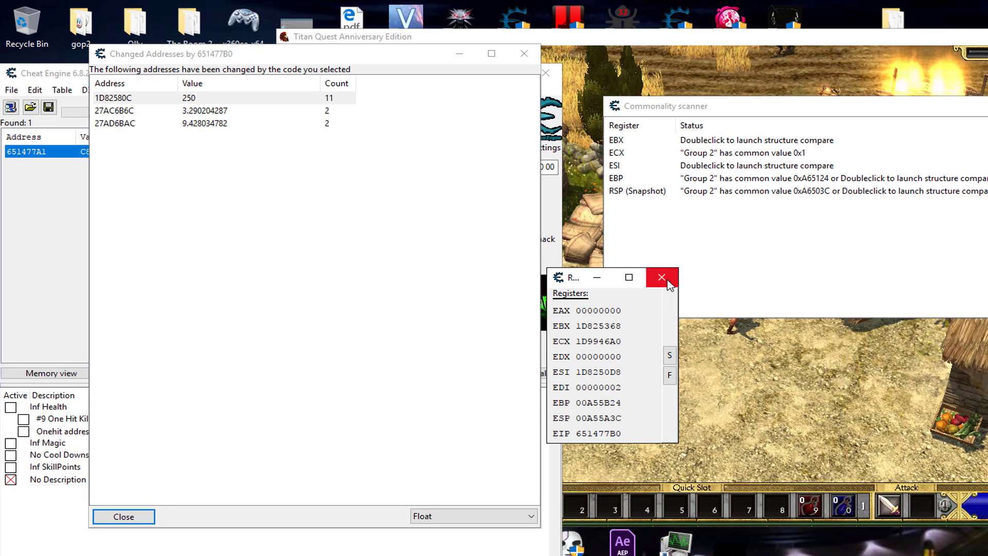
pyautogui.moveTo(558, 333)
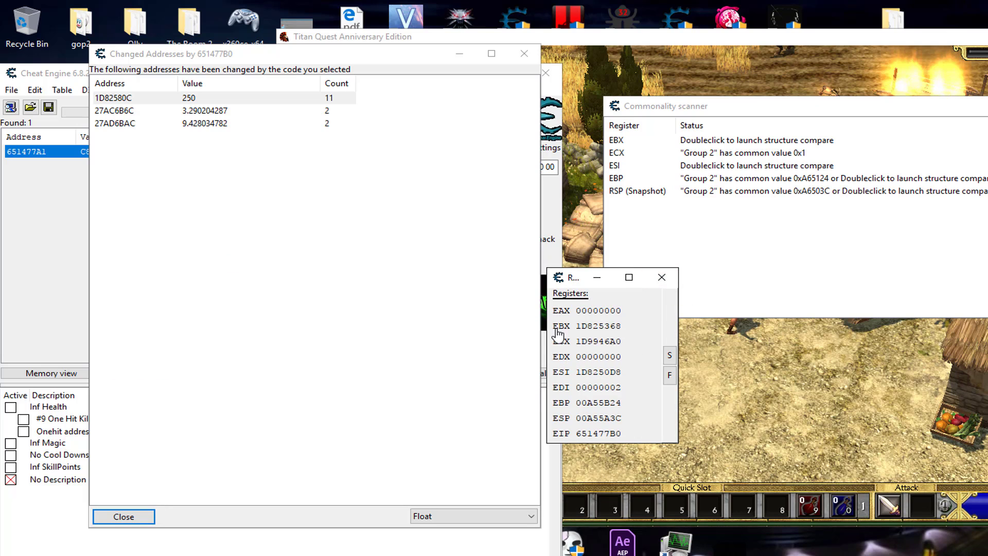
pyautogui.moveTo(613, 332)
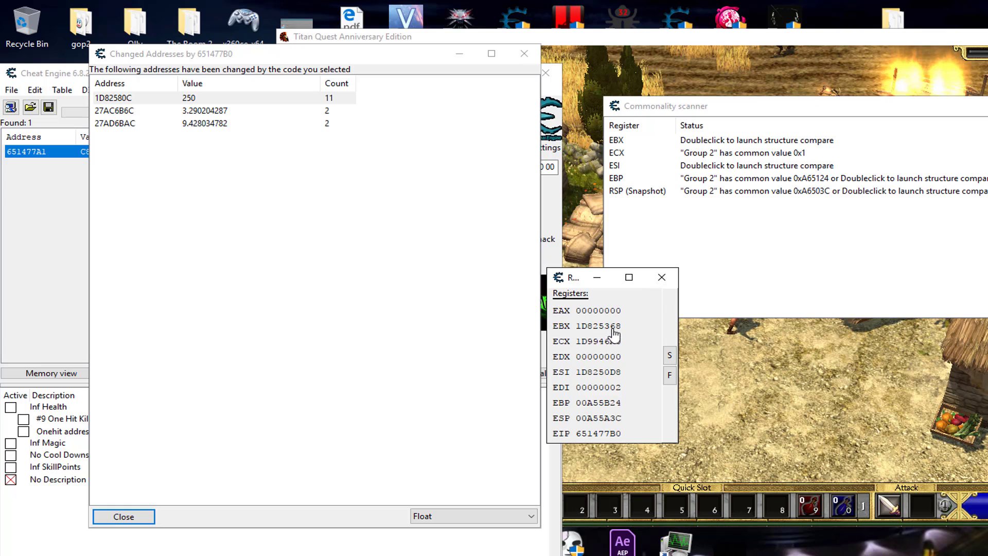
pyautogui.moveTo(615, 333)
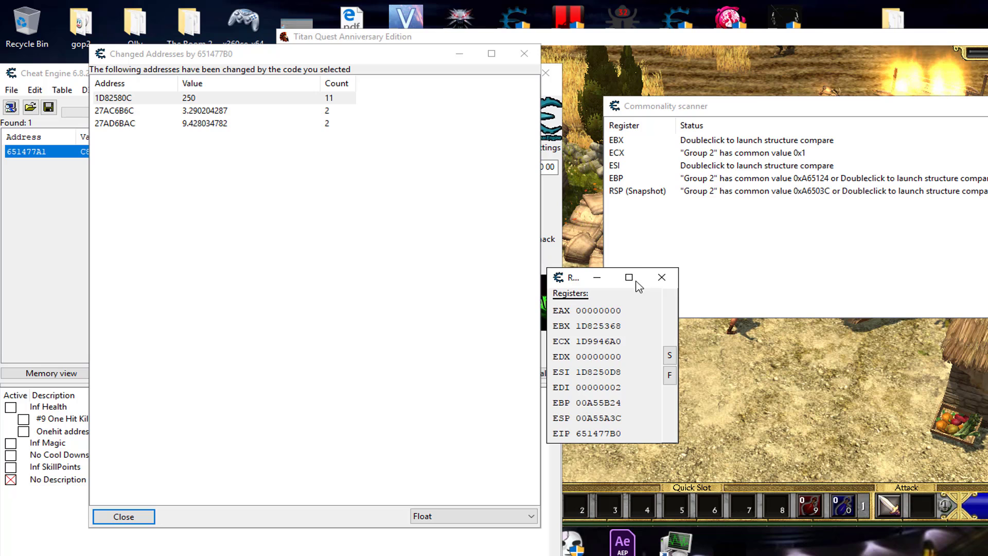
# Step: Run a structure compare on the EBX groups keeping only matching groups, saved as regEBX
pyautogui.click(661, 277)
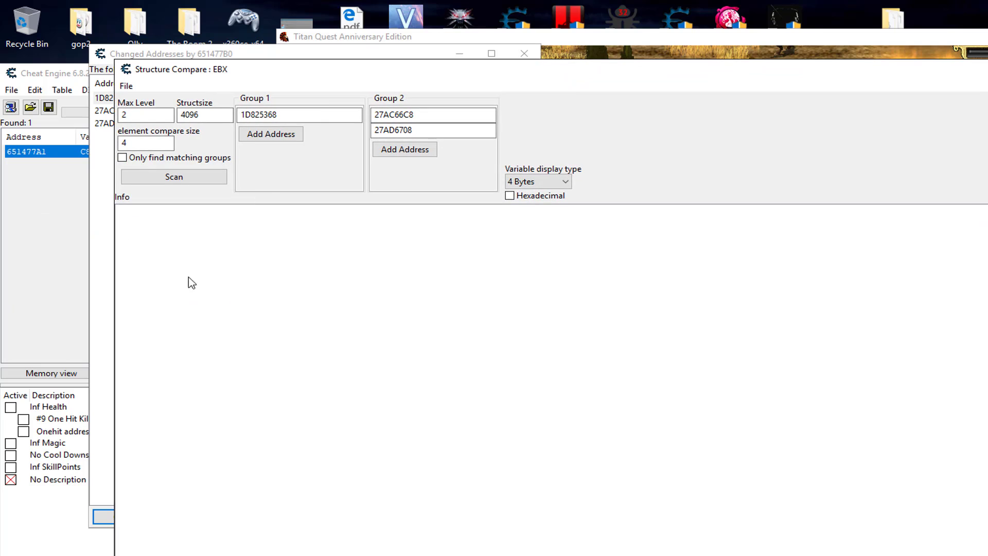
pyautogui.click(122, 157)
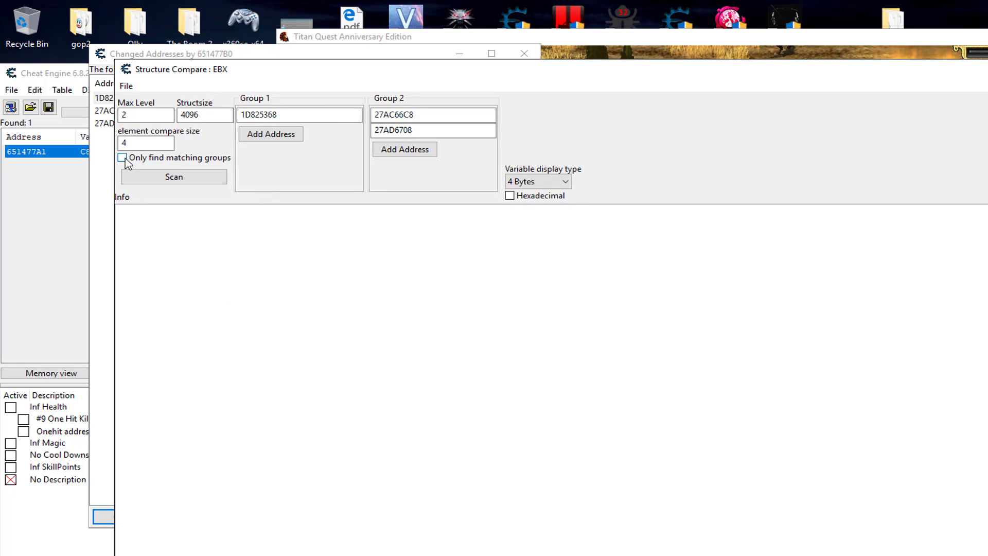
pyautogui.click(121, 157)
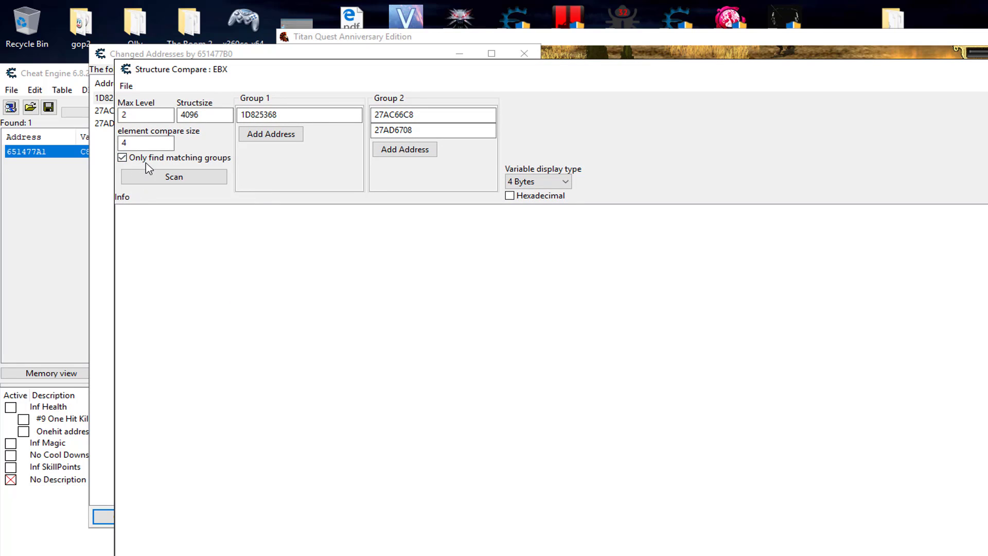
pyautogui.moveTo(164, 192)
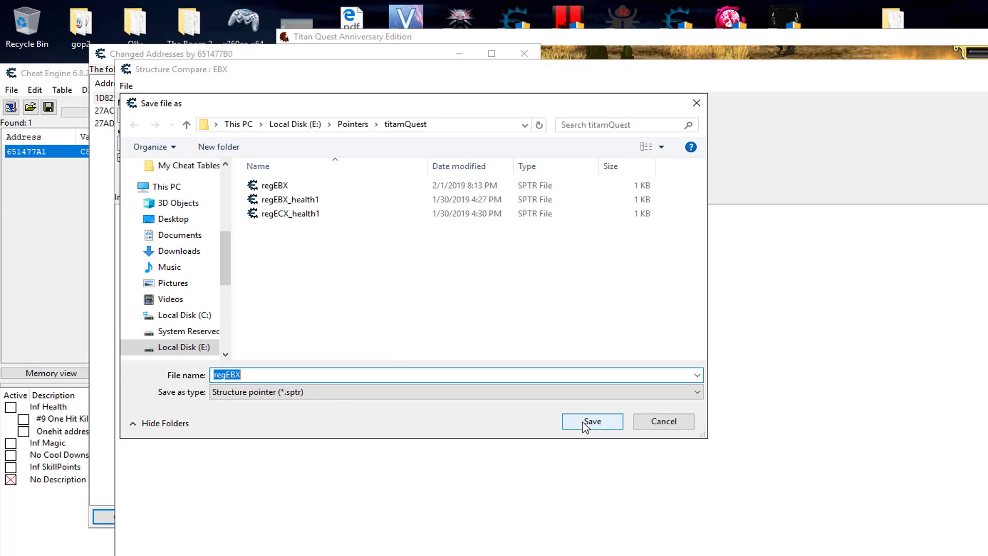
pyautogui.click(590, 421)
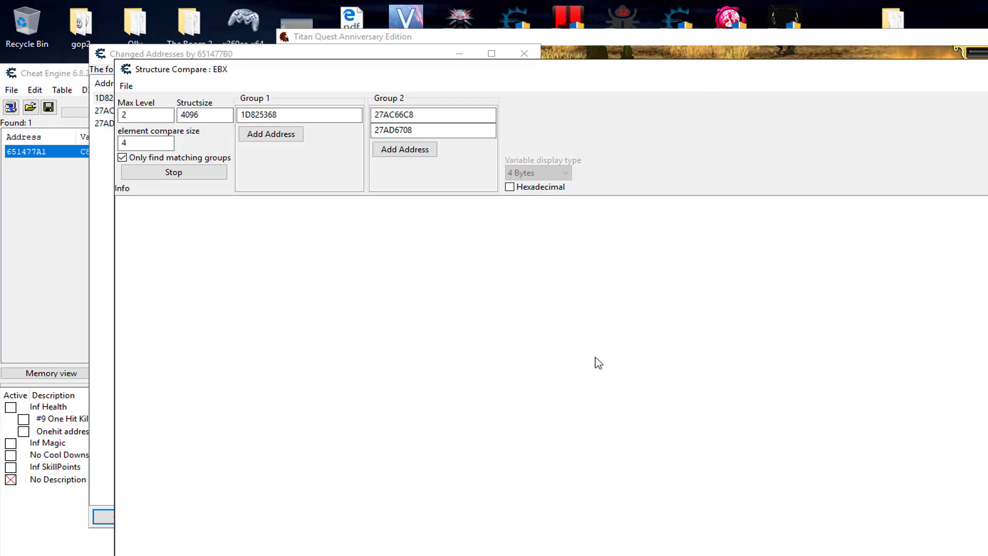
pyautogui.click(173, 172)
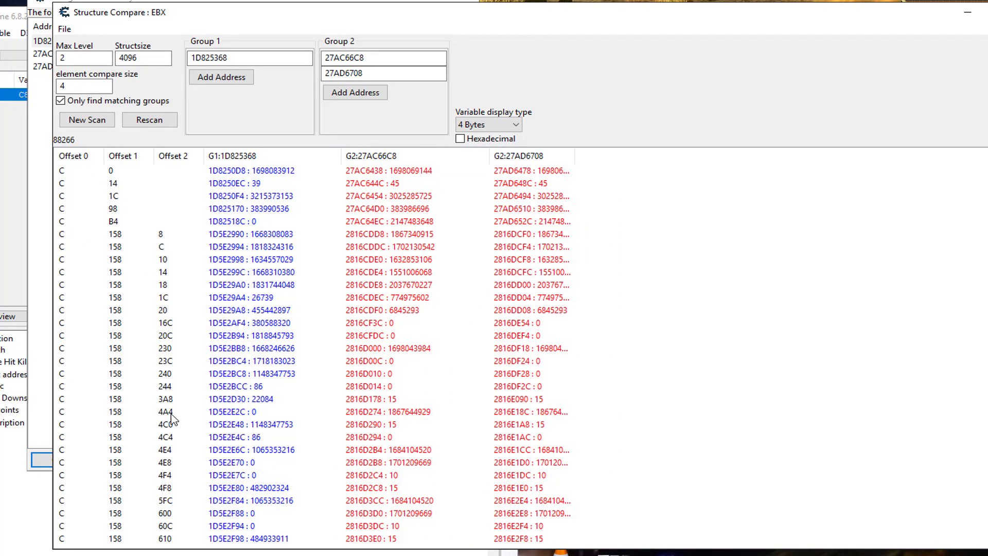
pyautogui.moveTo(174, 402)
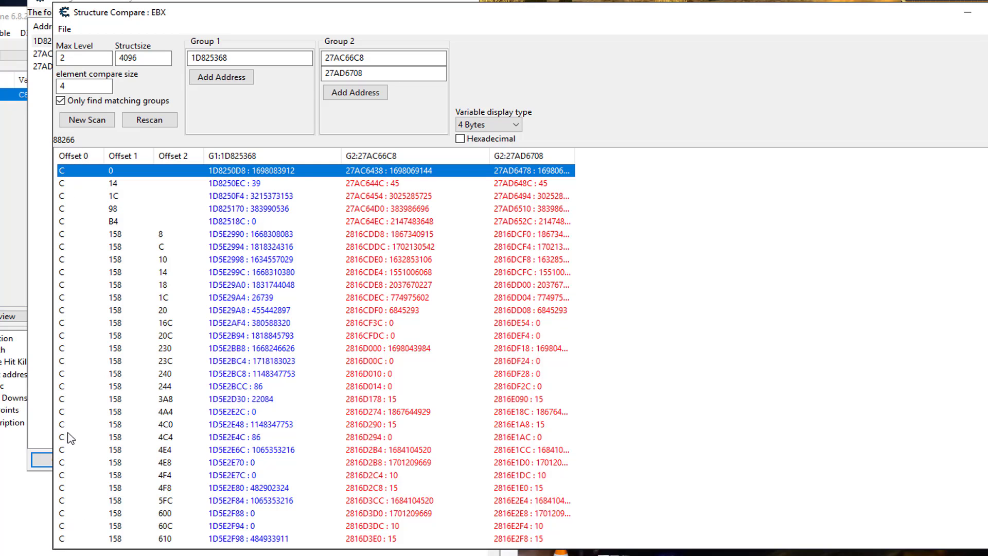
pyautogui.moveTo(76, 199)
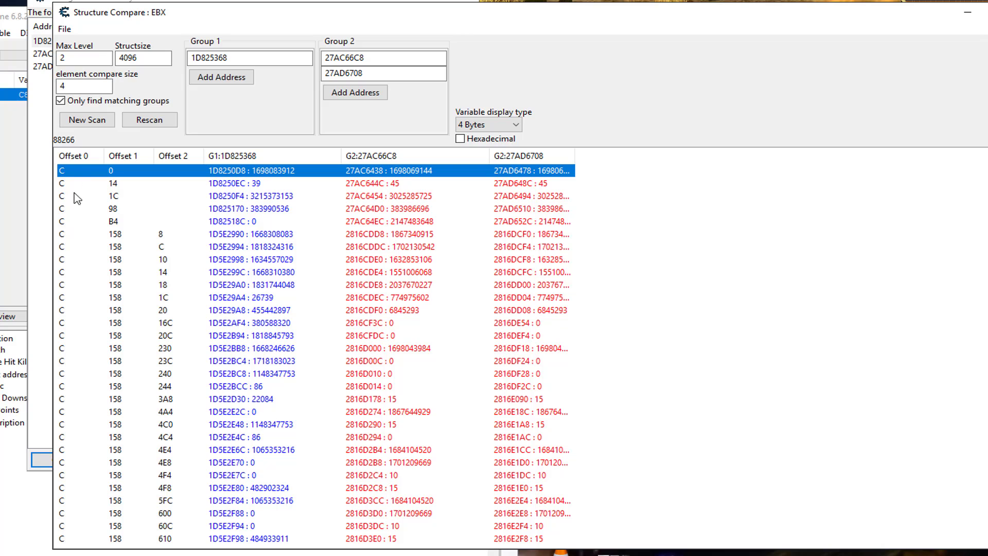
pyautogui.moveTo(48, 438)
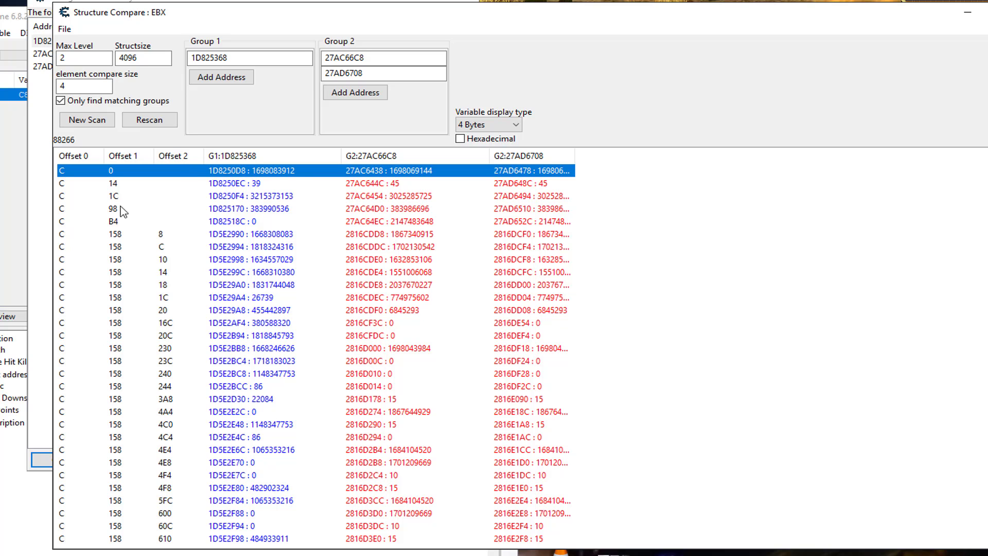
pyautogui.moveTo(503, 17)
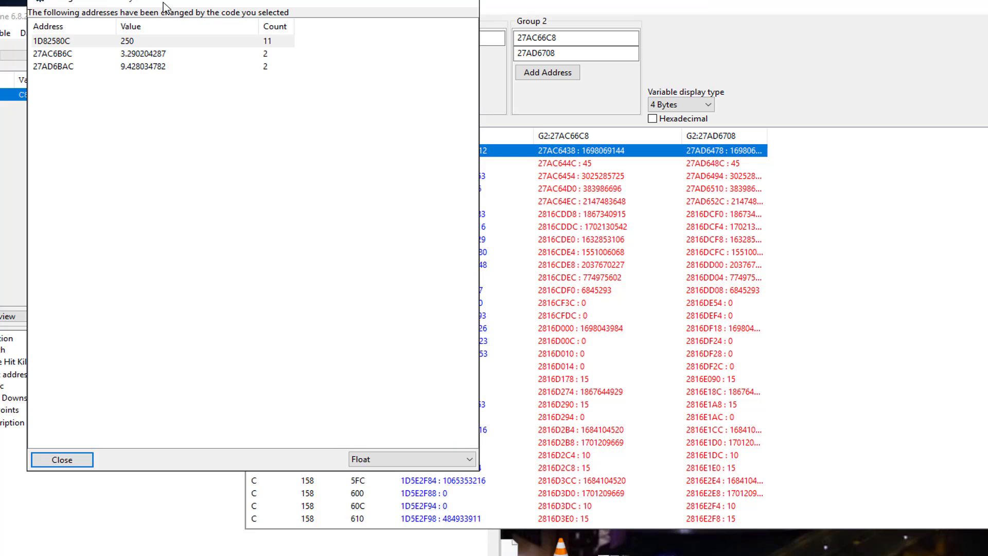
# Step: Close the changed-addresses list and browse the EBX comparison offsets such as 170, 240 and 294
pyautogui.click(60, 459)
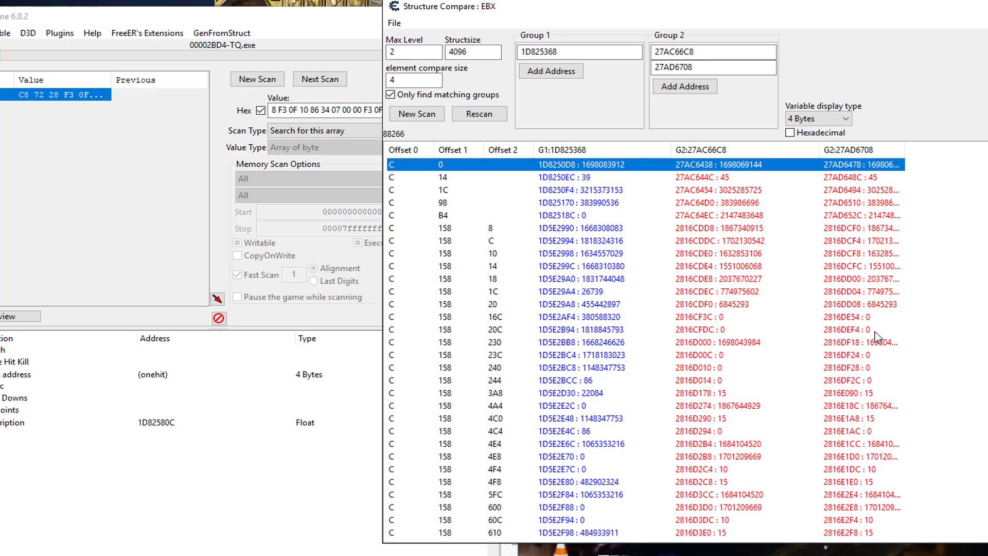
pyautogui.moveTo(568, 332)
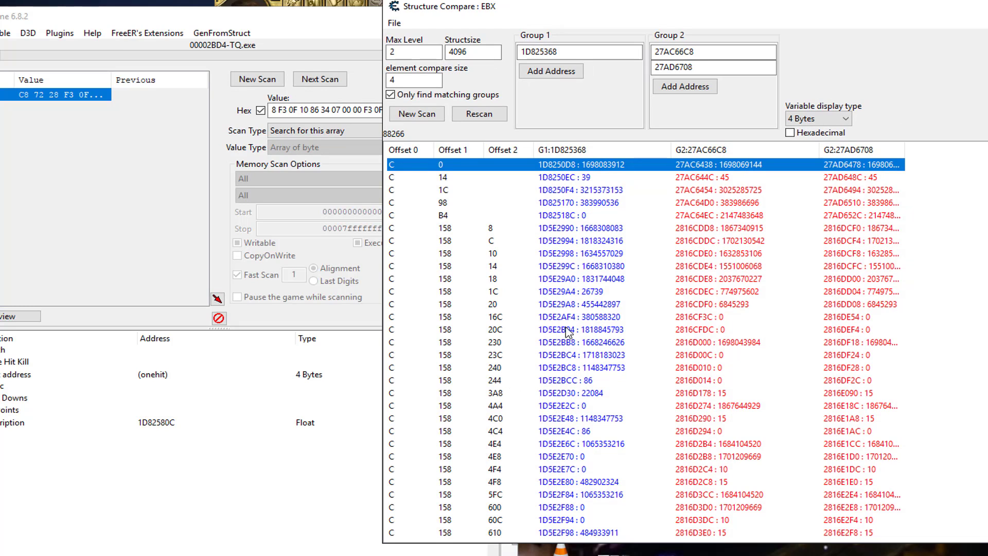
pyautogui.scroll(-3)
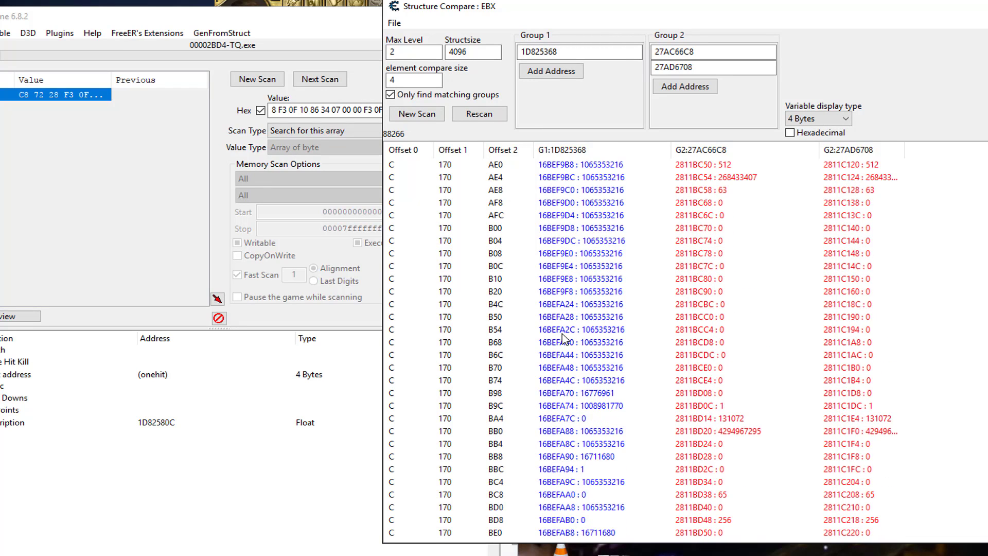
pyautogui.click(479, 114)
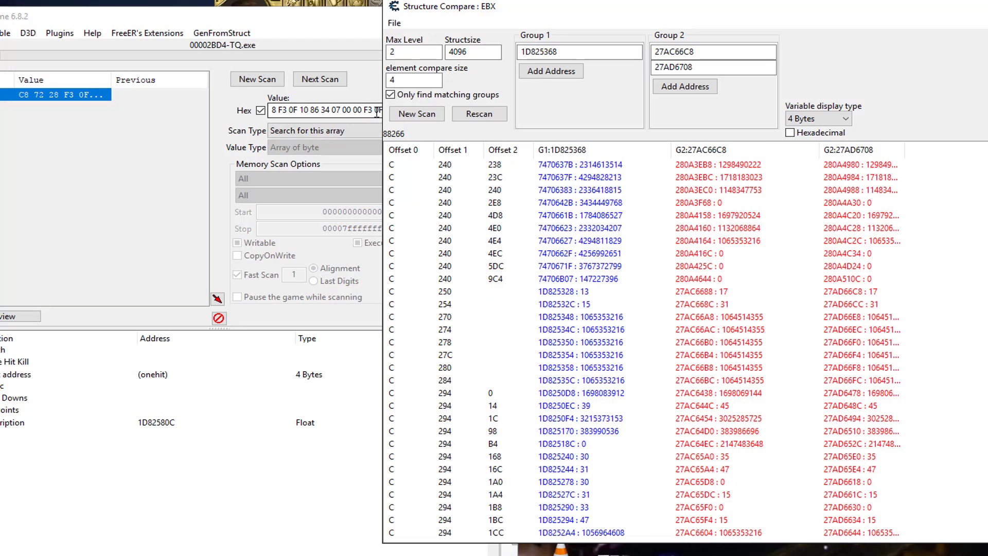
pyautogui.scroll(-3)
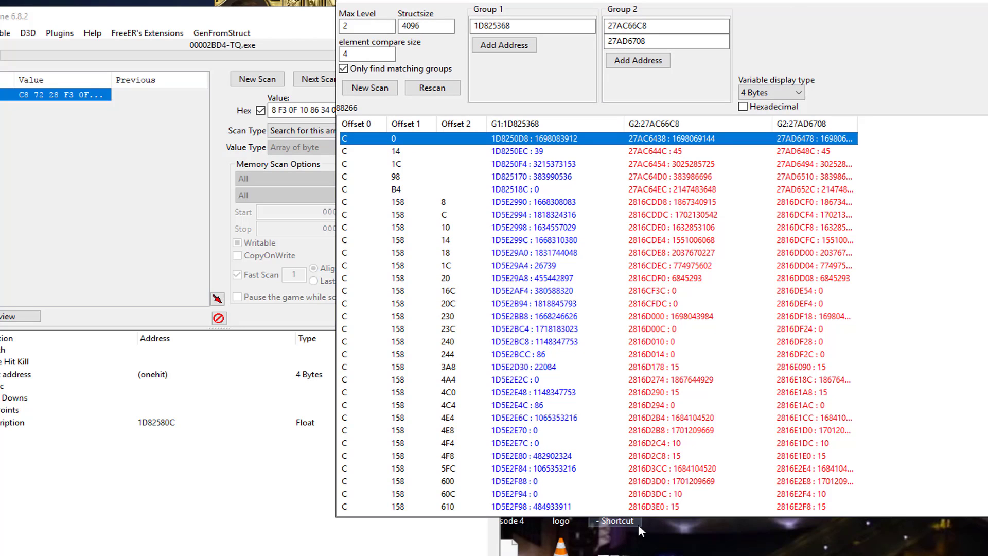
pyautogui.moveTo(949, 352)
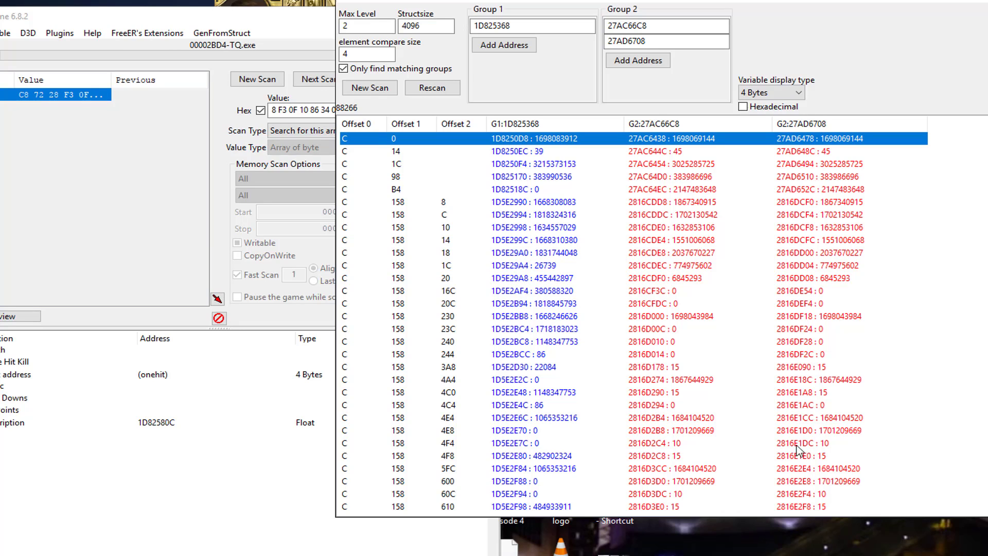
pyautogui.moveTo(750, 453)
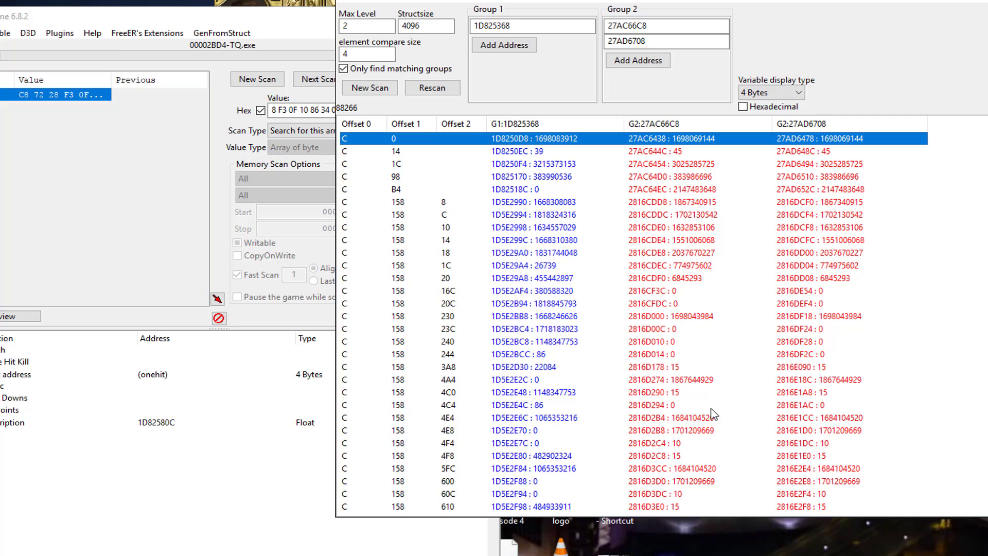
pyautogui.moveTo(522, 371)
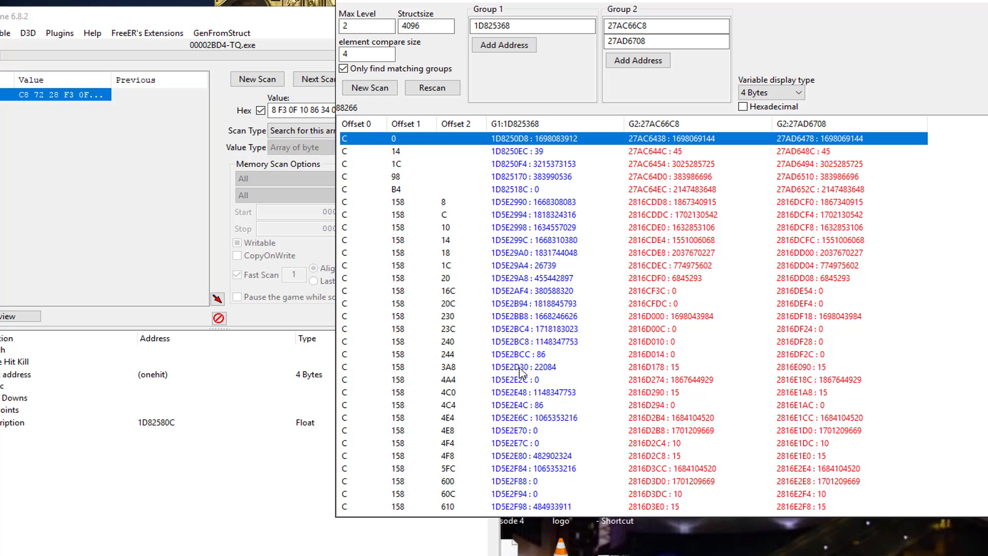
# Step: Select the 158/3A8 row, grab the Group 1 base address, and start Add Address Manually
pyautogui.click(522, 366)
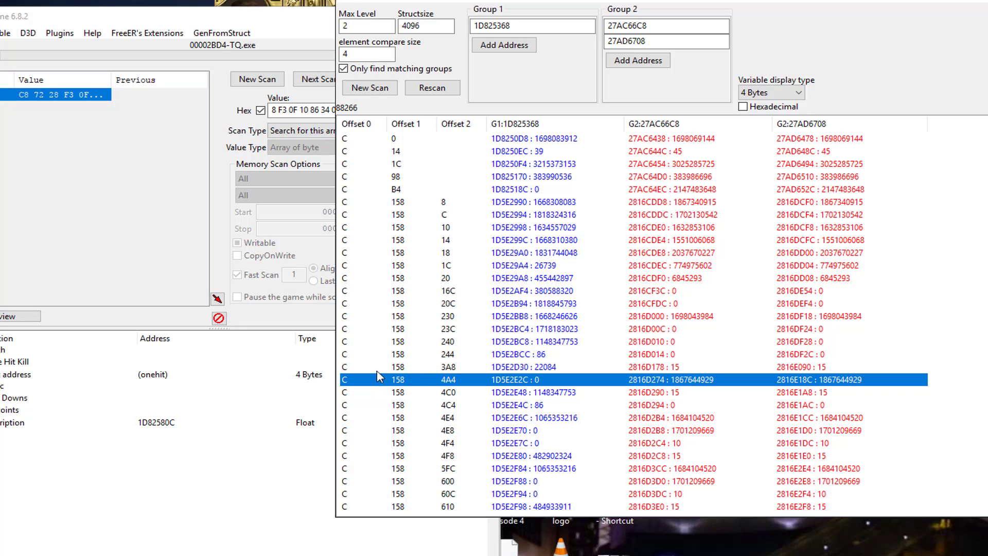
pyautogui.moveTo(552, 375)
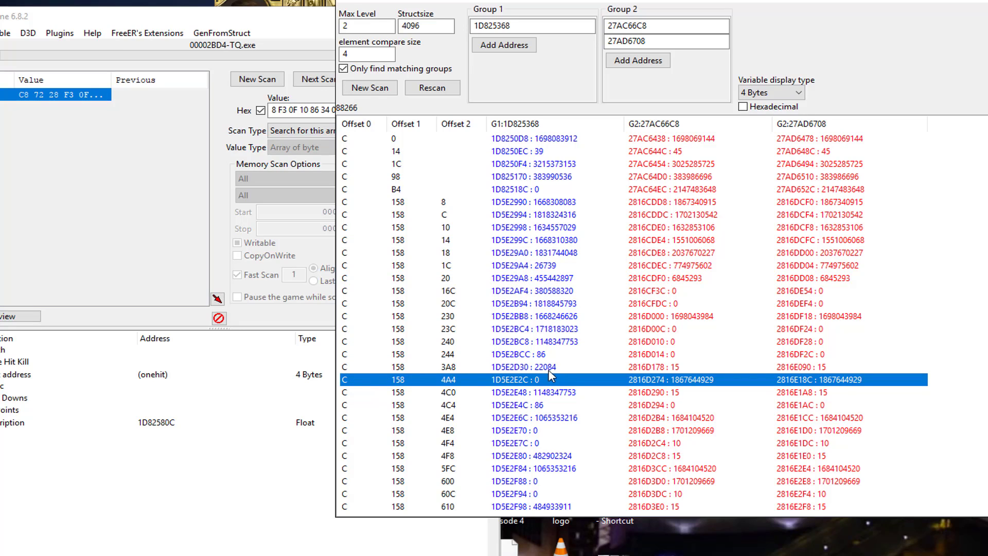
pyautogui.moveTo(552, 368)
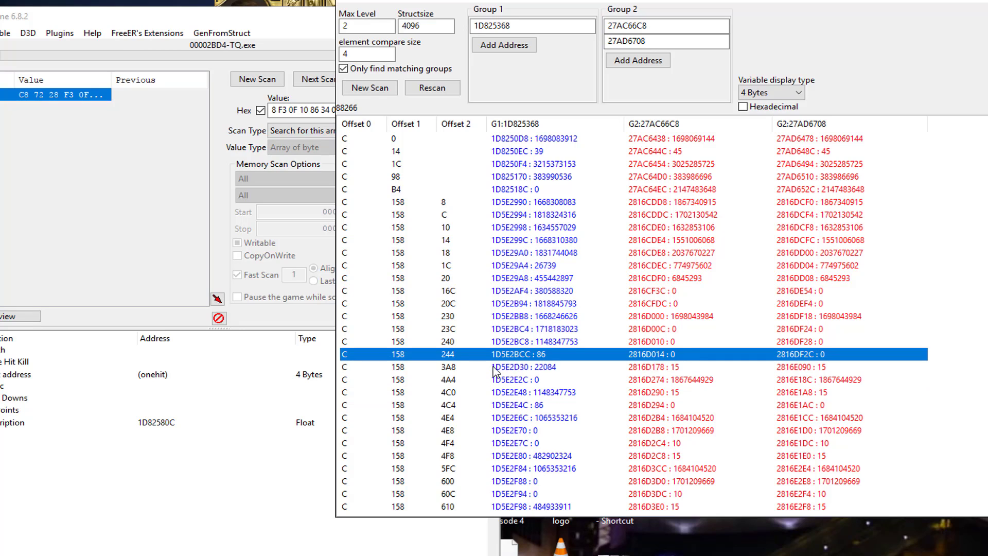
pyautogui.click(542, 367)
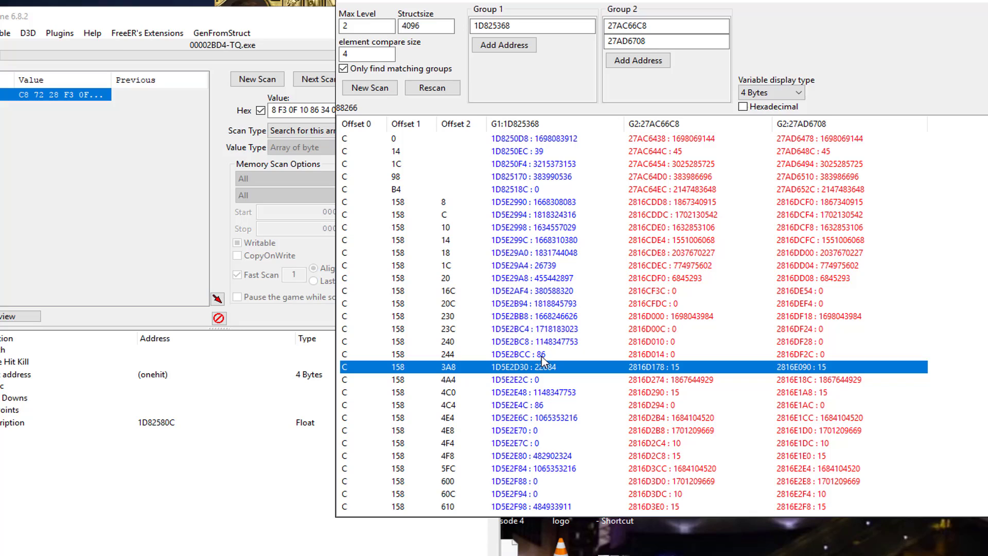
pyautogui.moveTo(540, 361)
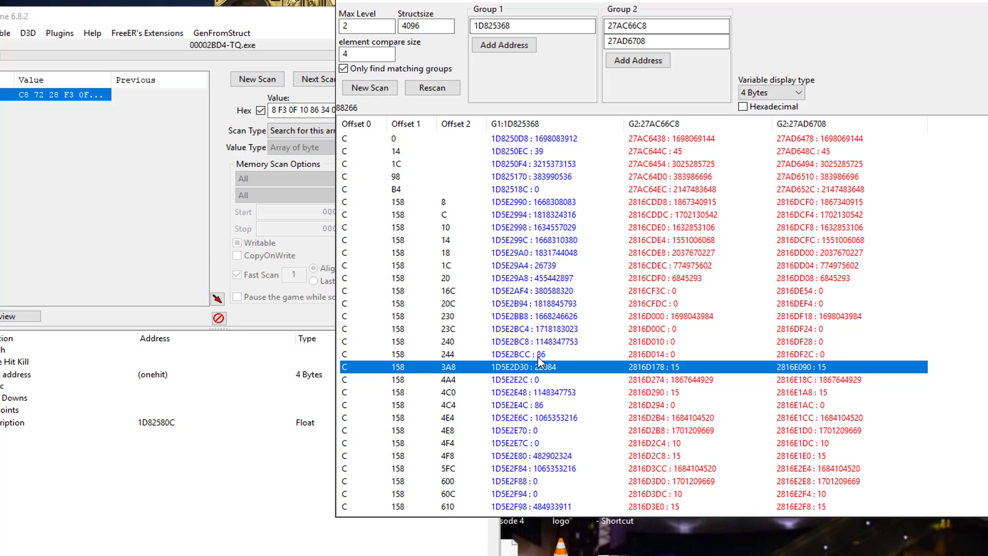
pyautogui.click(531, 25)
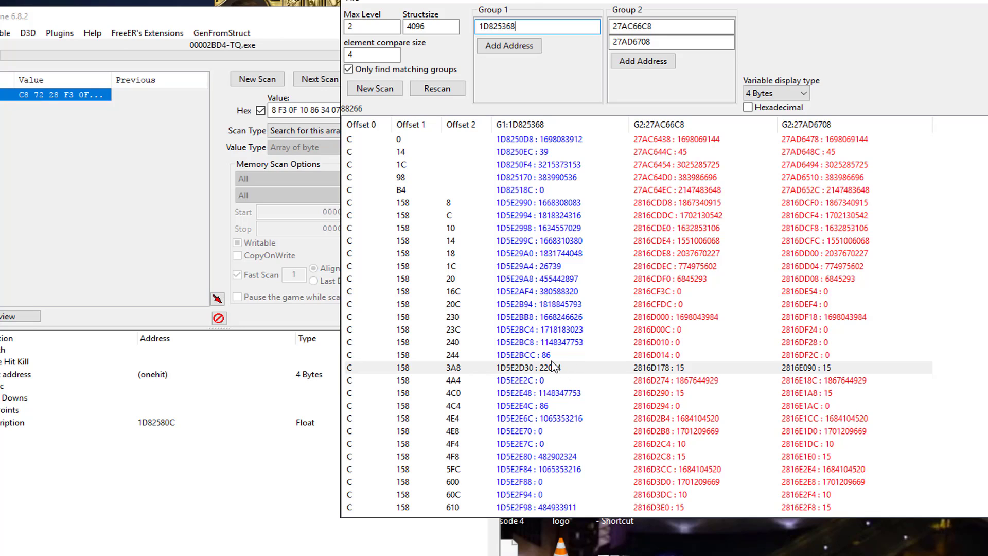
pyautogui.moveTo(380, 360)
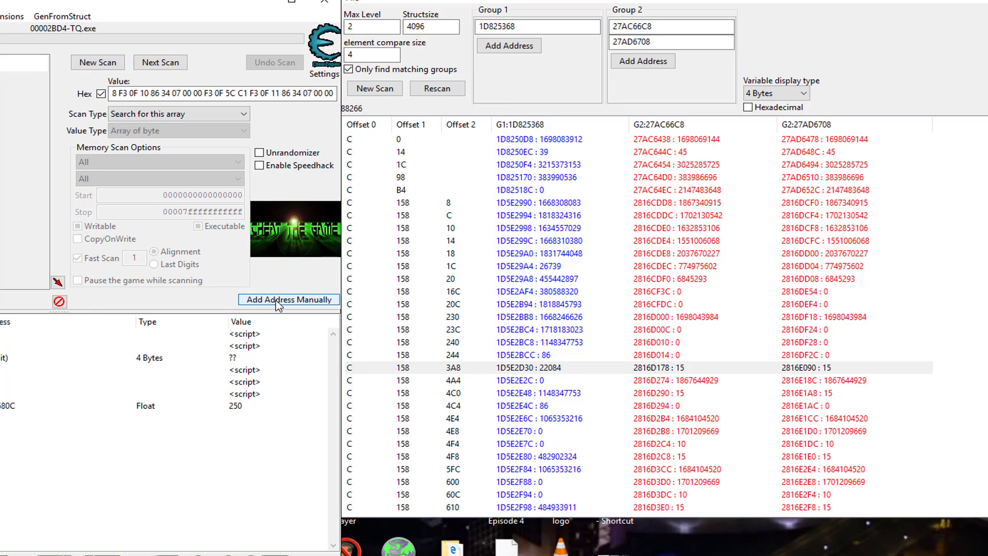
pyautogui.click(288, 300)
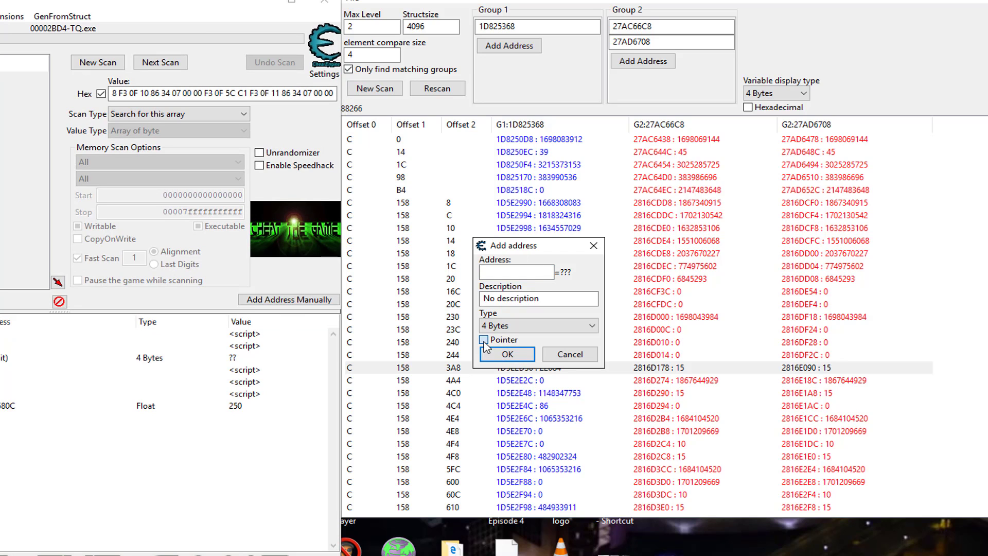
# Step: Make the entry a pointer on base +C with first offset 158
pyautogui.click(484, 340)
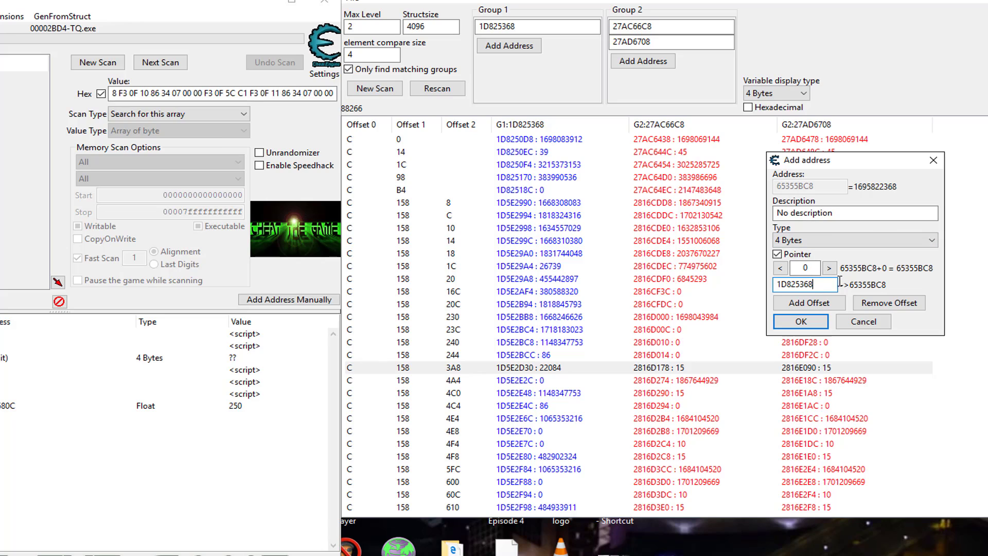
pyautogui.write('+')
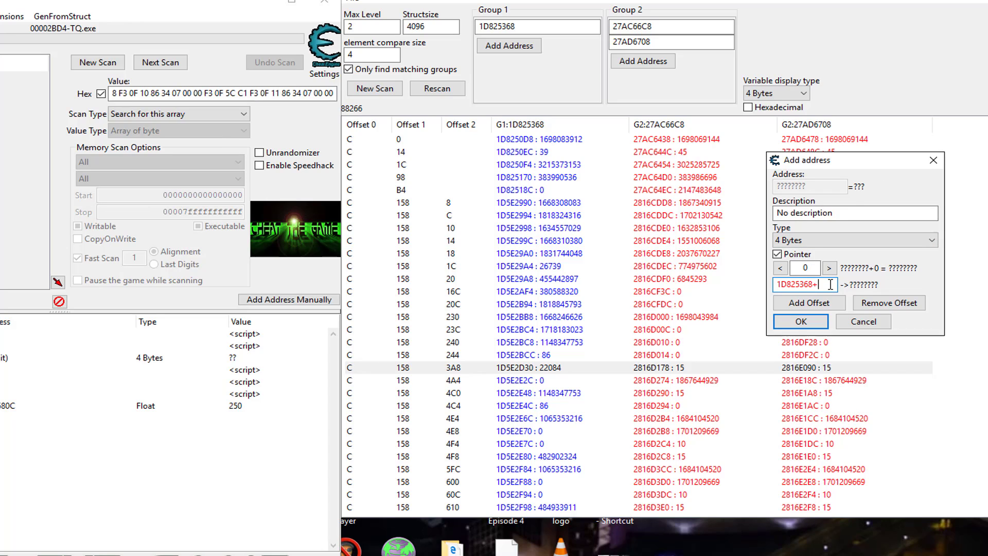
pyautogui.write('C')
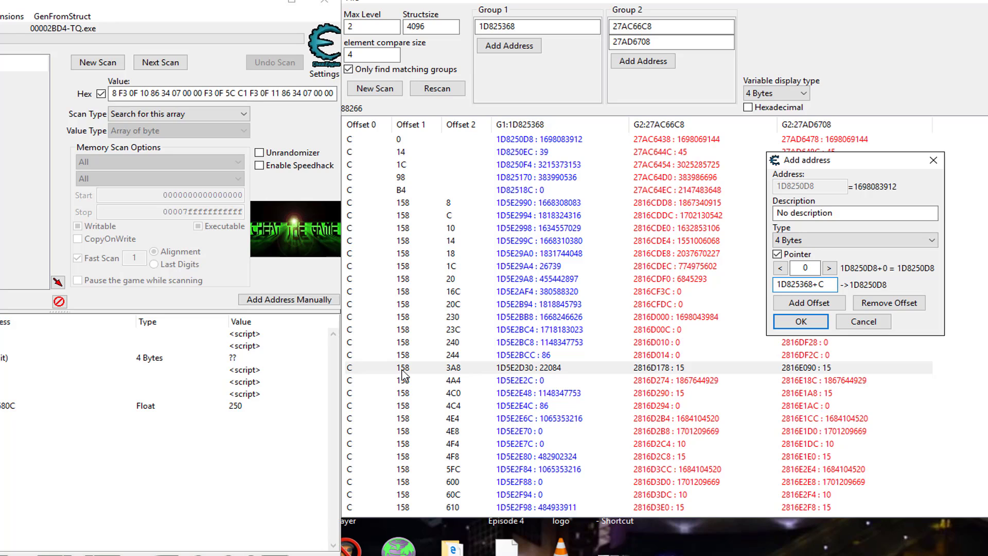
pyautogui.click(805, 267)
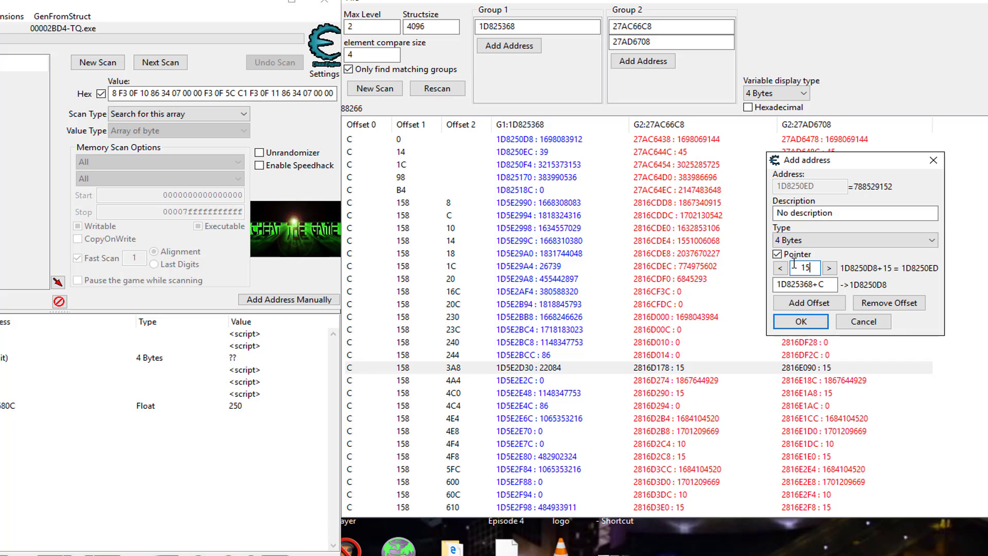
pyautogui.write('158')
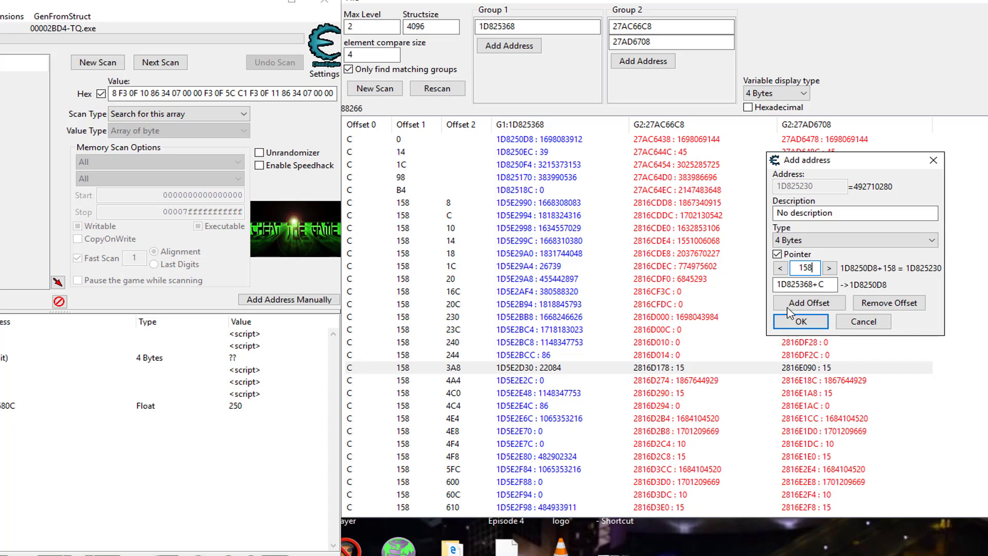
# Step: Add a second offset 244, confirm it resolves to 86, then cancel without adding
pyautogui.click(809, 302)
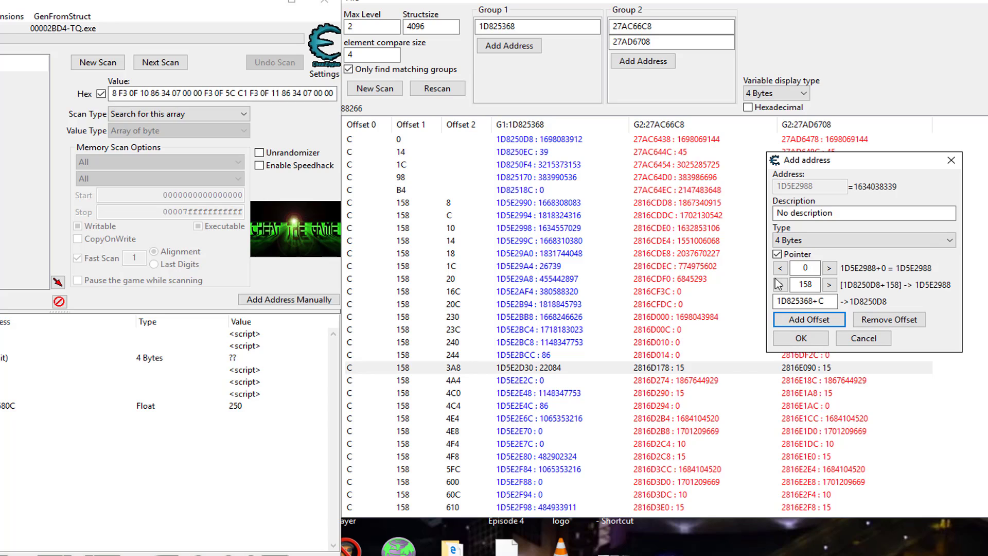
pyautogui.click(805, 268)
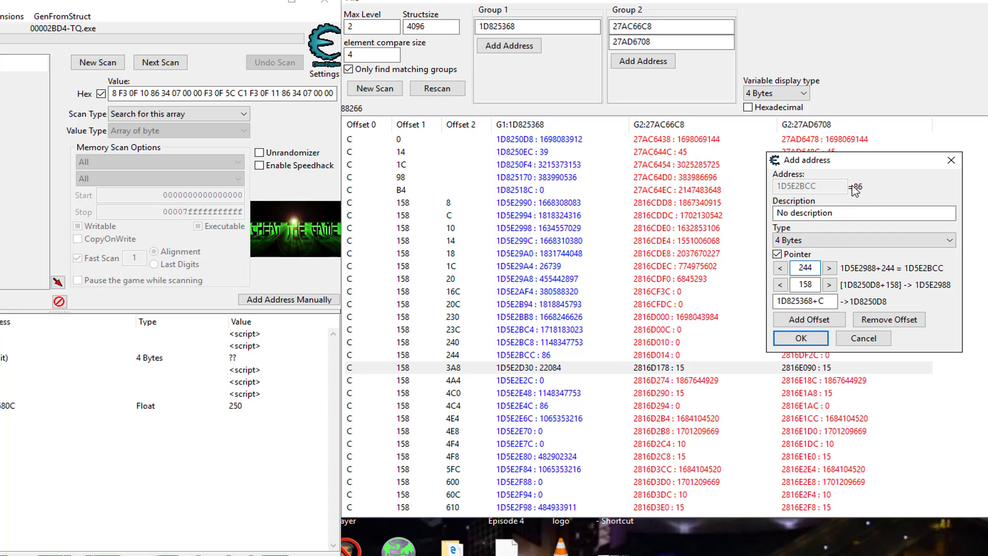
pyautogui.moveTo(869, 186)
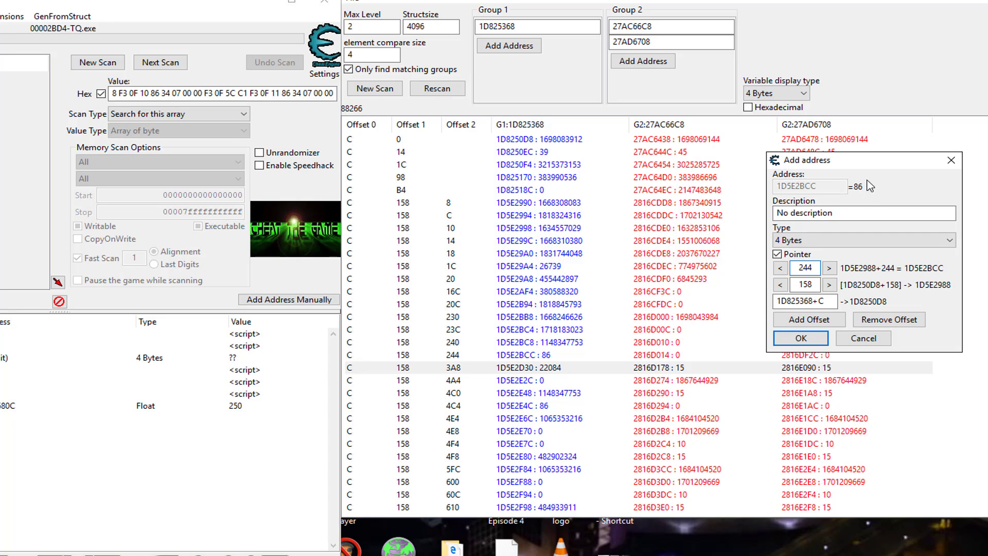
pyautogui.moveTo(858, 194)
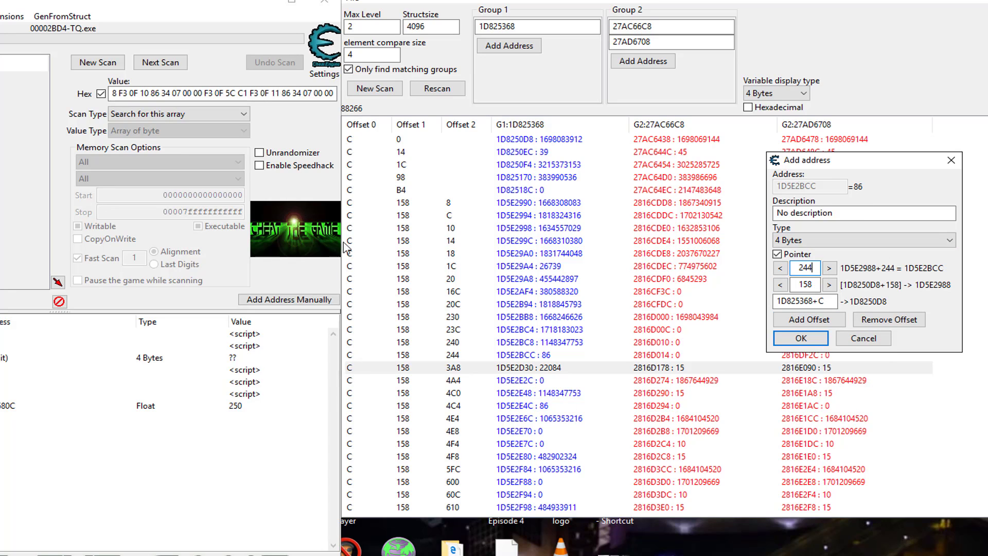
pyautogui.moveTo(350, 470)
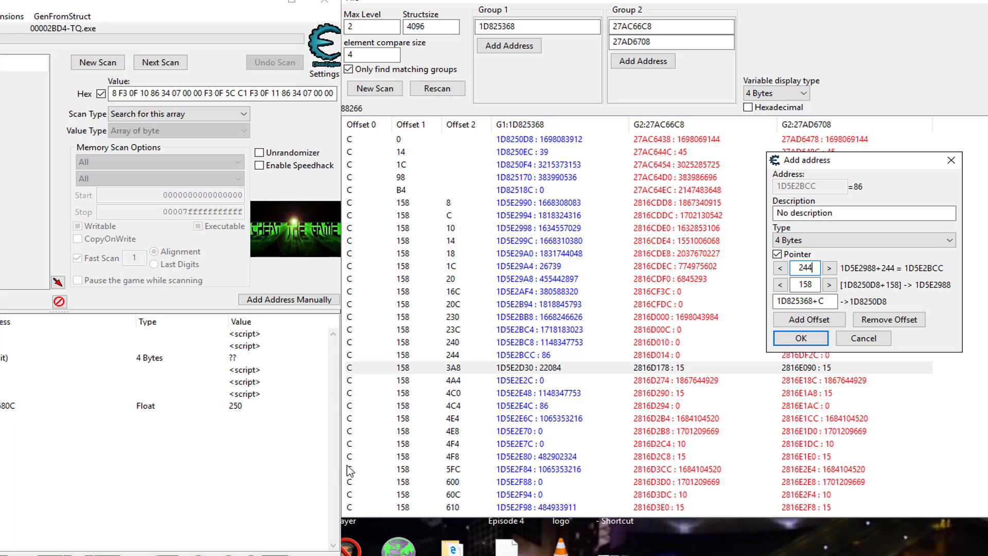
pyautogui.moveTo(344, 372)
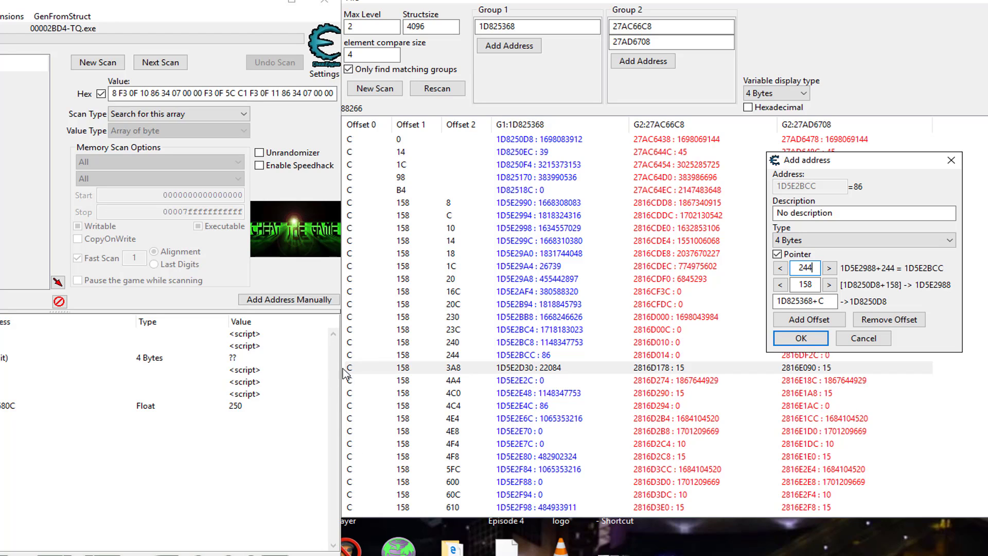
pyautogui.moveTo(350, 372)
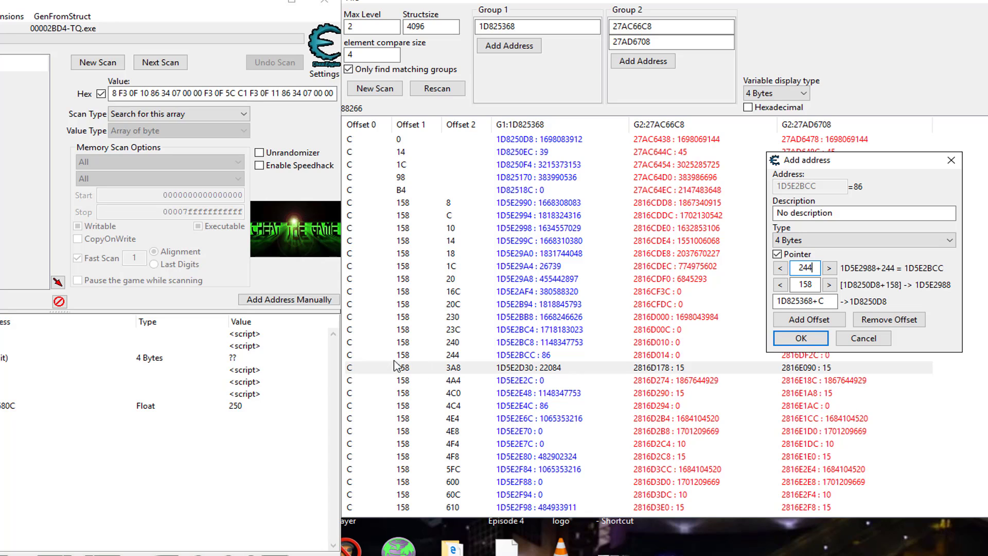
pyautogui.moveTo(423, 371)
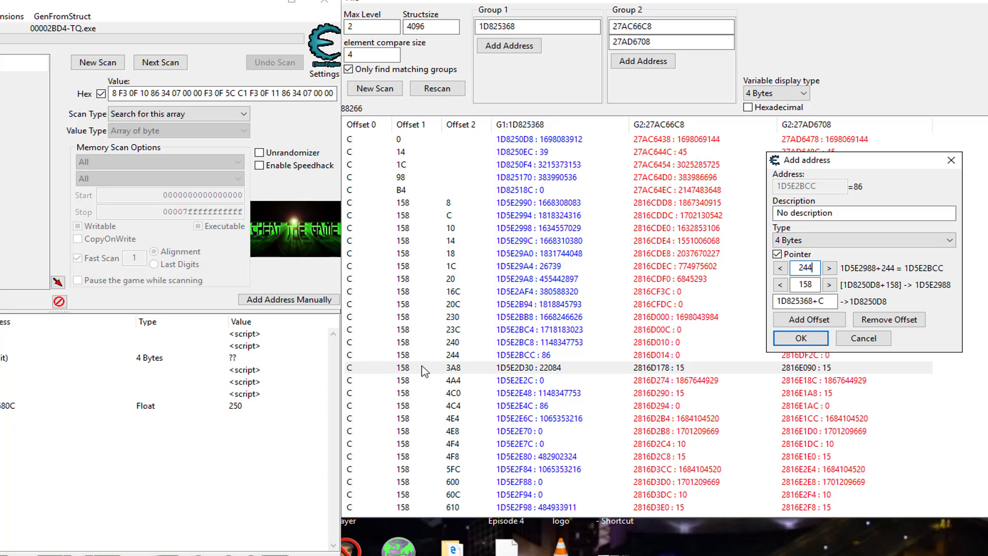
pyautogui.moveTo(513, 373)
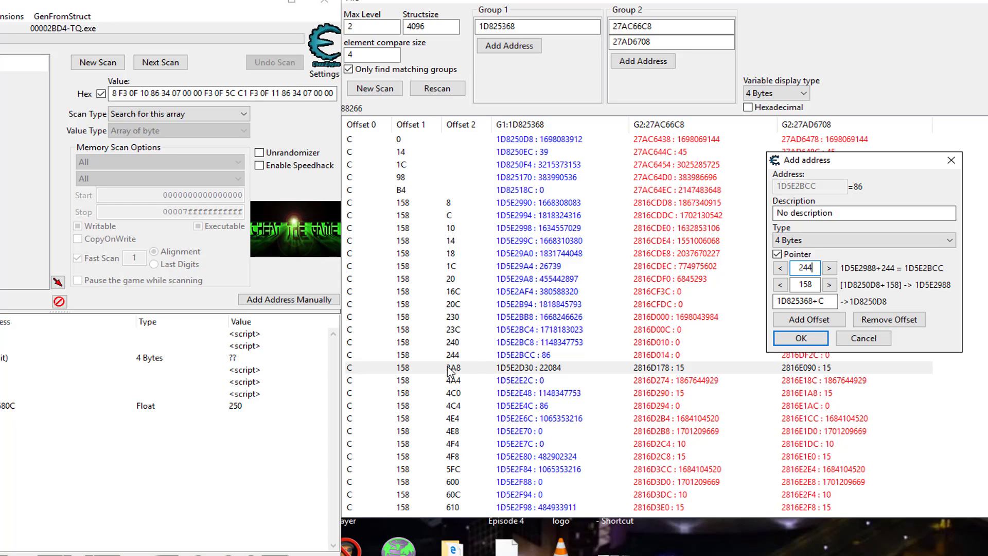
pyautogui.moveTo(648, 361)
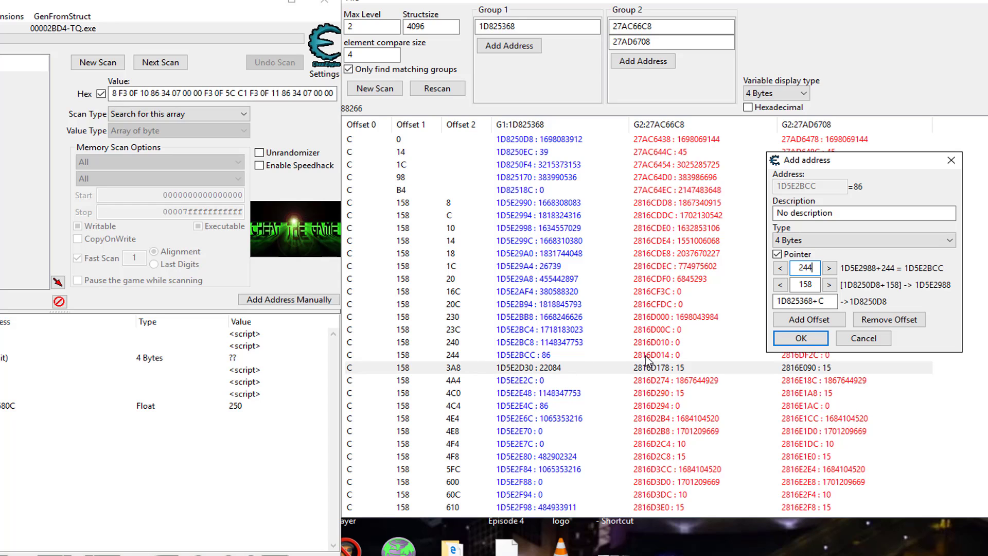
pyautogui.moveTo(705, 315)
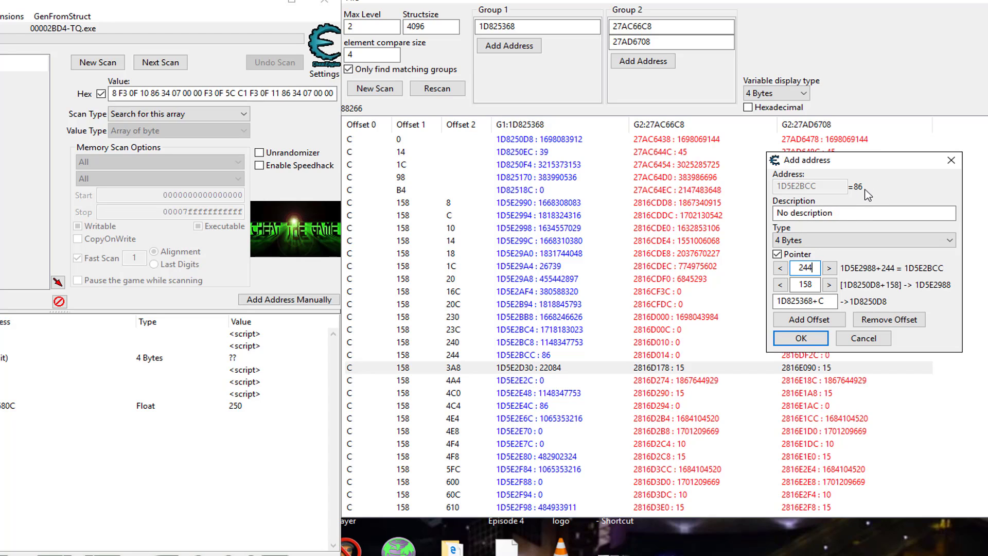
pyautogui.moveTo(839, 294)
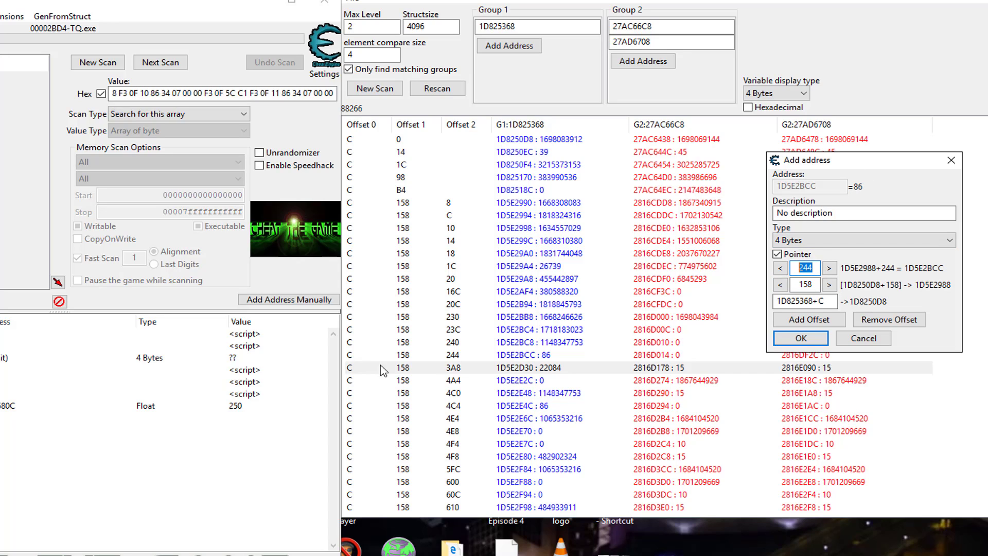
pyautogui.moveTo(863, 338)
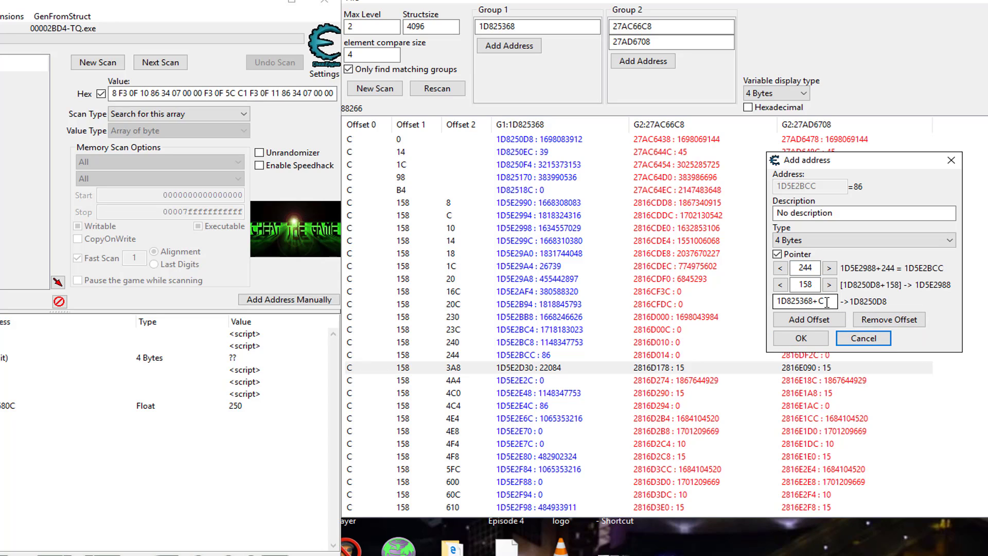
pyautogui.click(805, 267)
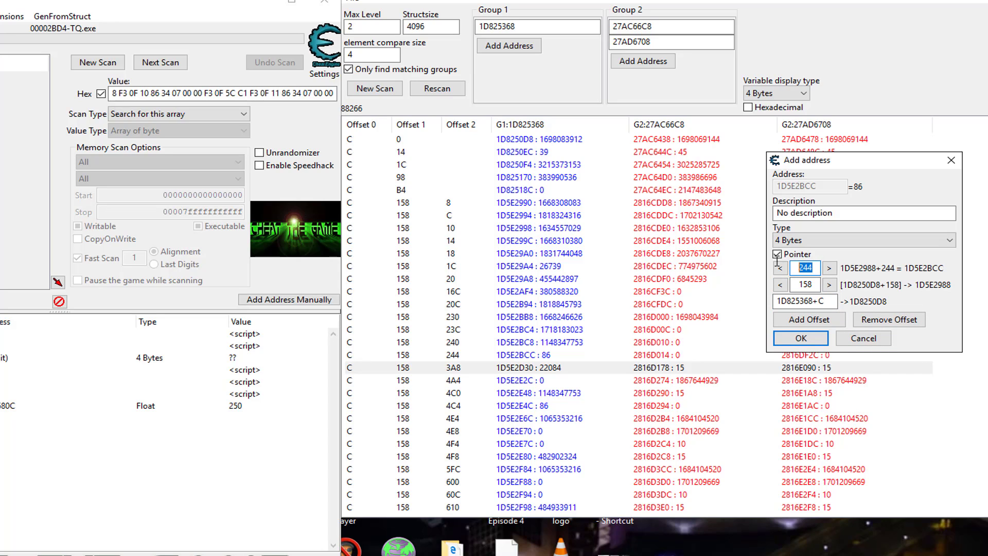
pyautogui.moveTo(863, 339)
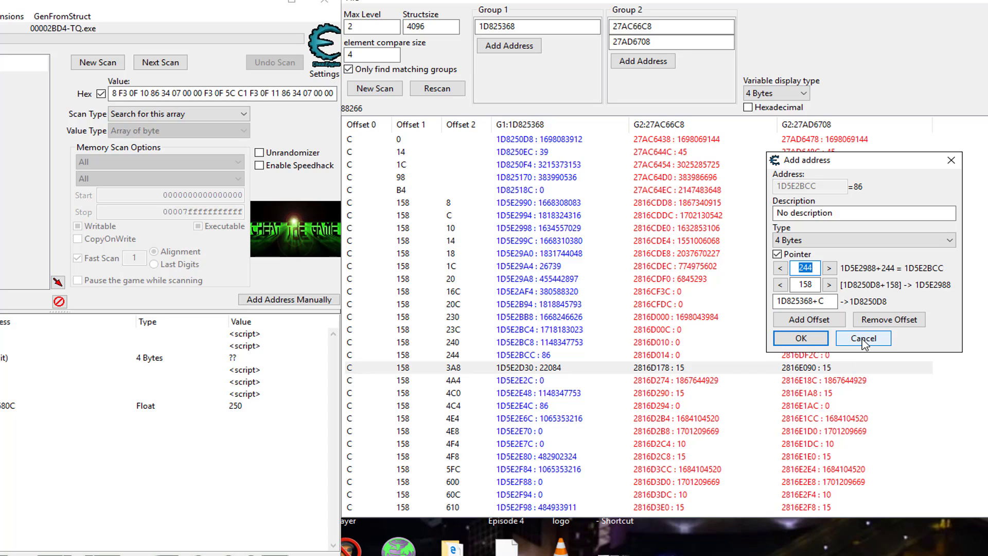
pyautogui.click(862, 338)
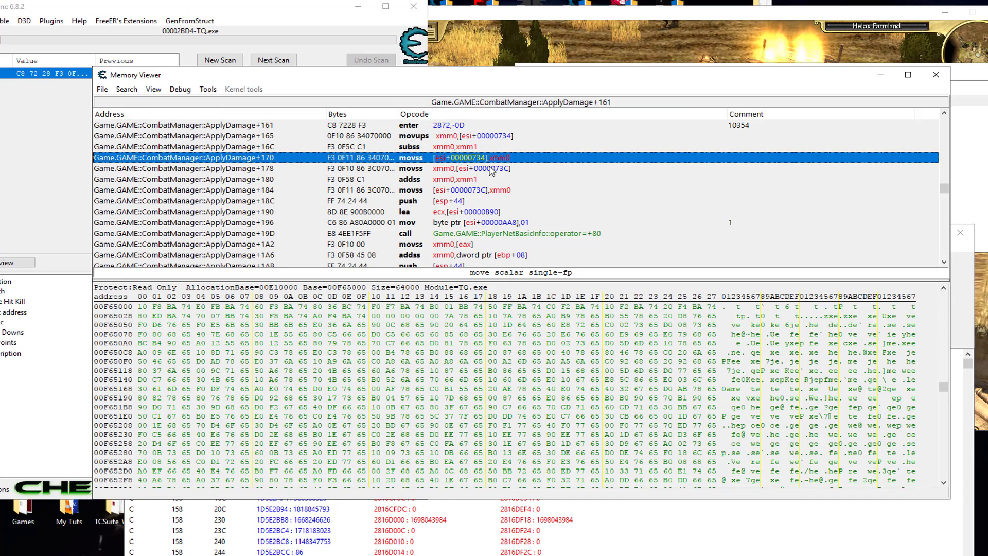
pyautogui.moveTo(474, 172)
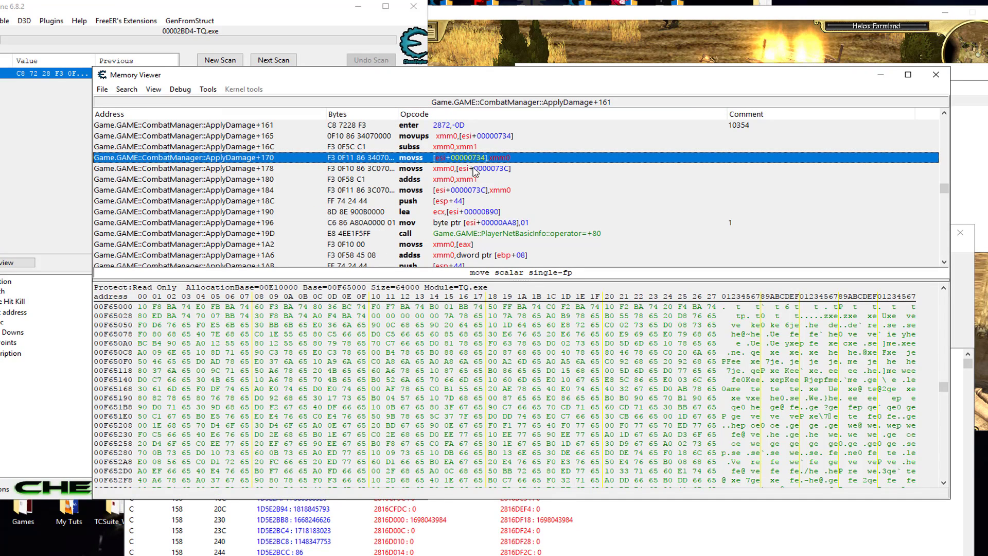
# Step: From Auto Assemble insert the AOB Injection template with symbol name health2
pyautogui.click(207, 89)
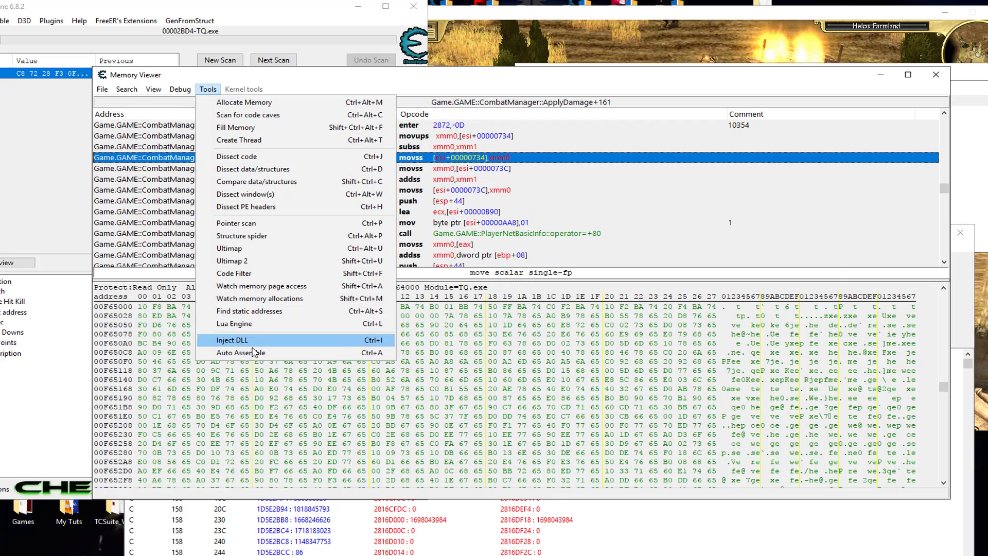
pyautogui.click(240, 352)
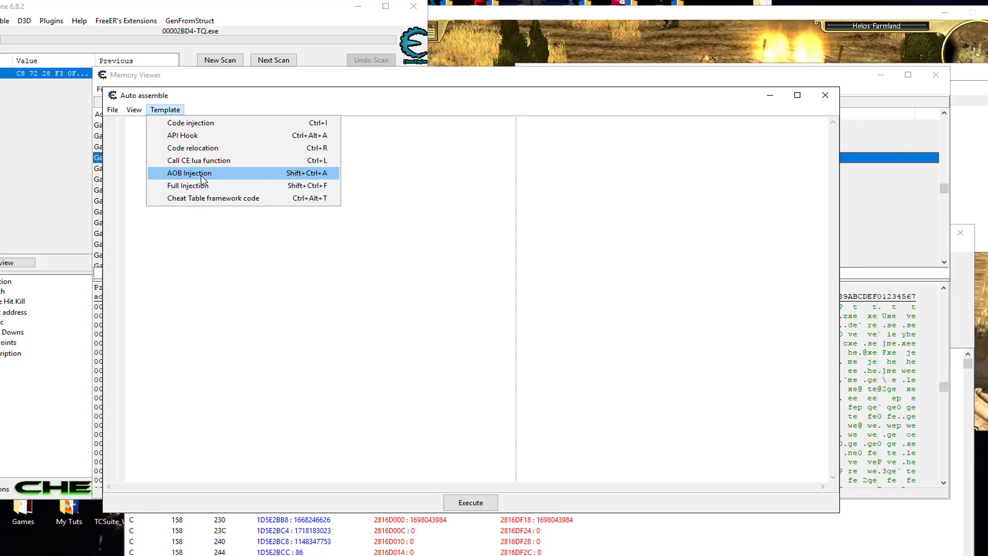
pyautogui.click(189, 173)
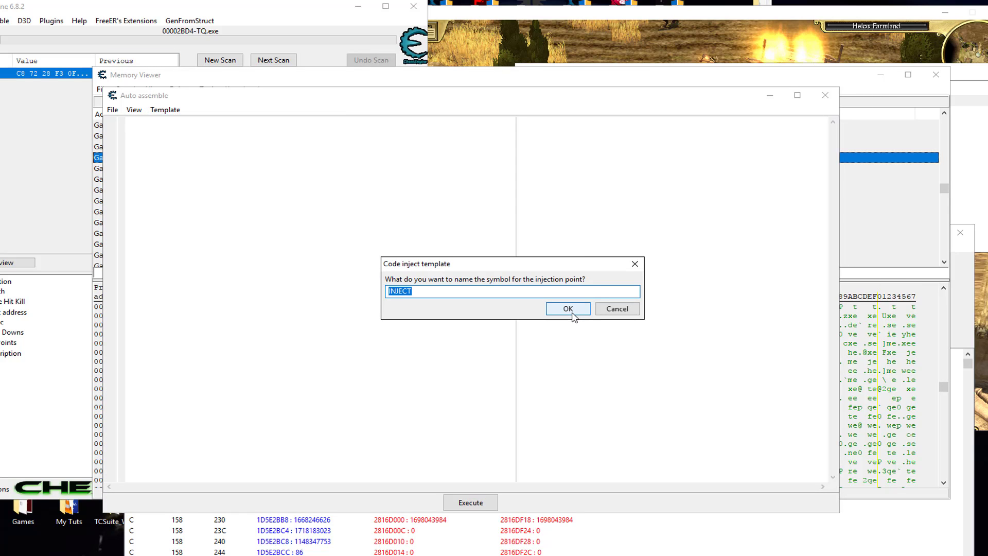
pyautogui.write('health2')
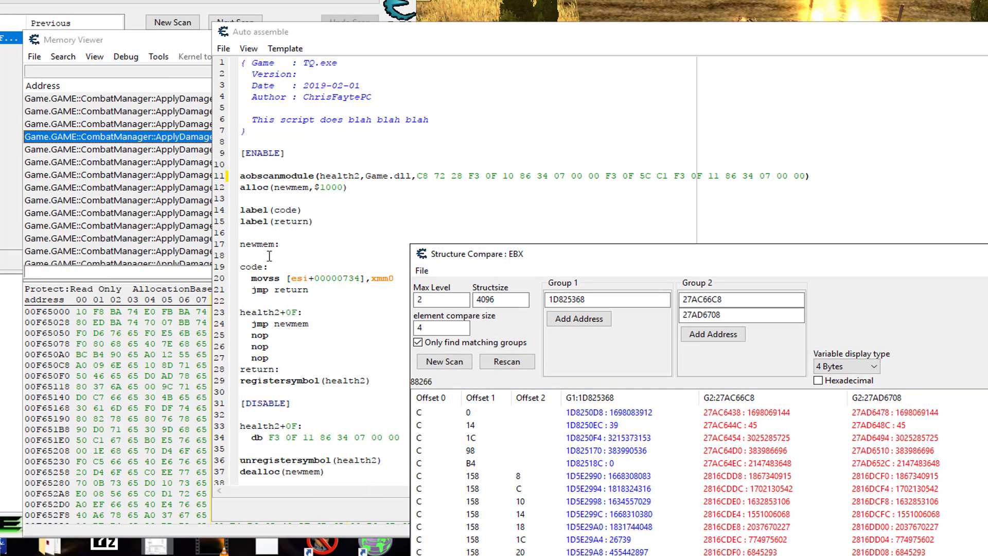
pyautogui.moveTo(469, 39)
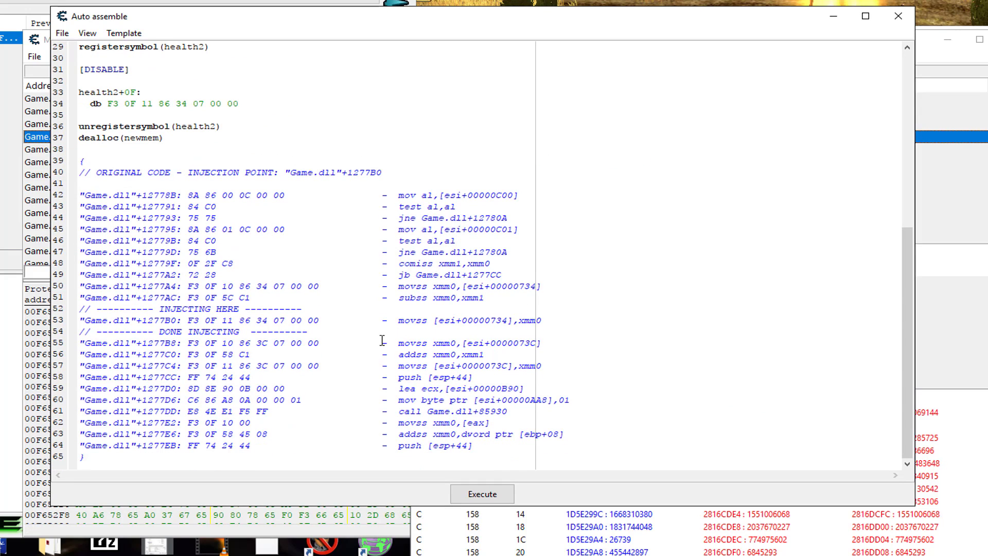
pyautogui.doubleClick(442, 320)
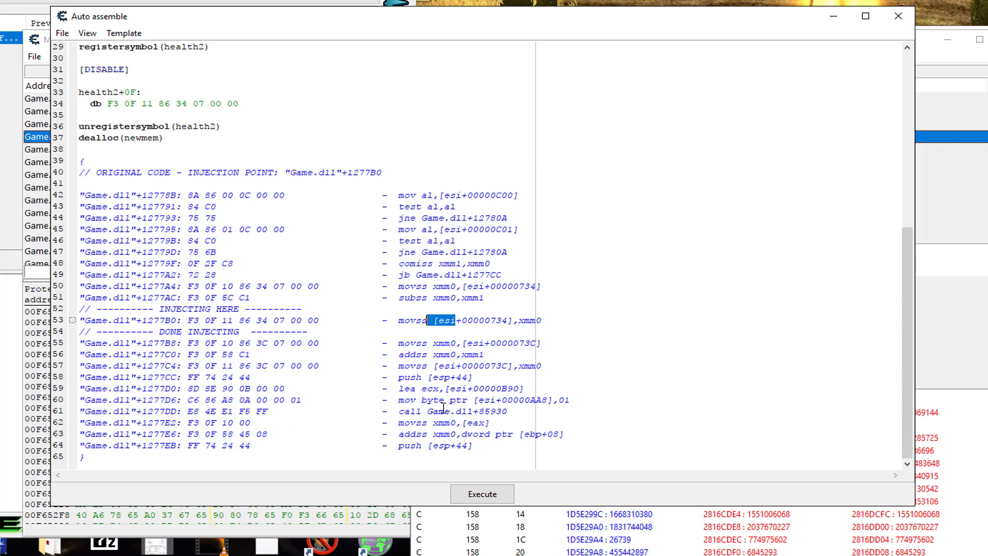
pyautogui.moveTo(394, 121)
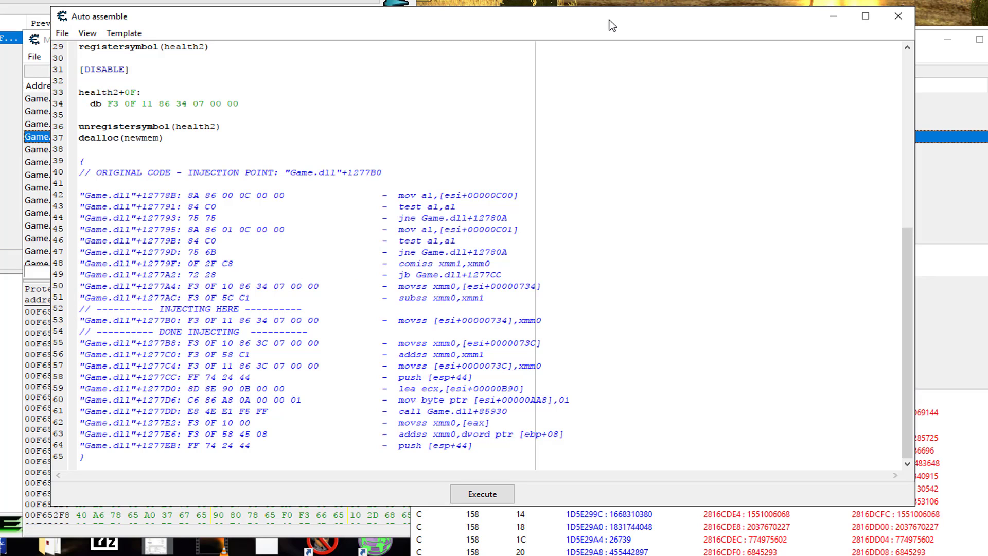
pyautogui.moveTo(611, 23); pyautogui.dragTo(610, 63)
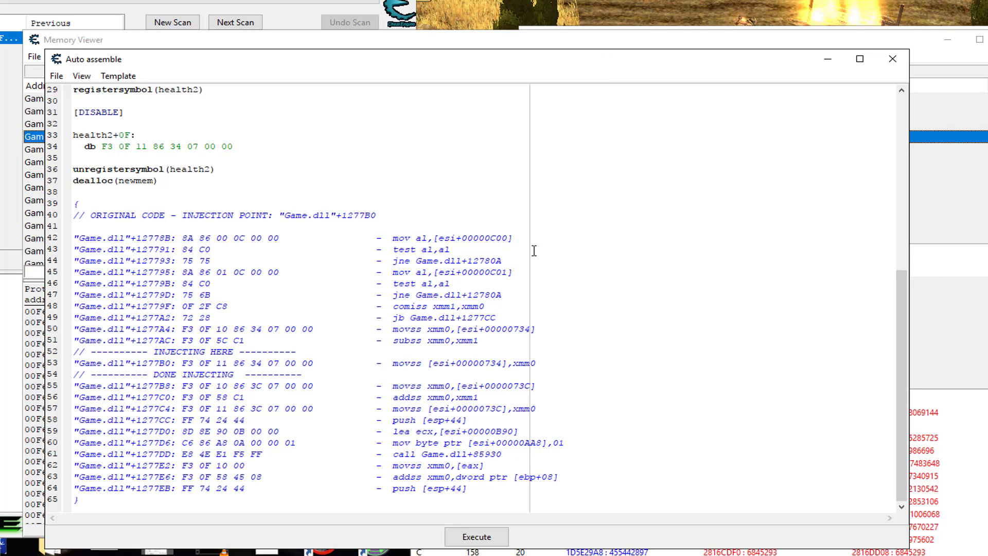
pyautogui.moveTo(888, 44)
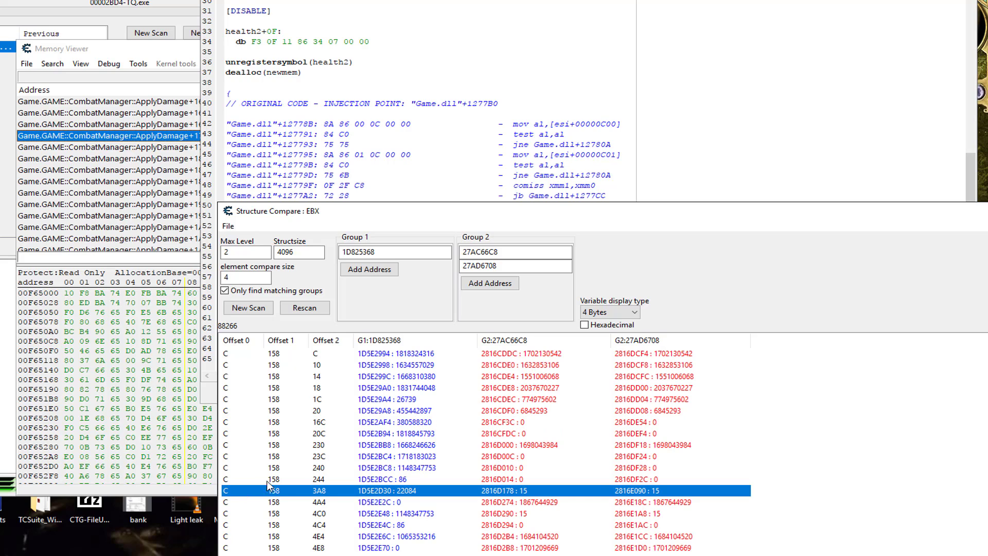
pyautogui.moveTo(322, 475)
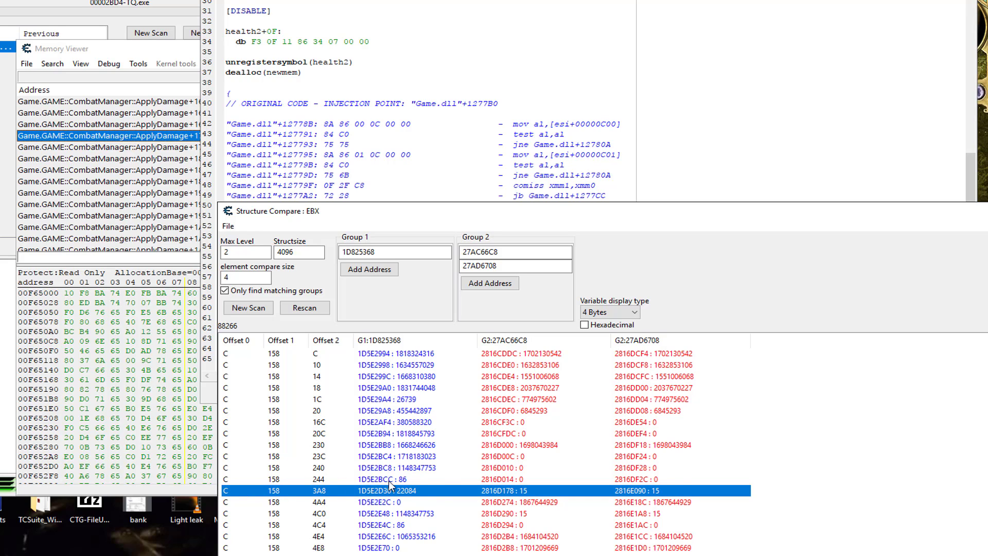
pyautogui.rightClick(389, 479)
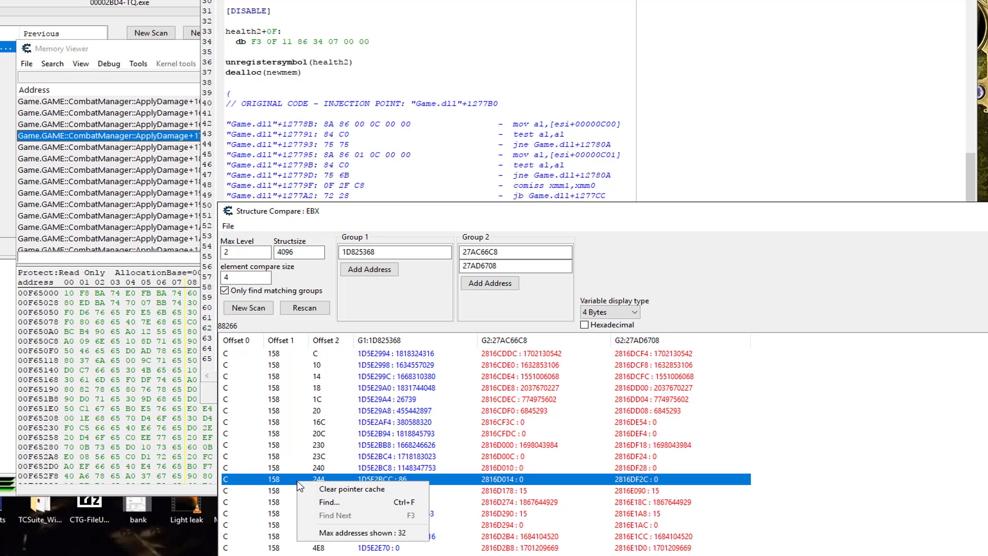
pyautogui.moveTo(496, 183)
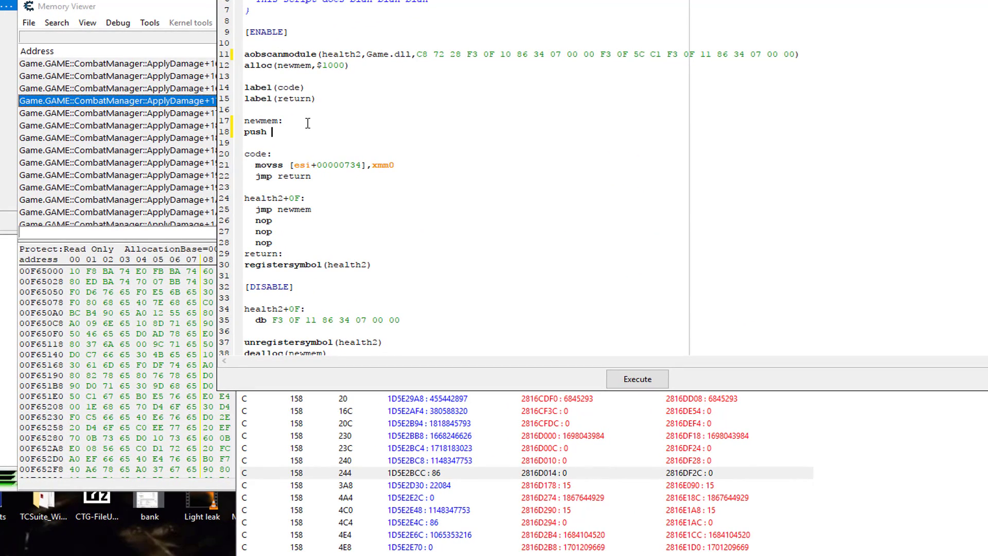
# Step: Write 'push edx' and 'mov edx,[ebx+C]' under newmem in the health2 script
pyautogui.write('edx')
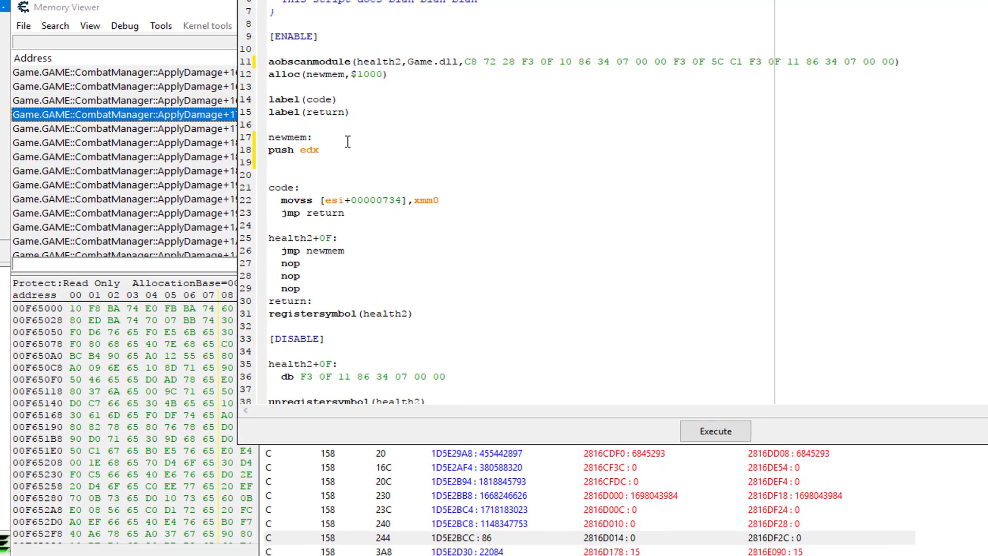
pyautogui.write('edx,')
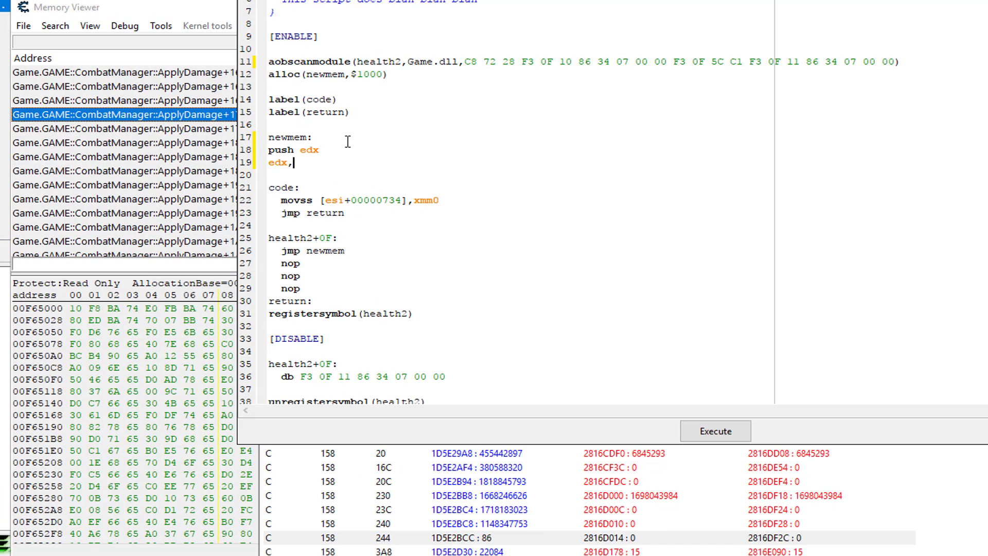
pyautogui.press('BackSpace')
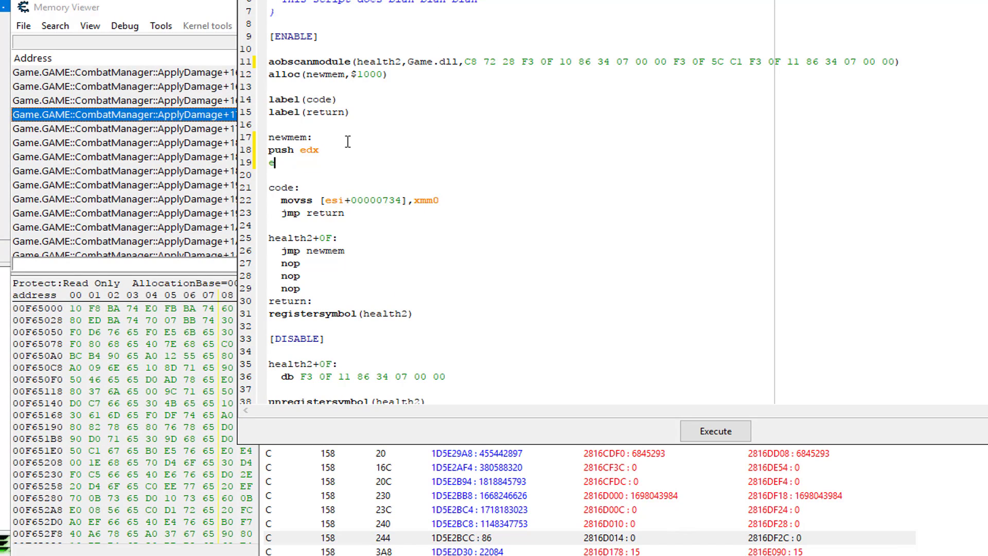
pyautogui.write('ov')
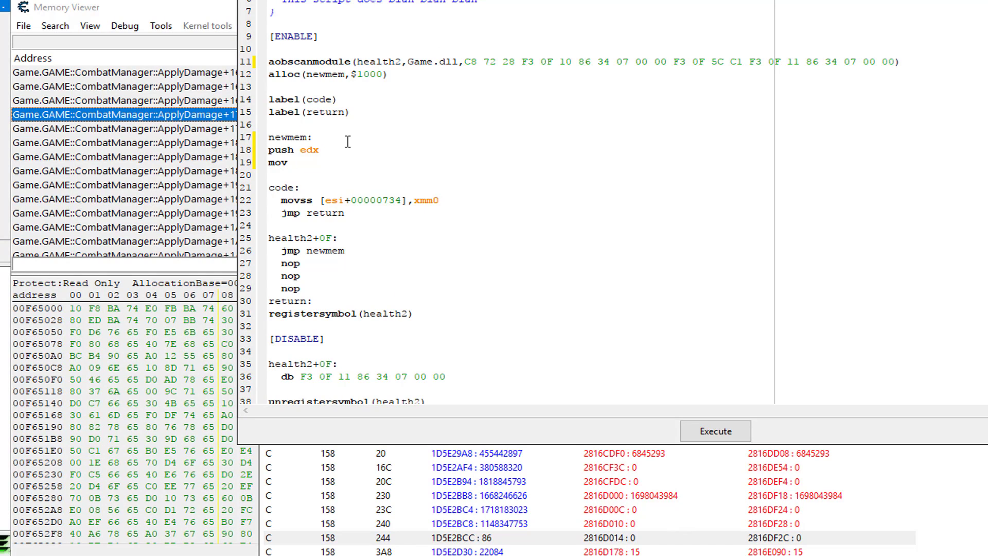
pyautogui.write('edx, [')
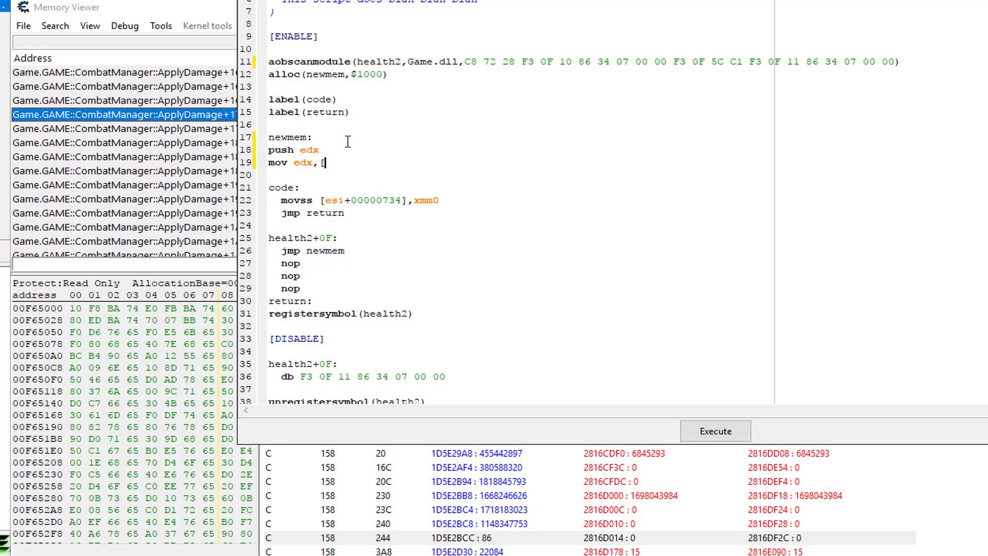
pyautogui.write('[ebx+')
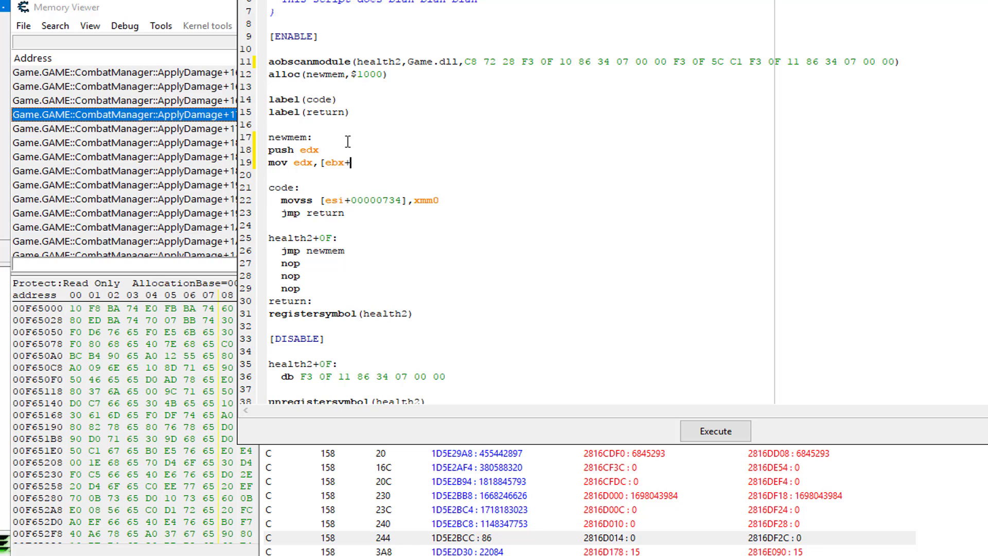
pyautogui.write('C')
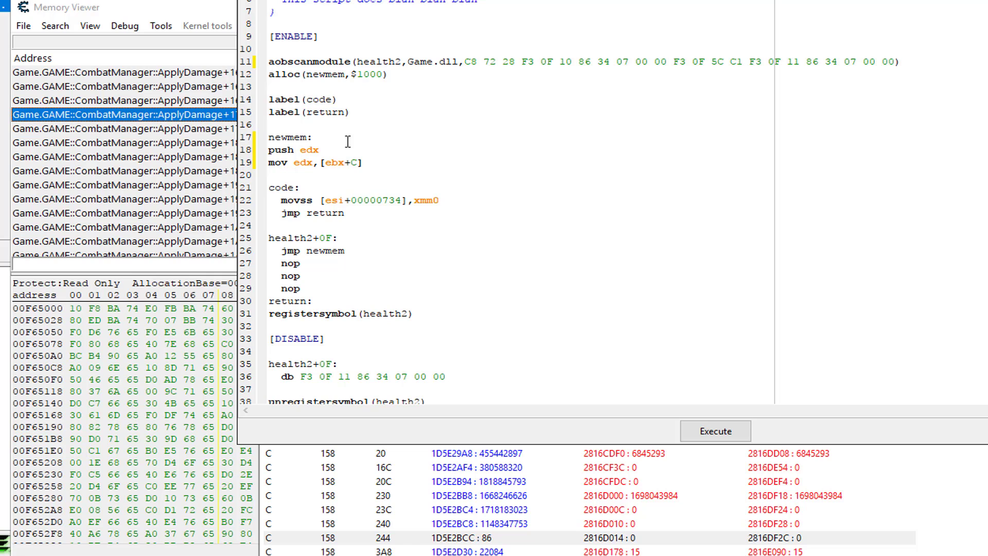
pyautogui.moveTo(268, 545)
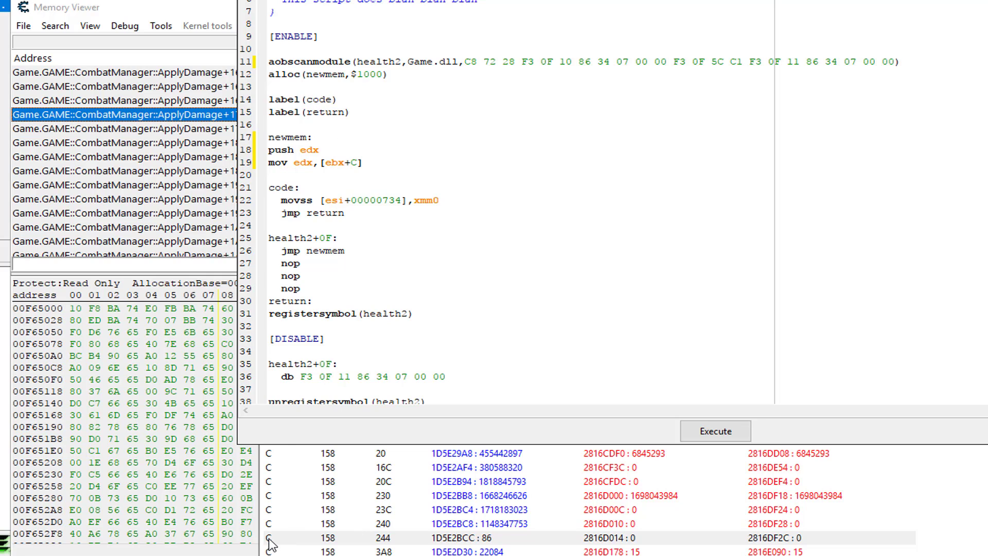
pyautogui.moveTo(340, 172)
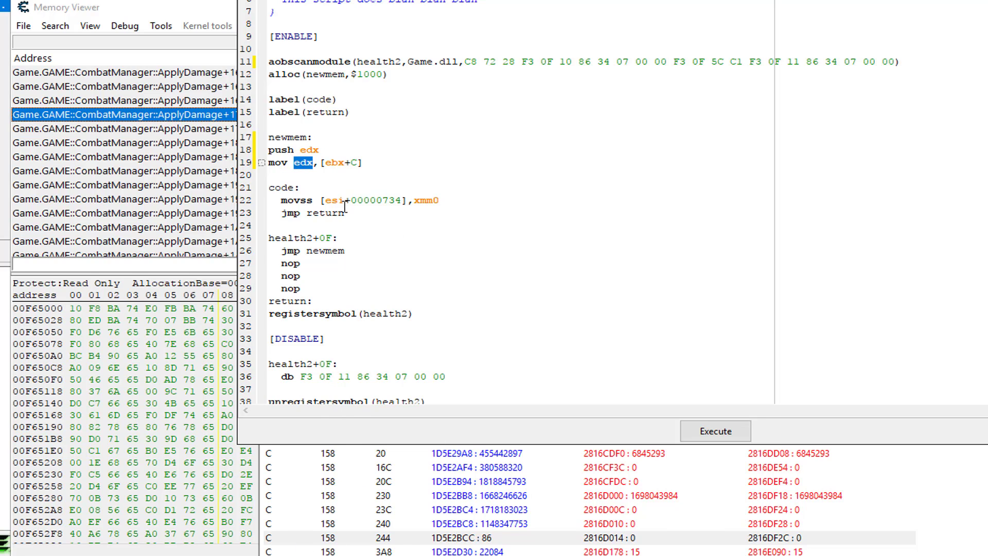
pyautogui.moveTo(347, 544)
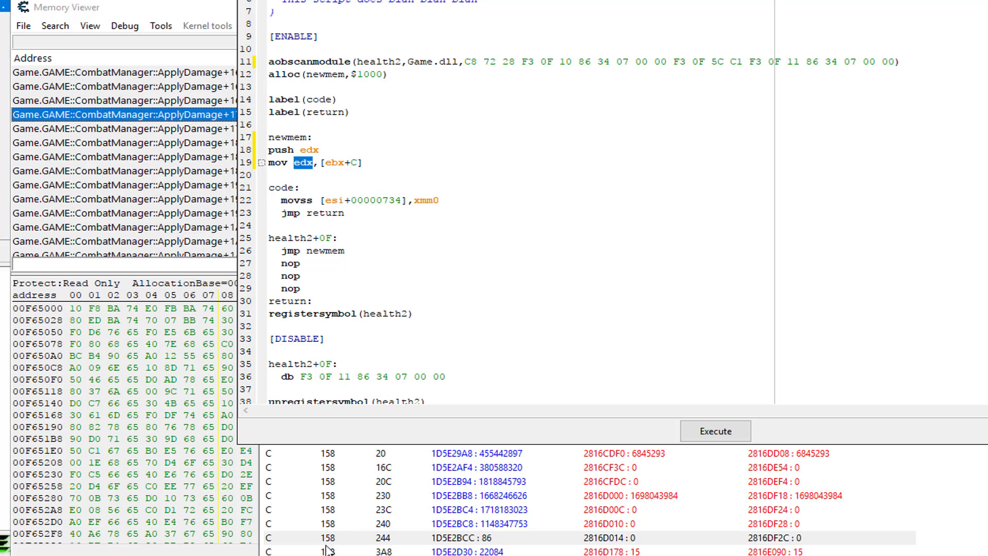
pyautogui.moveTo(389, 155)
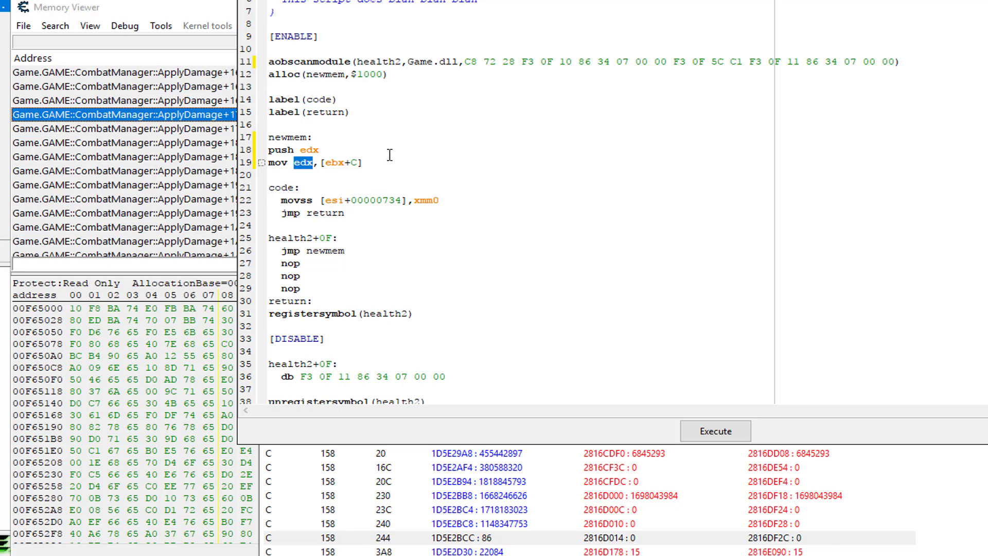
pyautogui.press('Return')
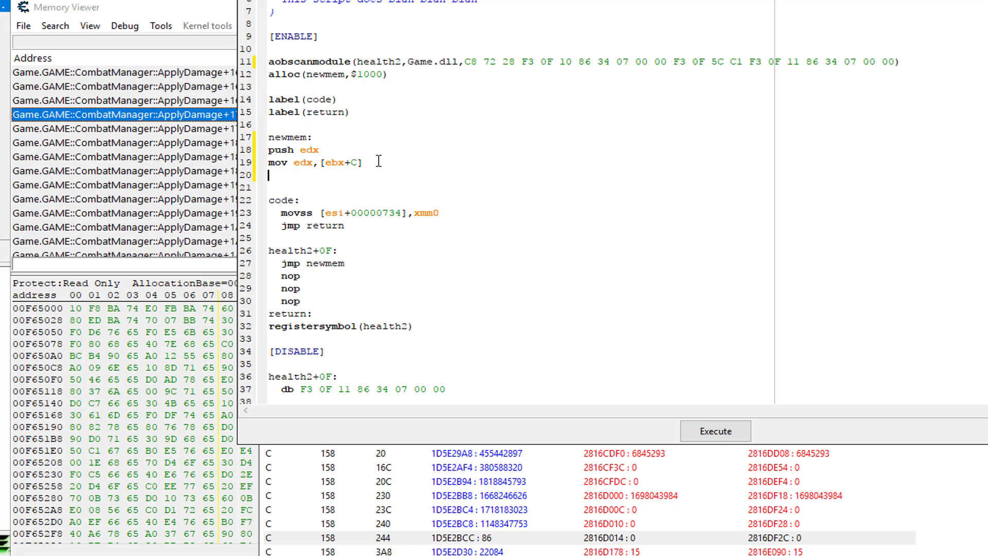
# Step: Add the line 'mov edx,[edx+158]' to the injected code
pyautogui.write('mov')
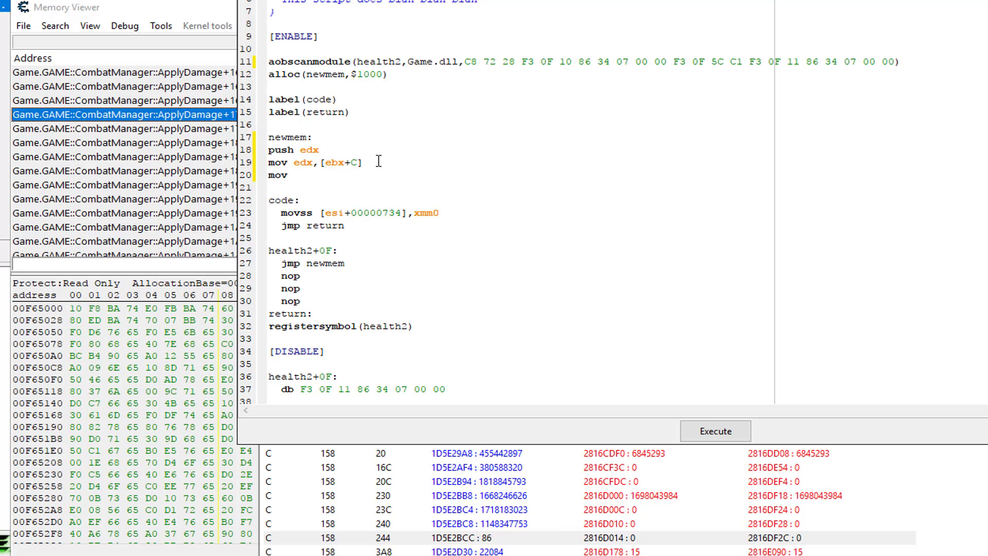
pyautogui.write('edx,')
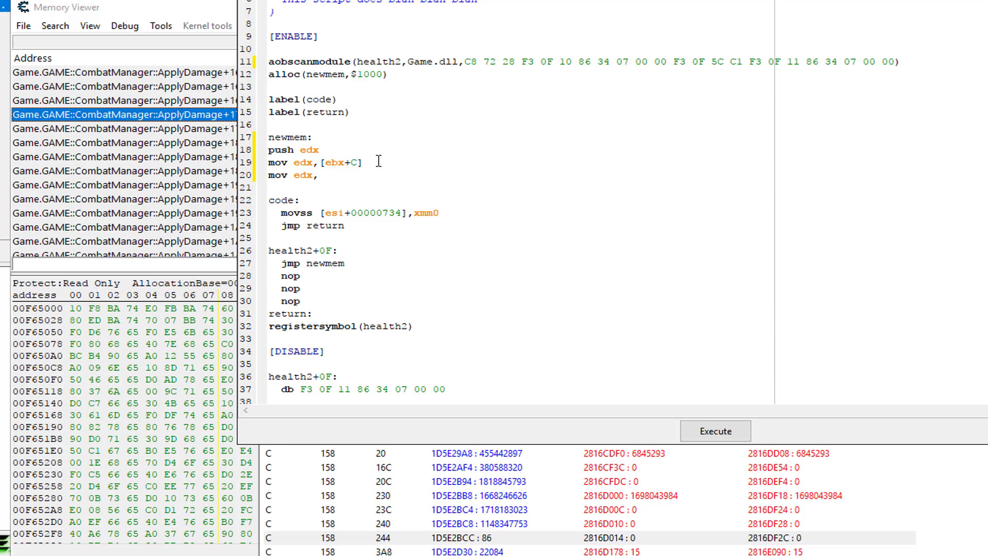
pyautogui.write('[edx')
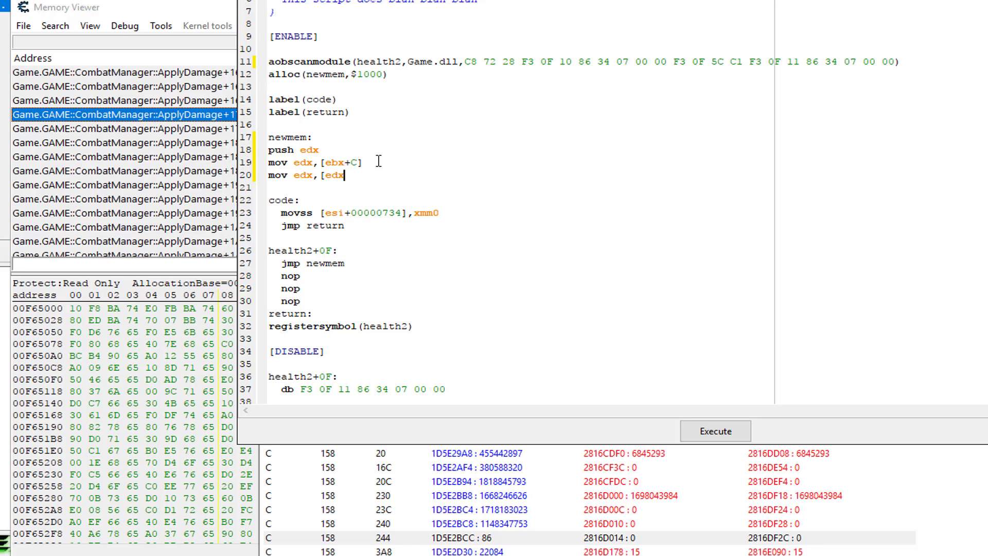
pyautogui.write('+')
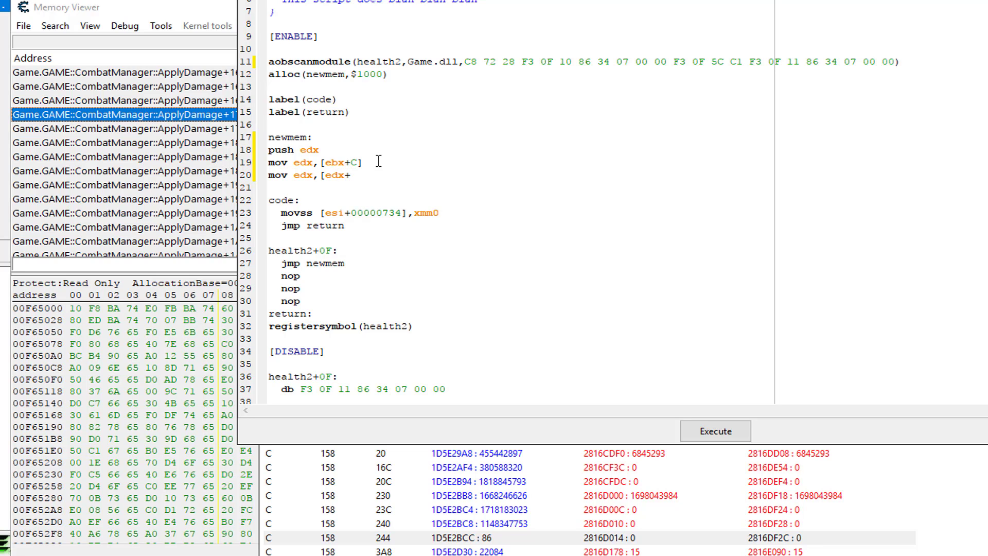
pyautogui.write('158')
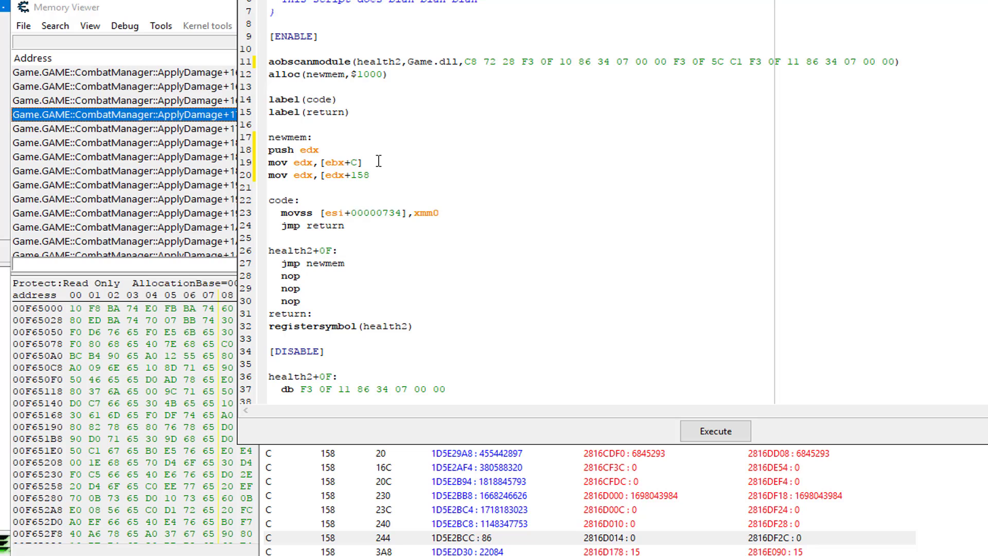
pyautogui.click(375, 175)
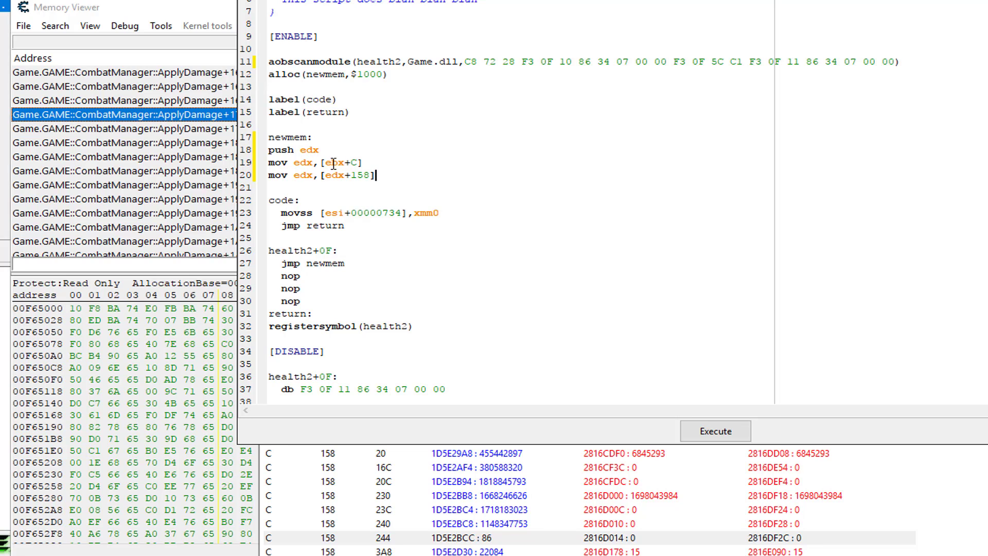
# Step: Review the edx usages in the script lines and bring the EBX structure comparison back up
pyautogui.doubleClick(303, 163)
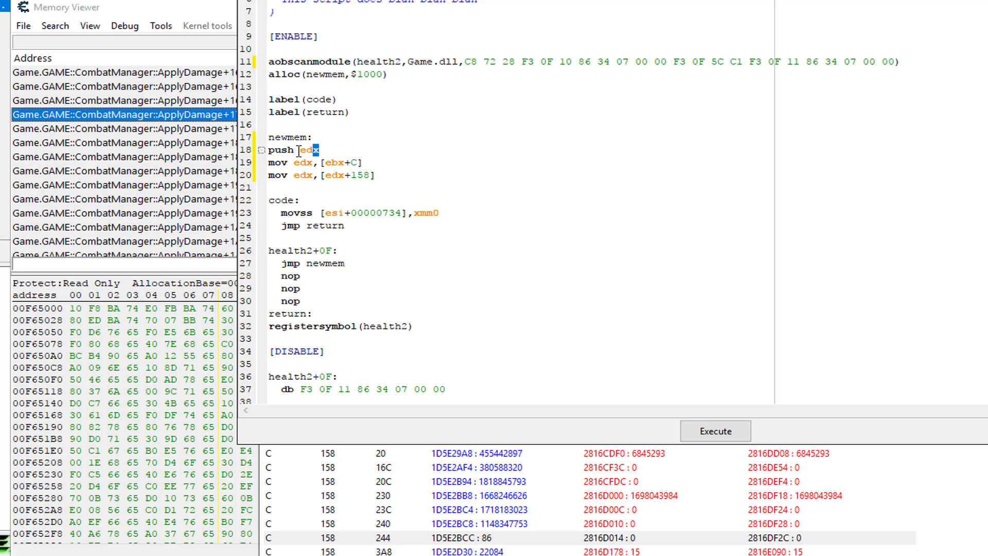
pyautogui.doubleClick(307, 150)
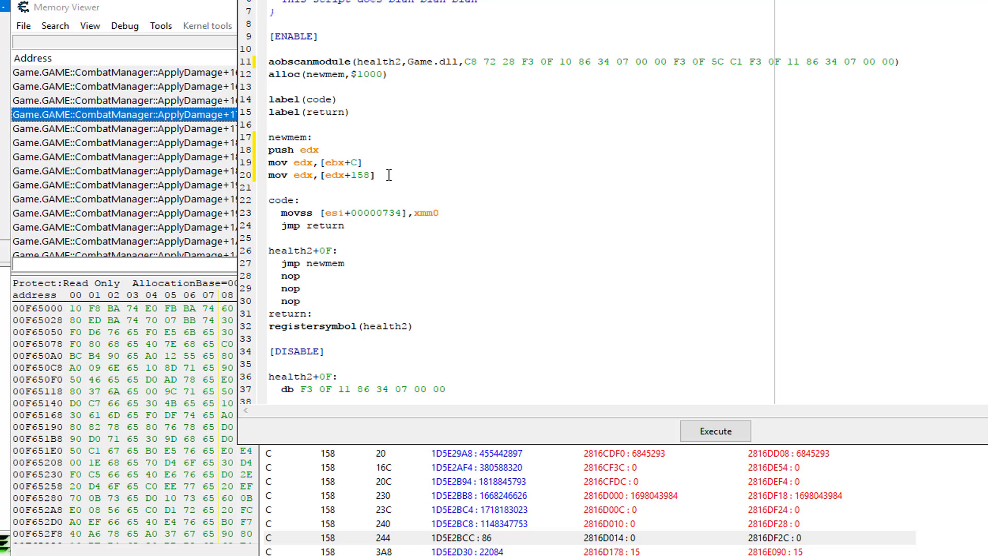
pyautogui.doubleClick(307, 162)
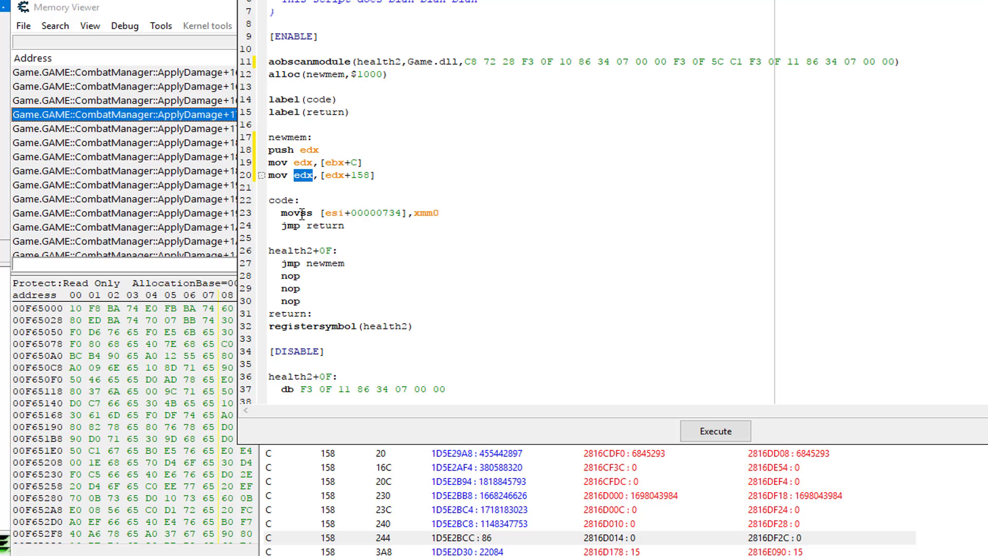
pyautogui.moveTo(342, 210)
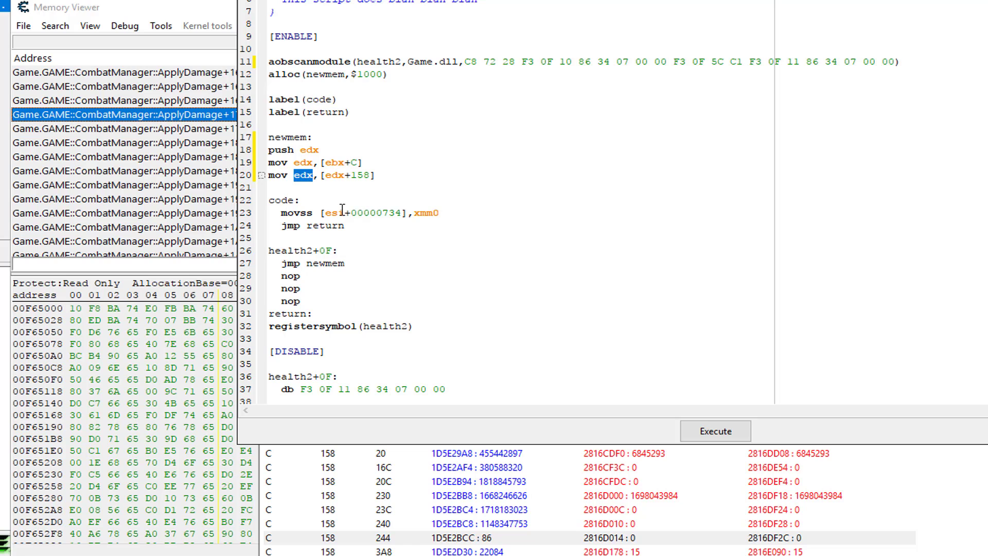
pyautogui.moveTo(381, 191)
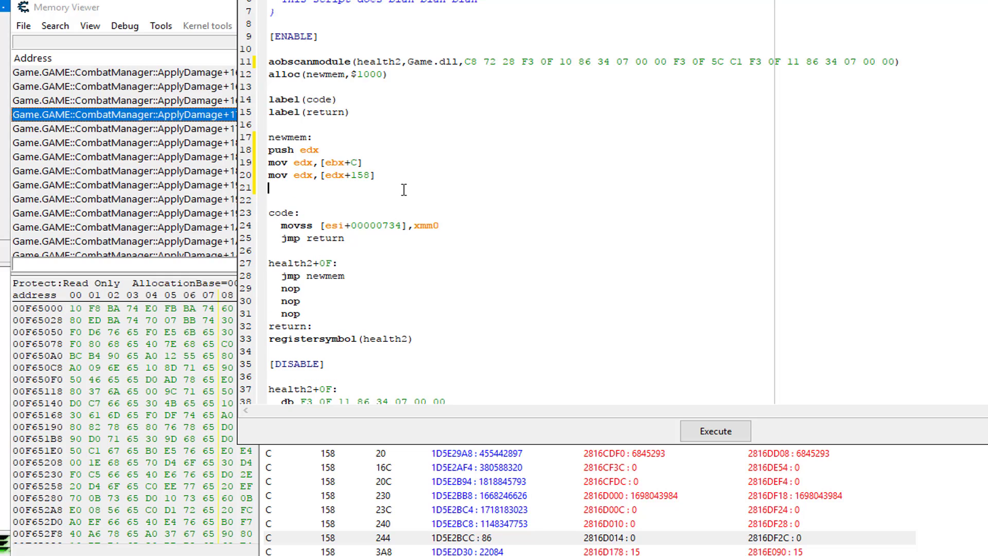
pyautogui.write('mov')
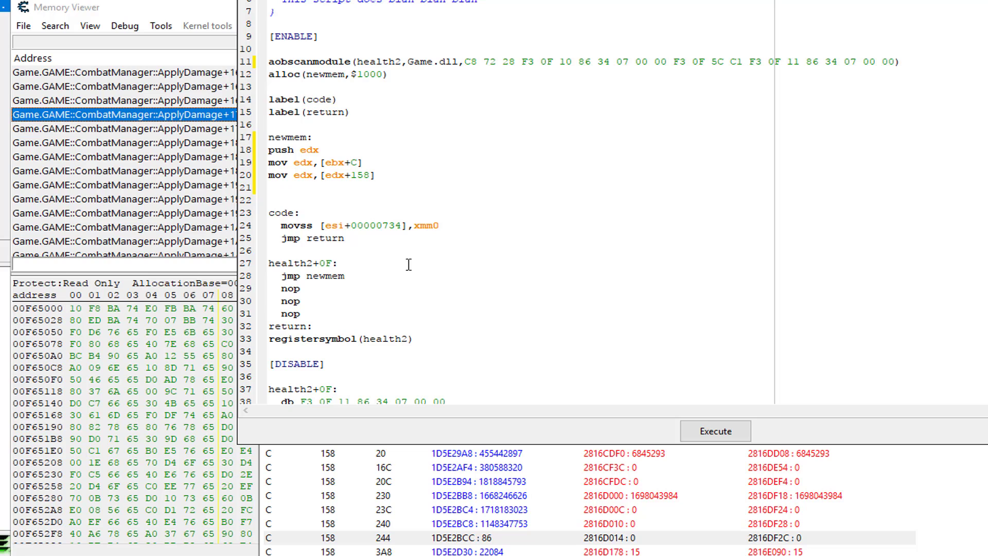
pyautogui.moveTo(276, 151)
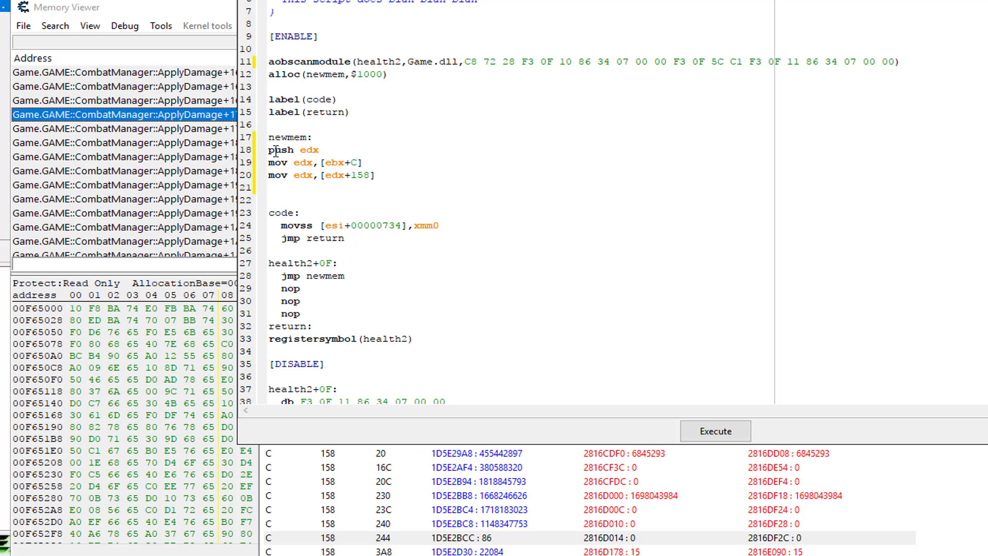
pyautogui.doubleClick(302, 175)
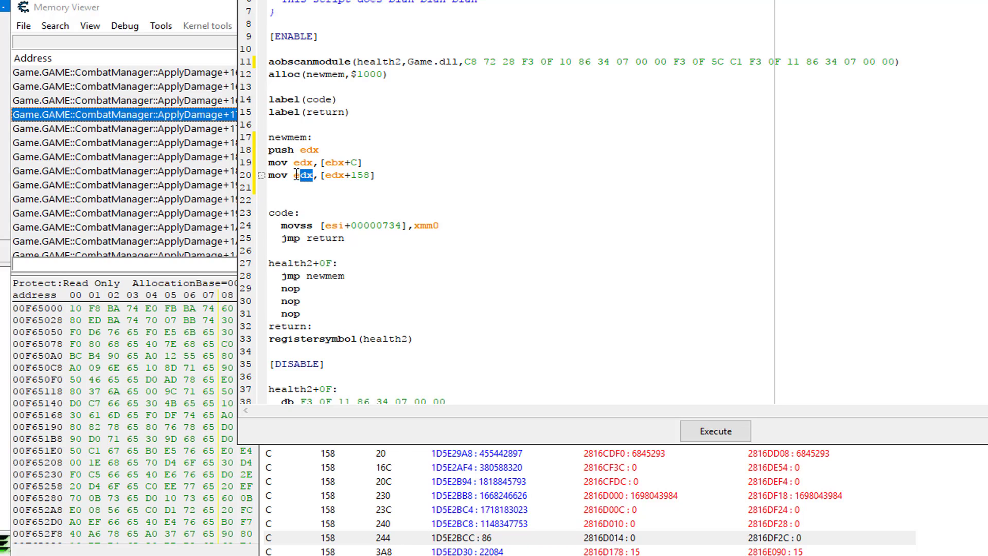
pyautogui.doubleClick(303, 175)
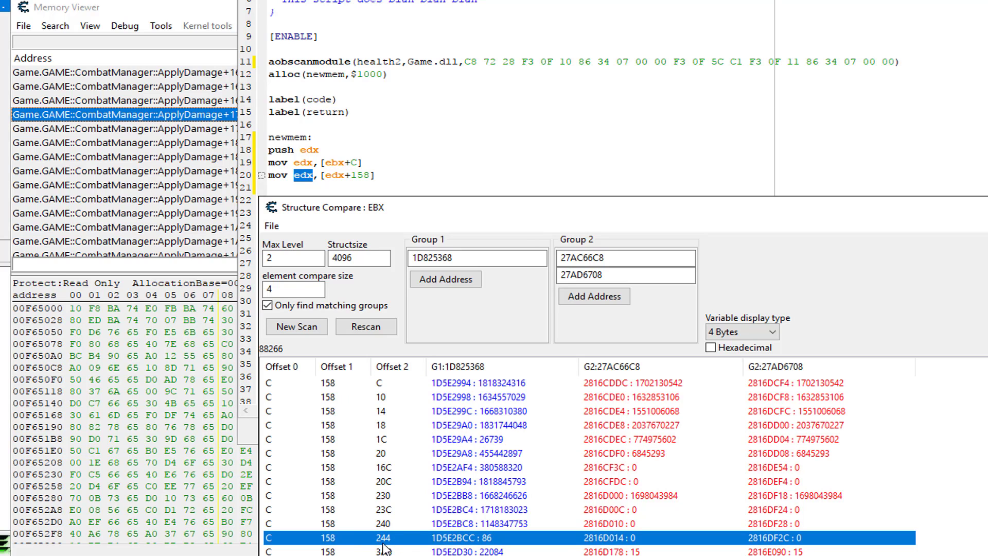
pyautogui.moveTo(385, 530)
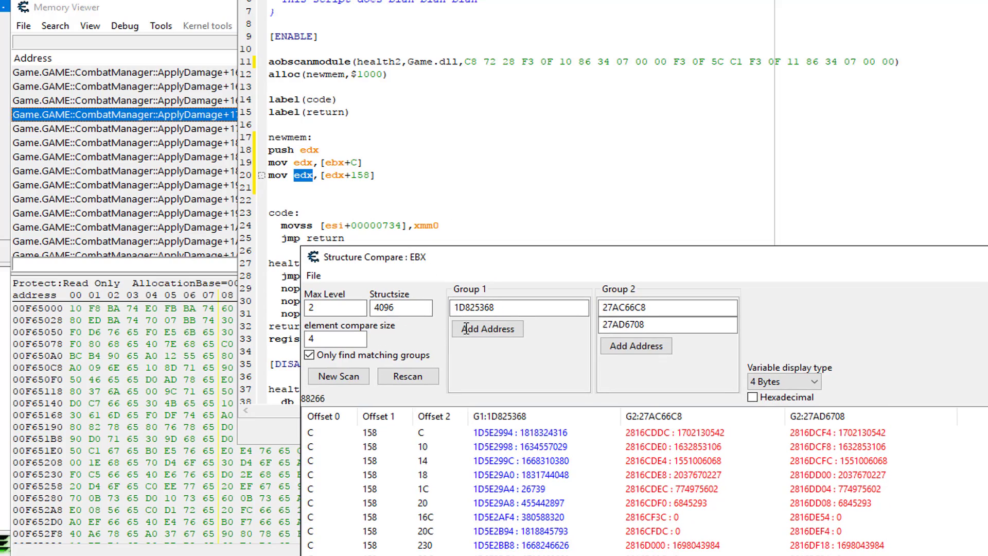
pyautogui.moveTo(391, 195)
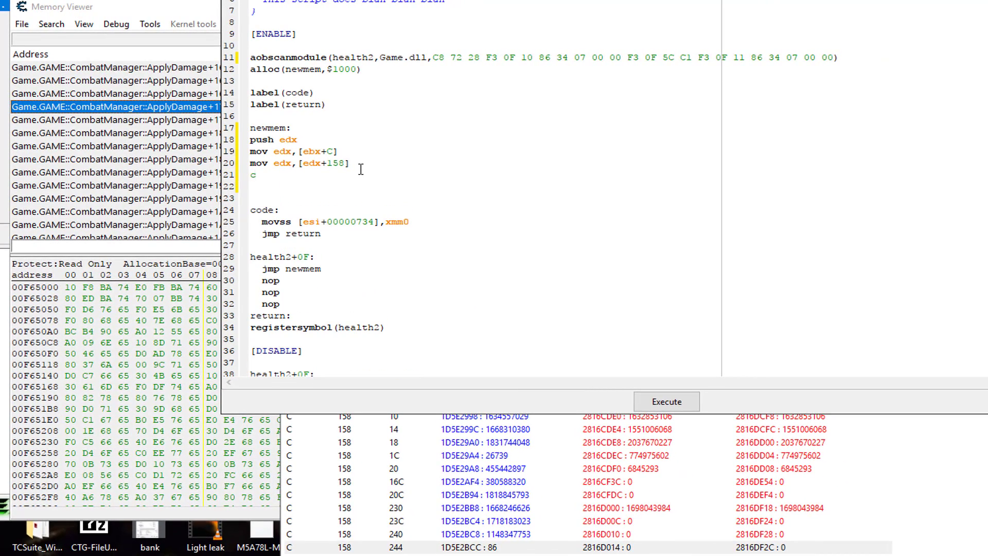
# Step: Add the line 'cmp [edx+244],#86' to the injected code
pyautogui.write('mp')
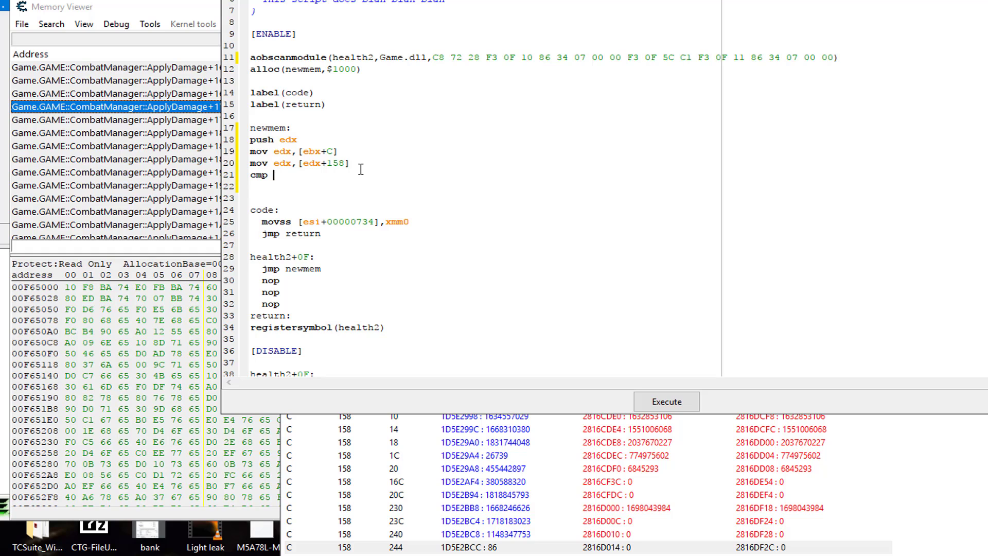
pyautogui.write('[edx+')
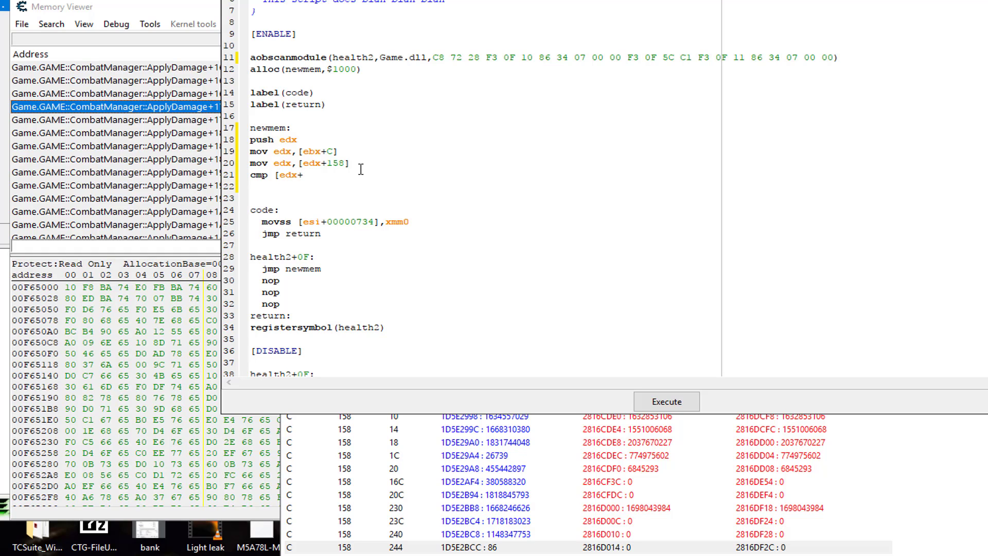
pyautogui.write('244')
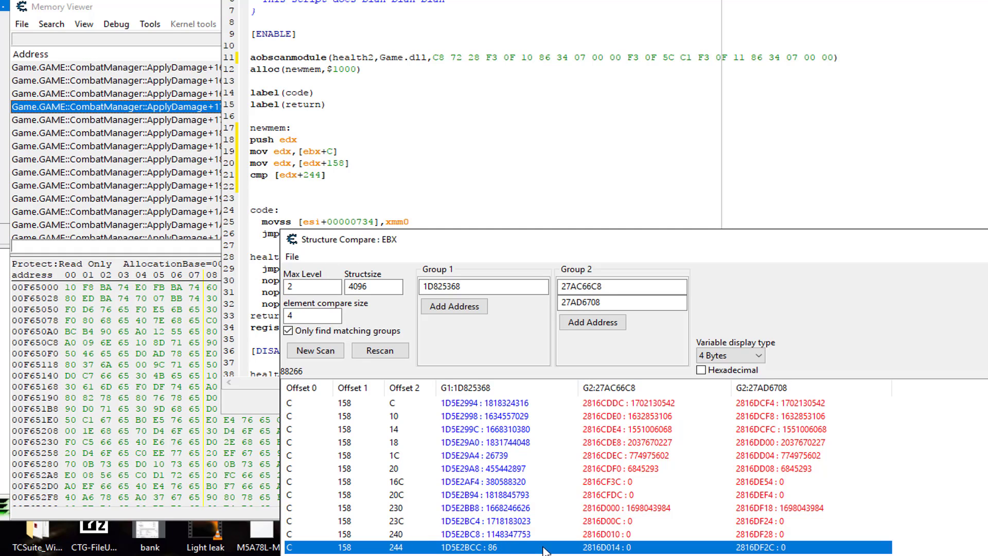
pyautogui.moveTo(554, 248)
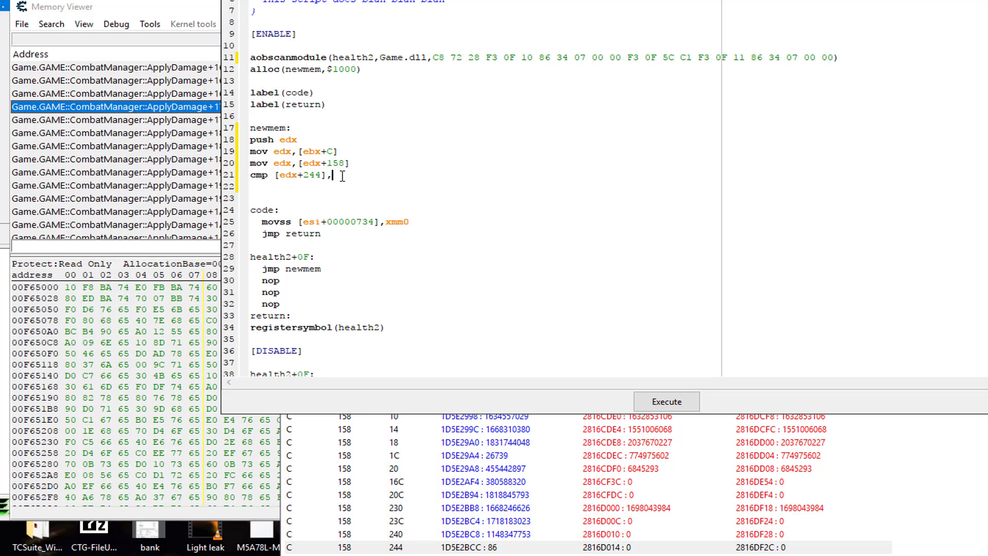
pyautogui.write('86')
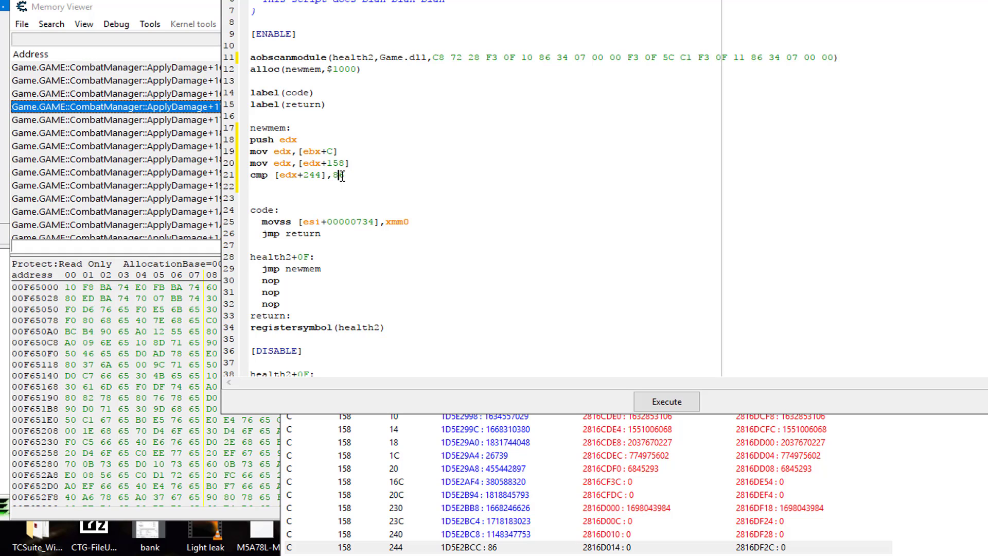
pyautogui.write('8')
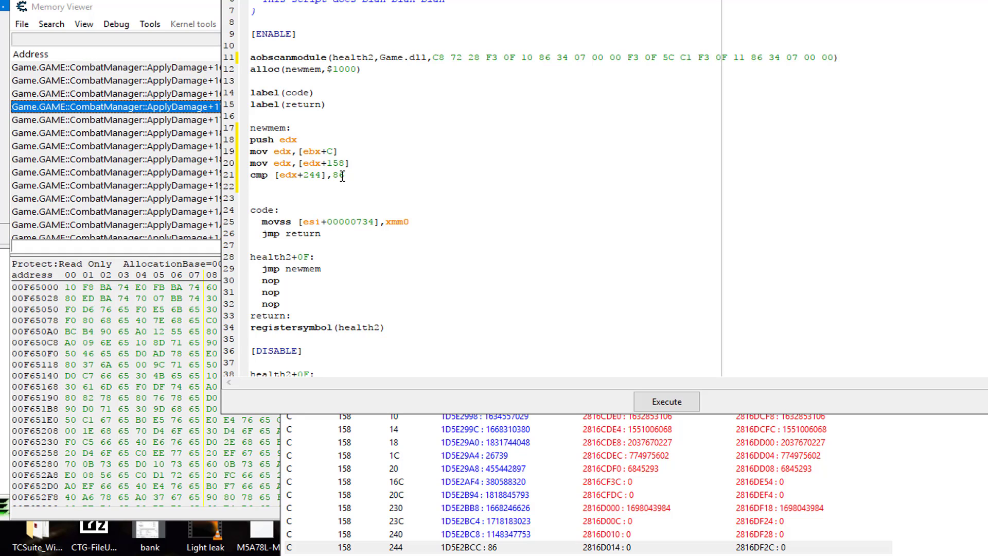
pyautogui.write('#86')
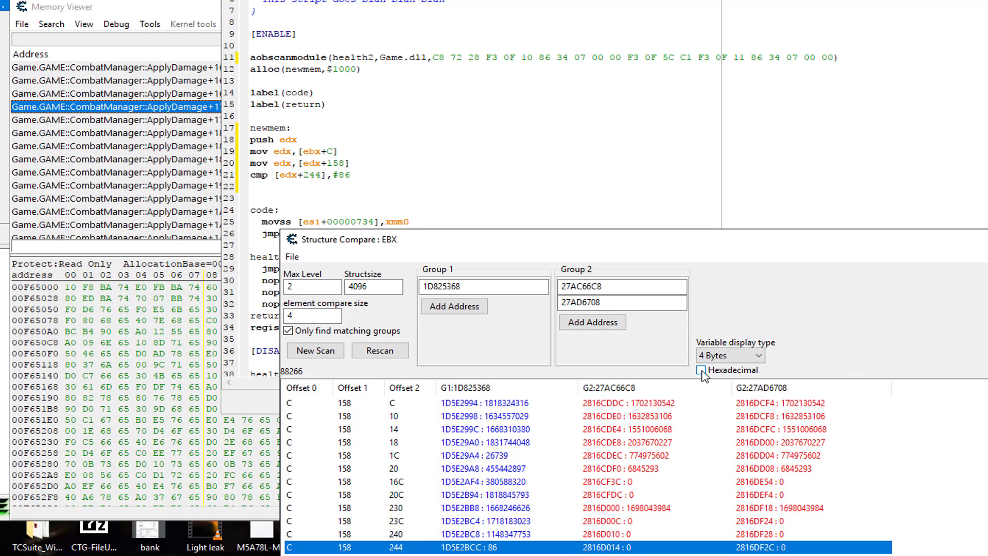
# Step: Show Structure Compare values in hexadecimal and keep the compare operand as #86
pyautogui.click(701, 369)
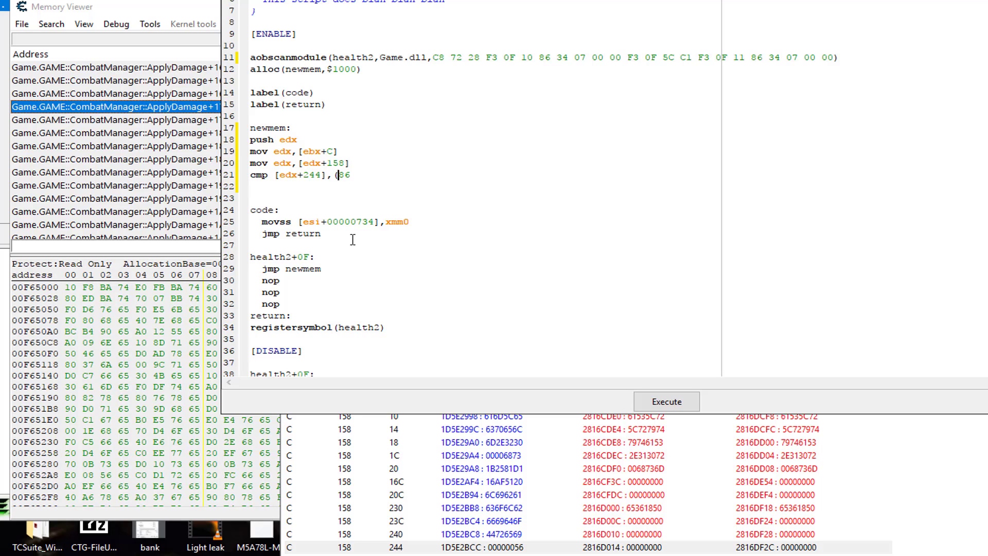
pyautogui.write('(int)')
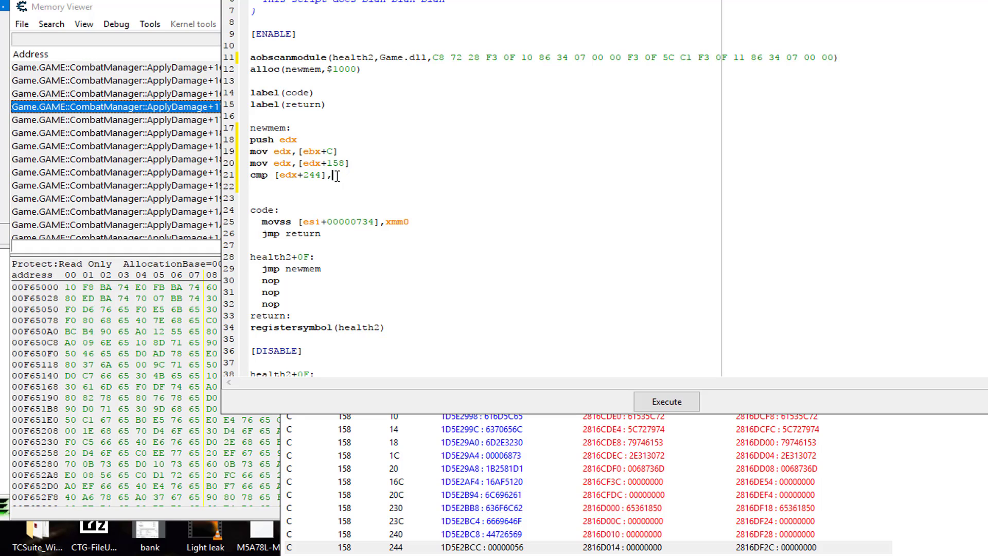
pyautogui.write('#86')
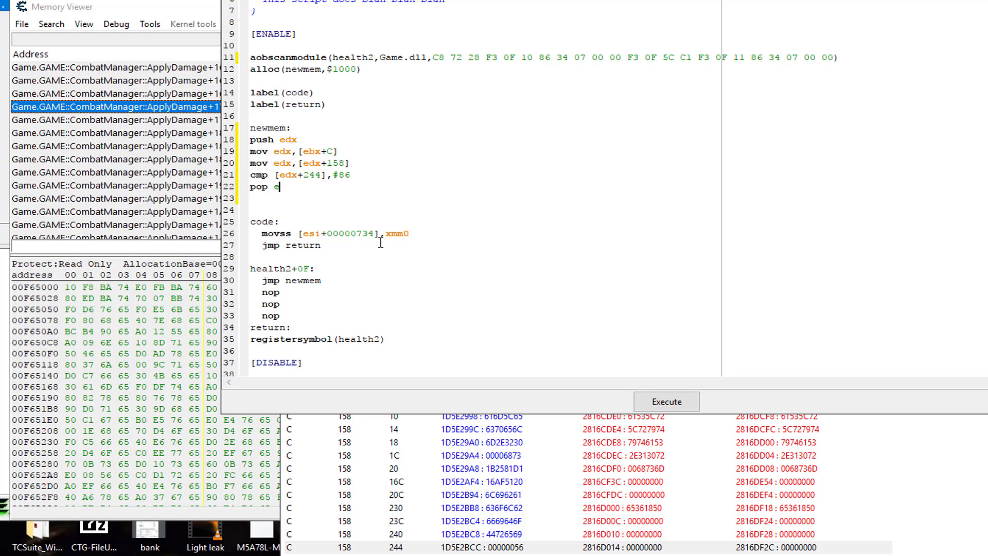
# Step: Add 'pop edx' and the conditional jump 'jne code' below the compare
pyautogui.write('dx')
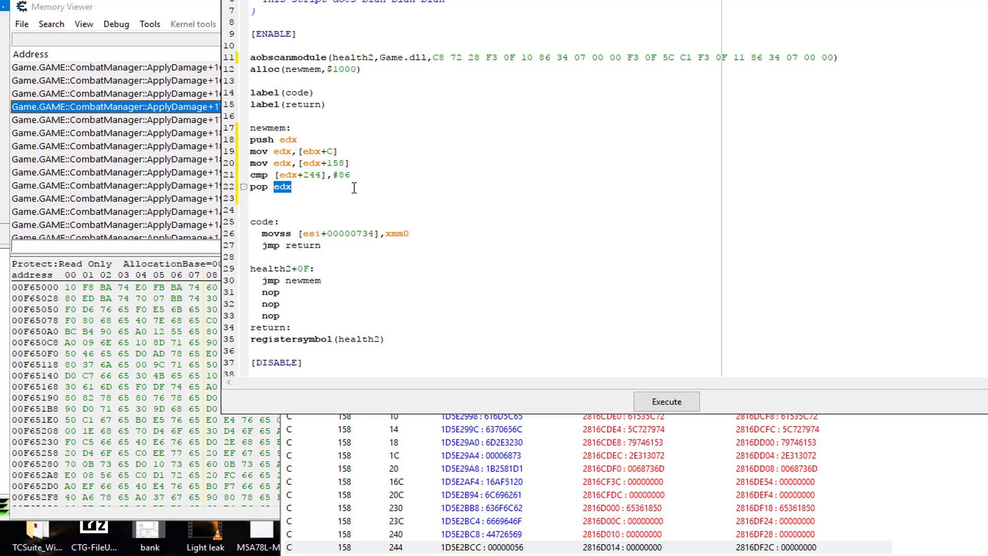
pyautogui.click(297, 175)
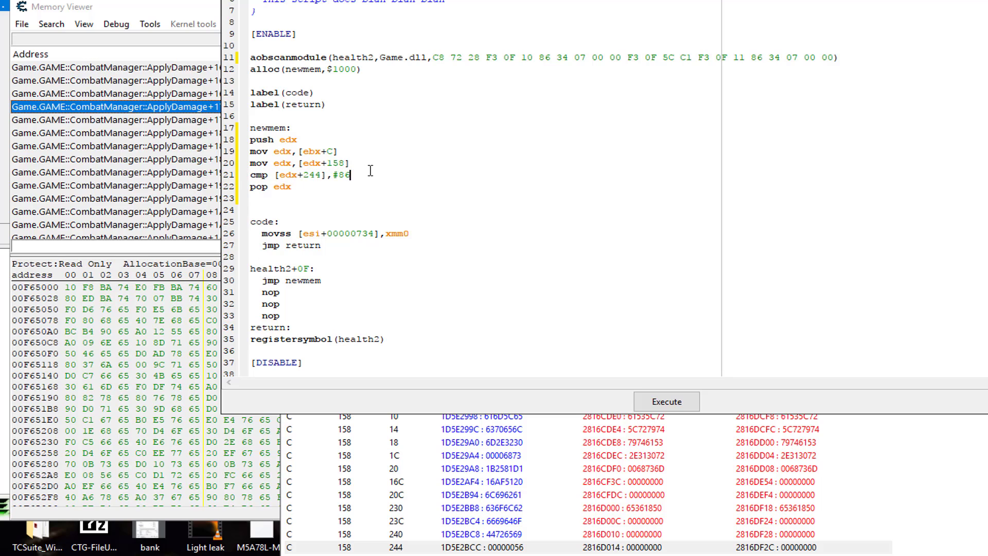
pyautogui.tripleClick(299, 175)
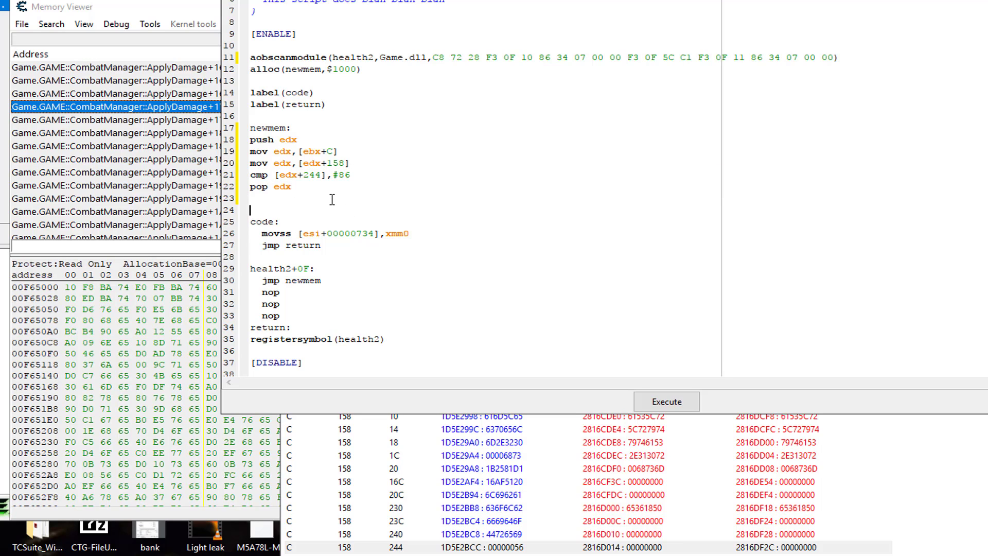
pyautogui.click(270, 186)
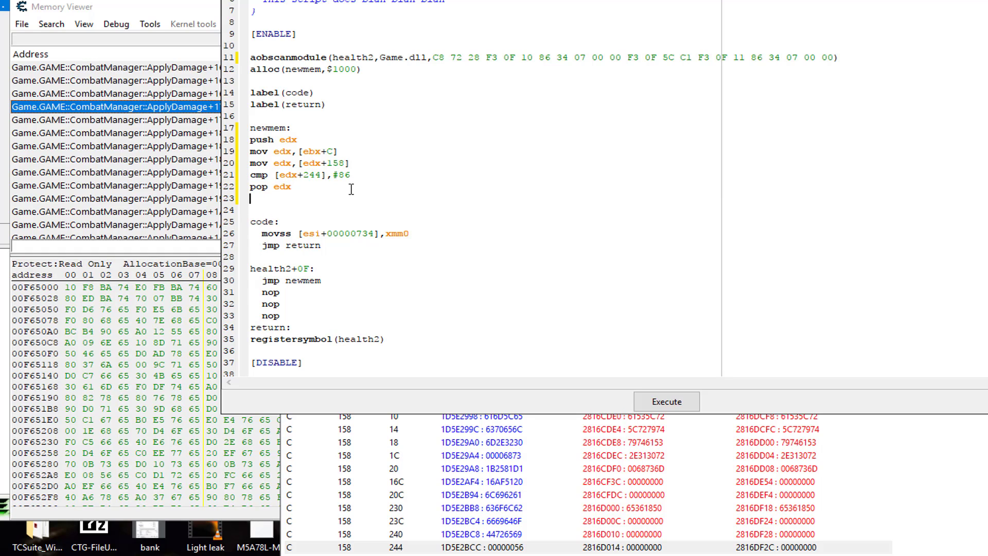
pyautogui.write('jne code')
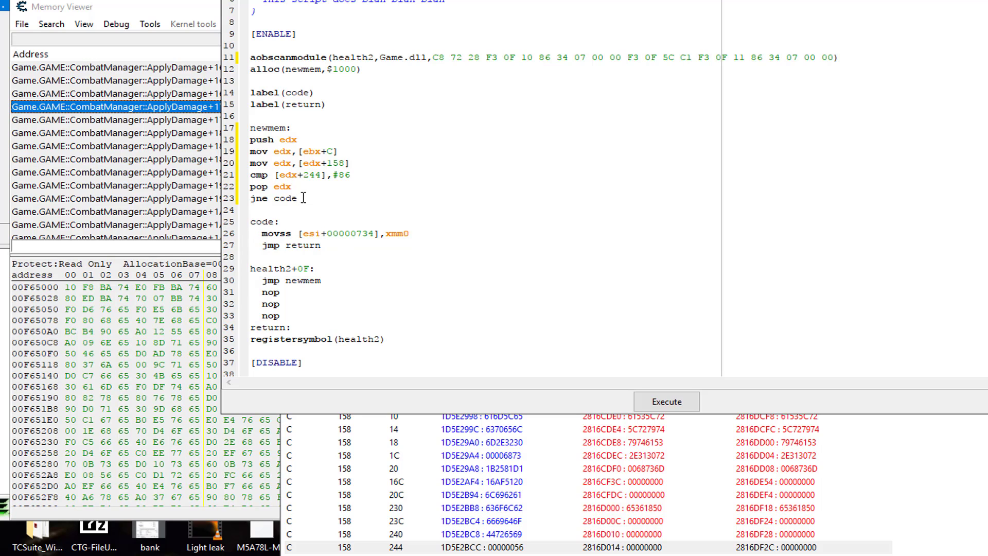
pyautogui.write('z')
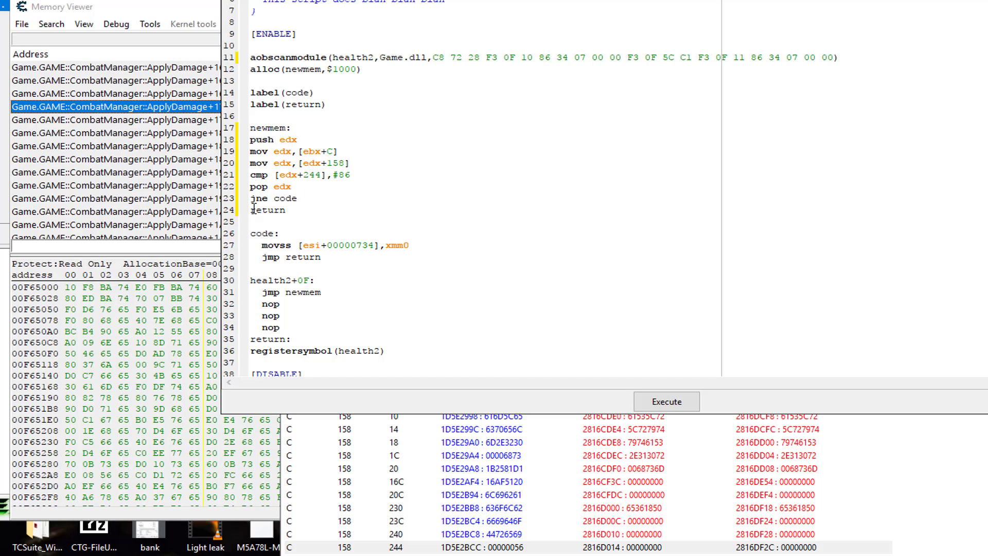
# Step: Finish with 'jmp return' and check the offset in the original health write line
pyautogui.doubleClick(267, 210)
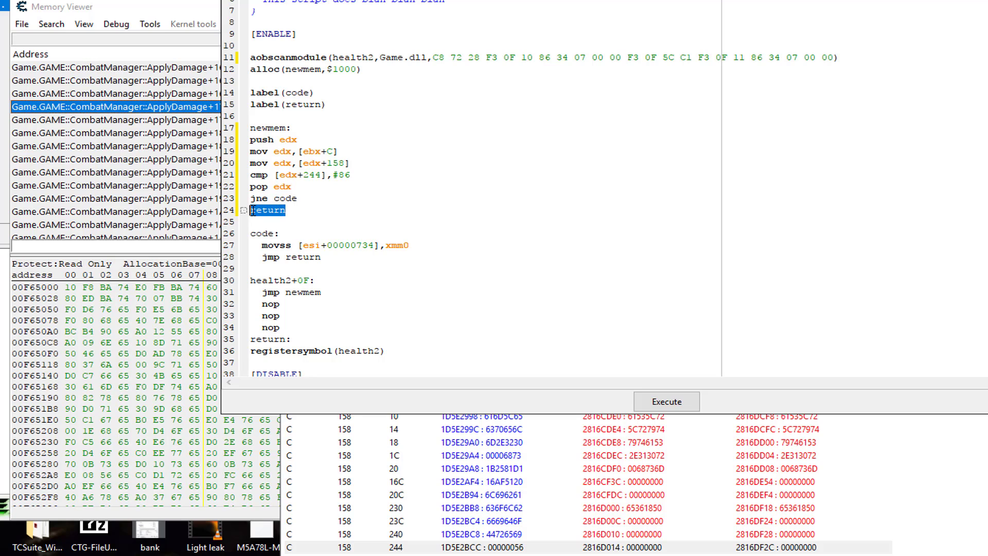
pyautogui.write('jmp')
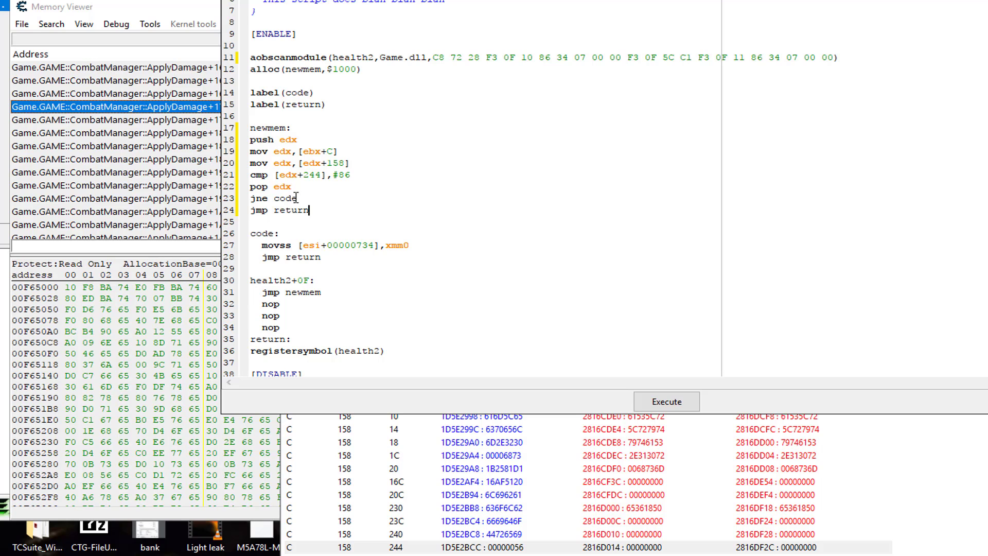
pyautogui.click(308, 245)
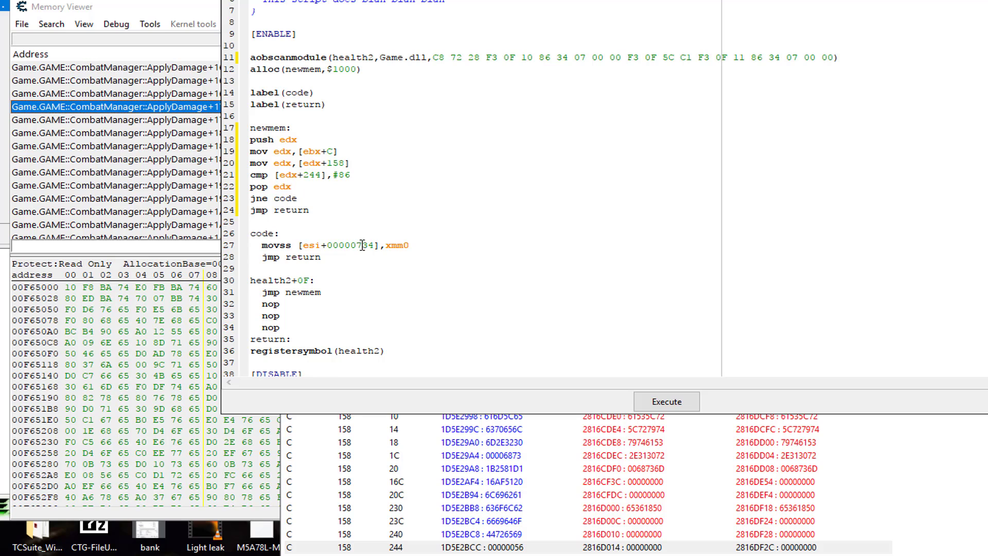
pyautogui.doubleClick(339, 245)
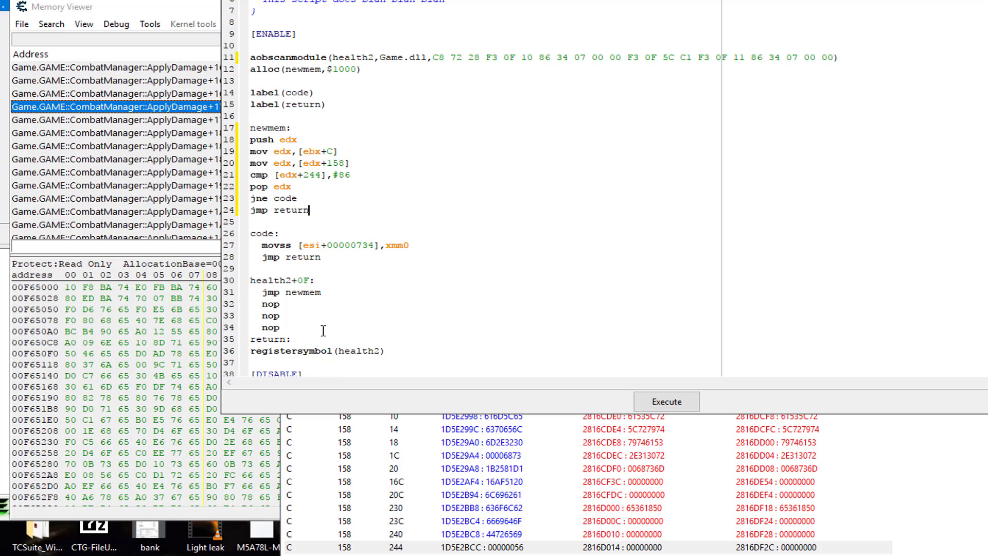
pyautogui.click(287, 339)
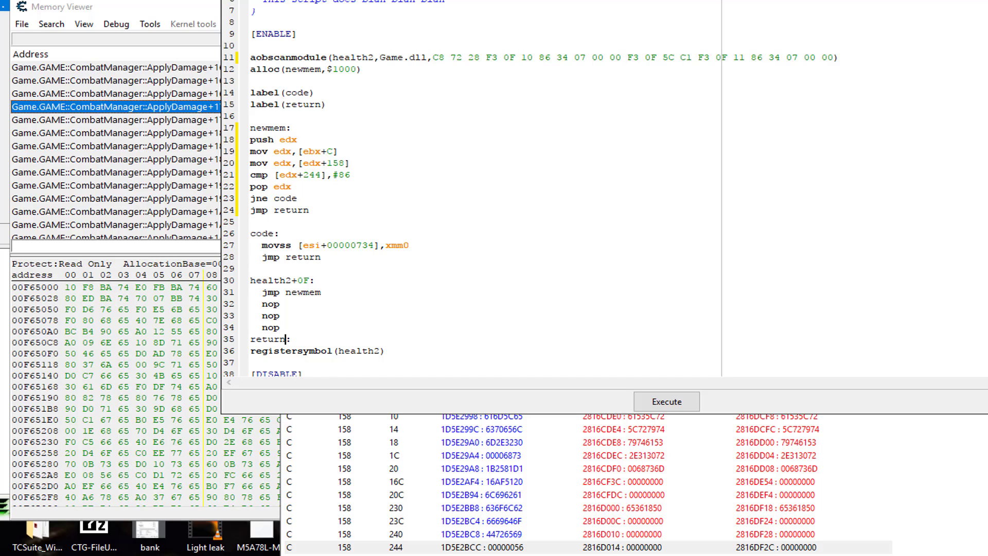
pyautogui.moveTo(445, 18)
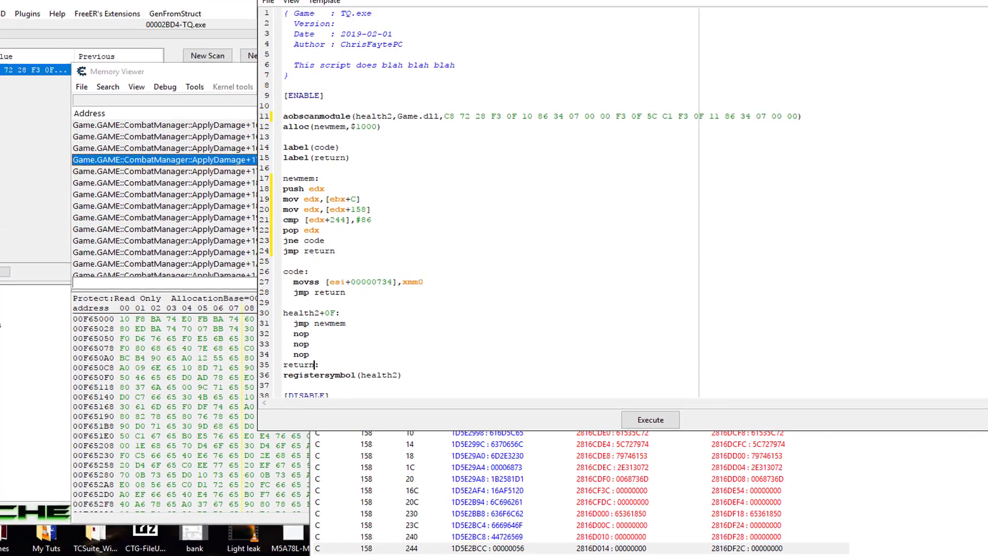
# Step: Name the new script entry 'Health Pointer Compare' in the cheat table
pyautogui.click(280, 27)
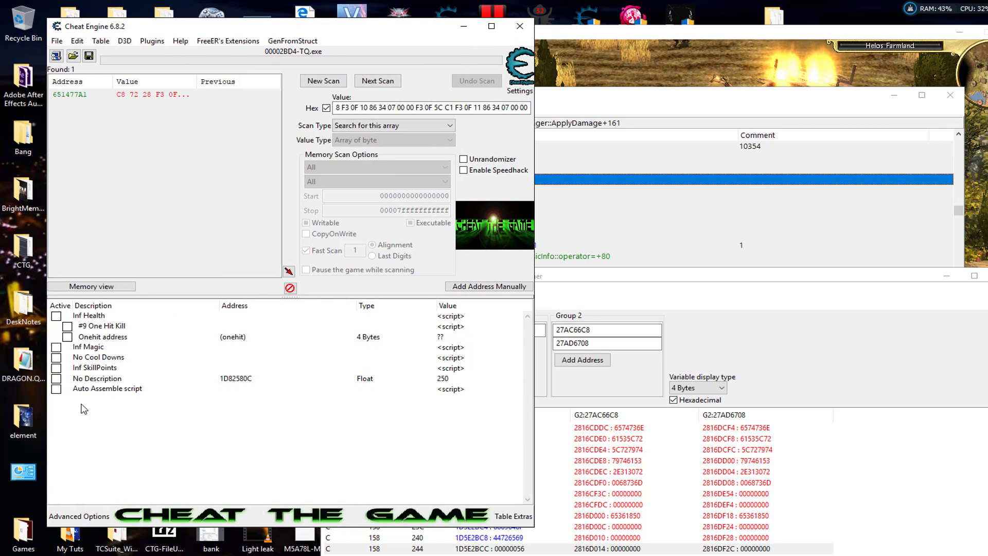
pyautogui.click(107, 388)
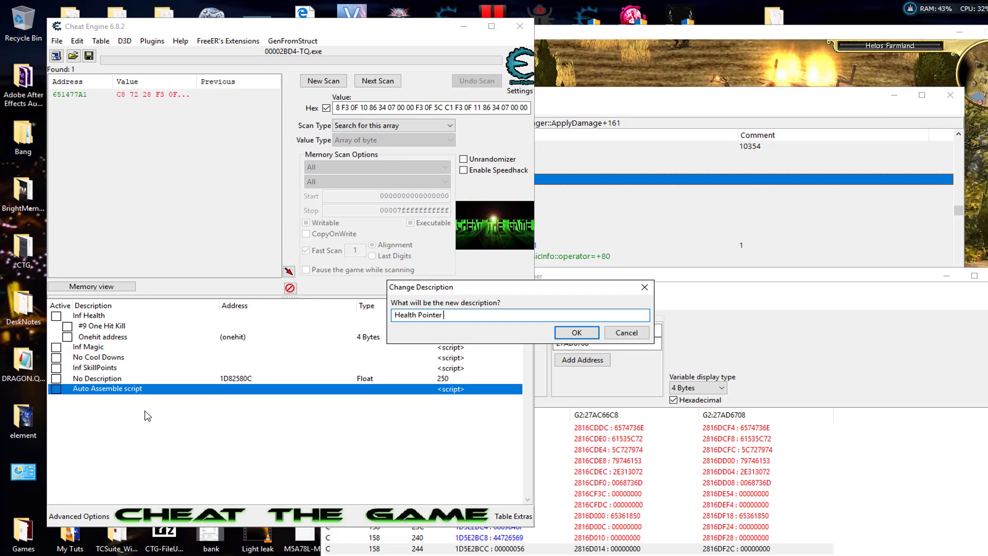
pyautogui.write('Compare')
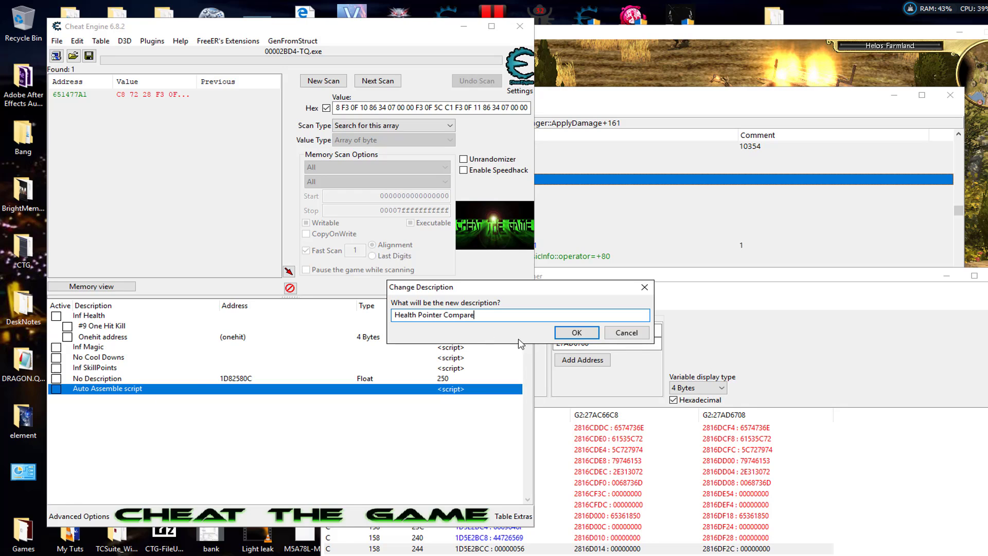
pyautogui.click(575, 332)
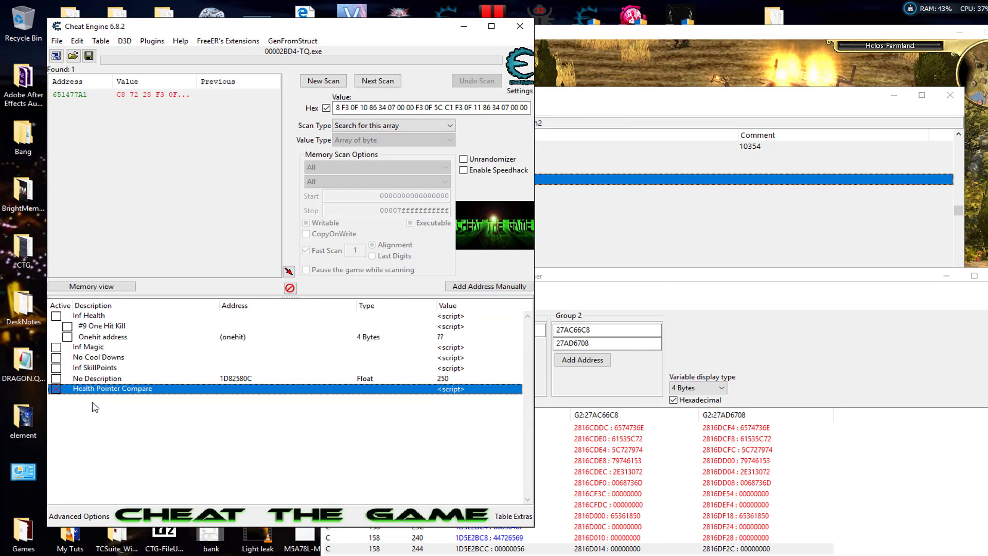
# Step: Change the No Description float value from 250 to 200
pyautogui.doubleClick(443, 378)
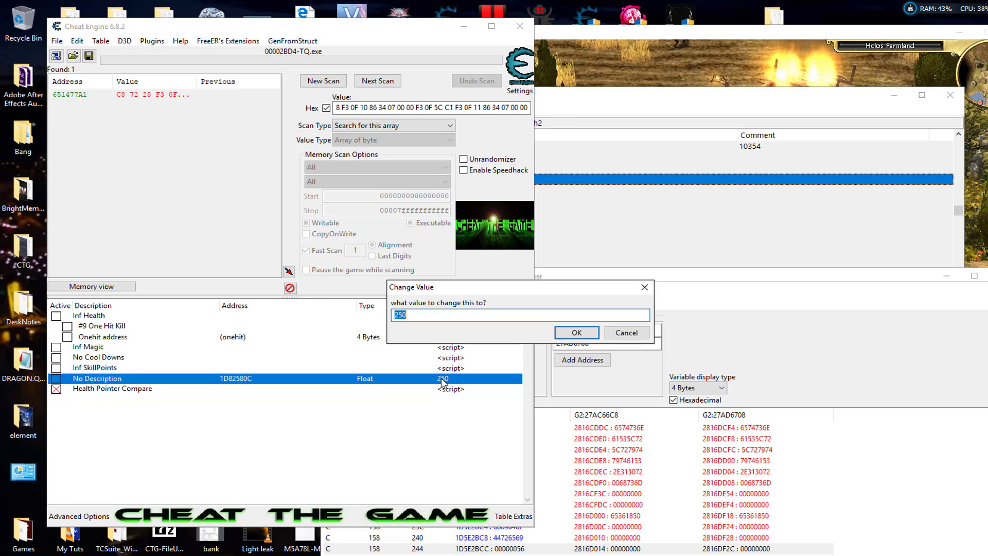
pyautogui.write('200')
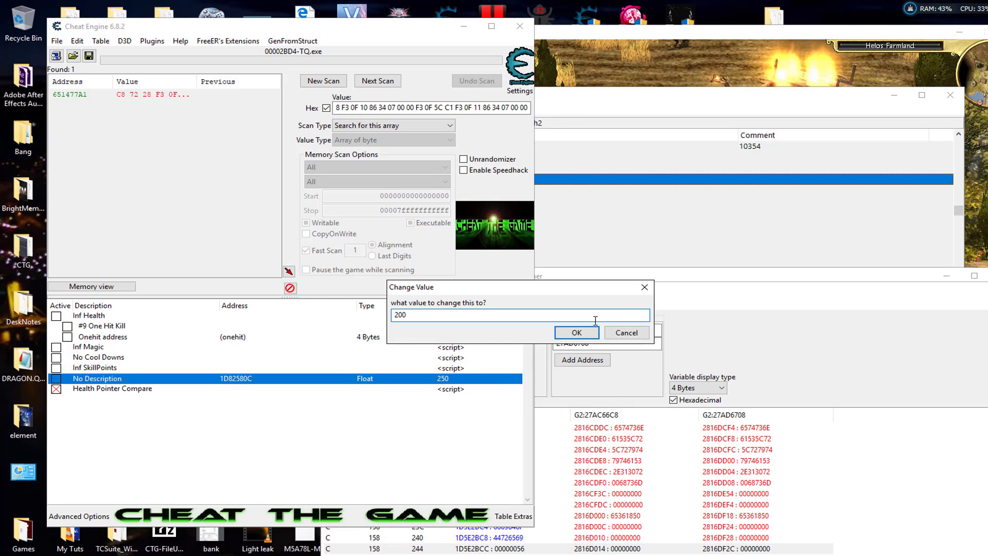
pyautogui.click(574, 332)
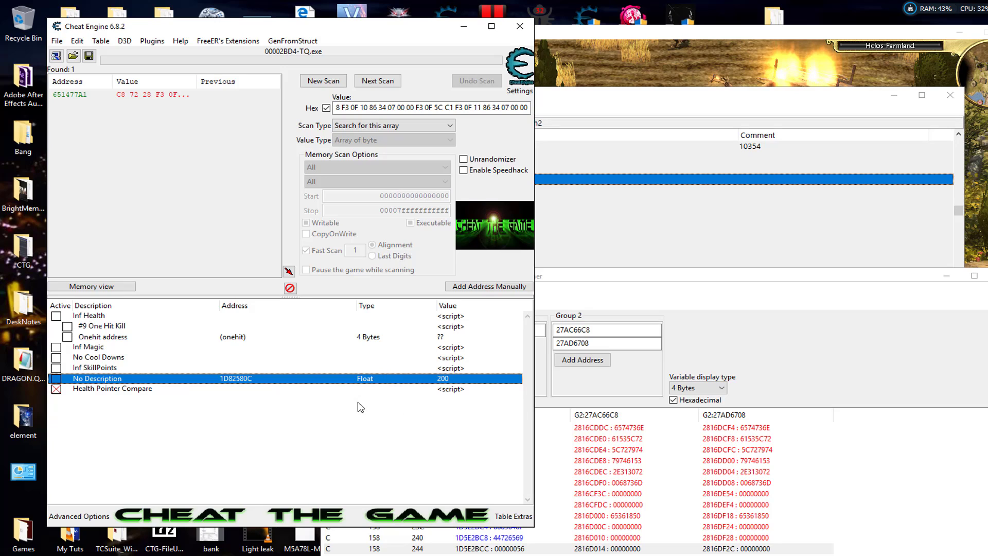
pyautogui.moveTo(442, 406)
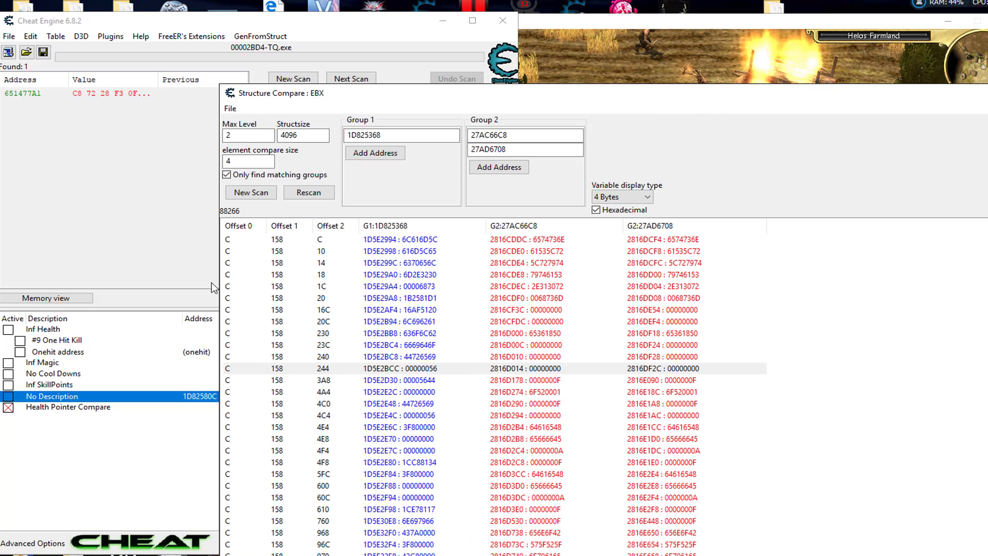
# Step: Select the 158/C row and switch the Structure Compare values back to decimal
pyautogui.scroll(-3)
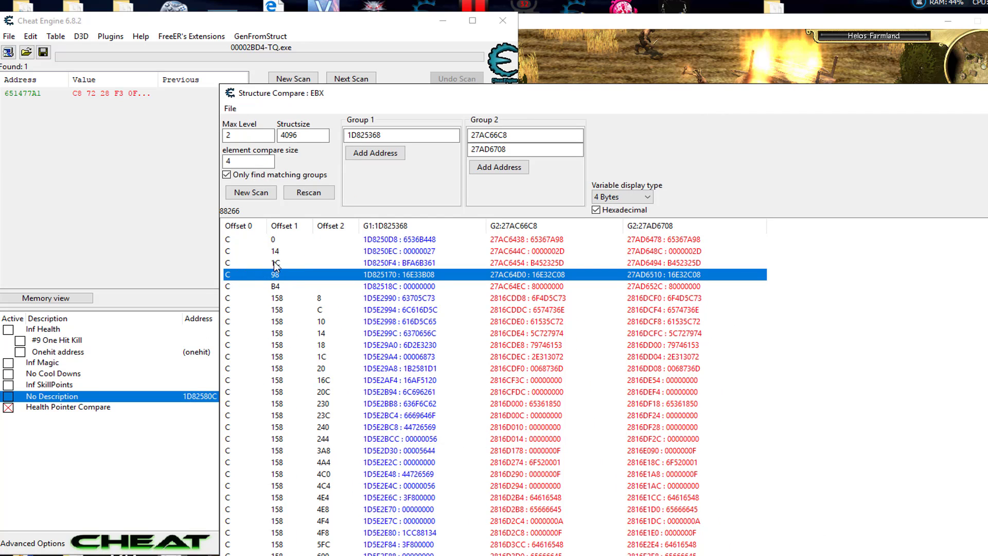
pyautogui.click(319, 310)
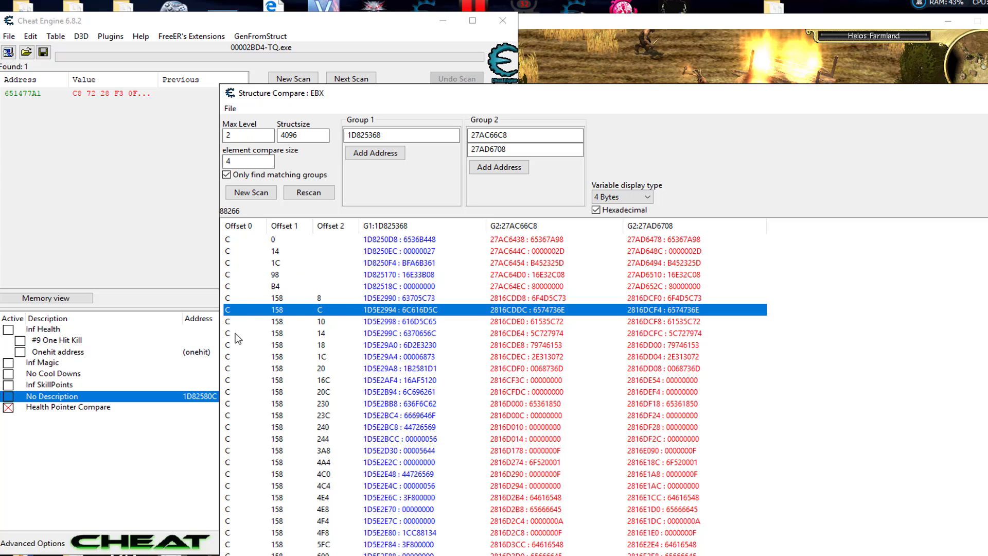
pyautogui.moveTo(439, 550)
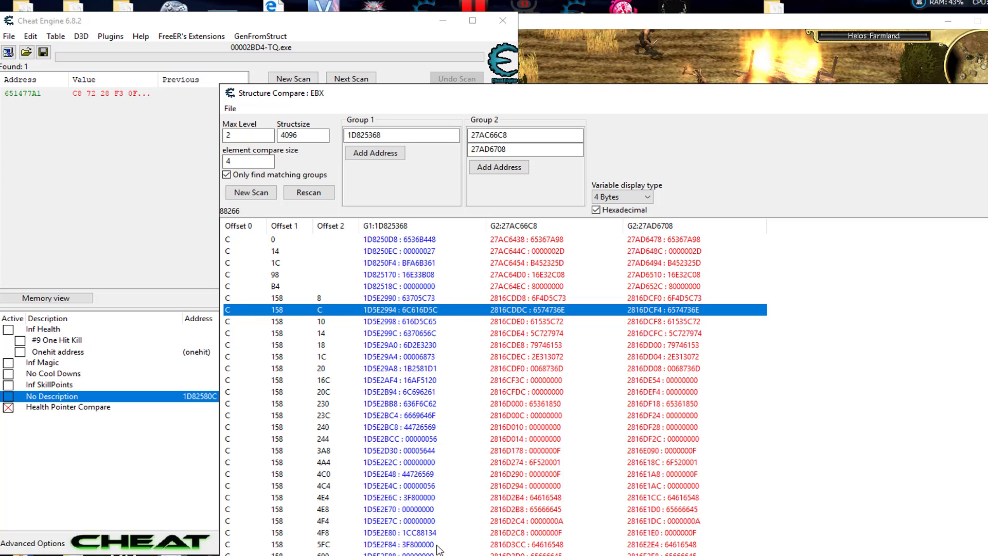
pyautogui.click(596, 210)
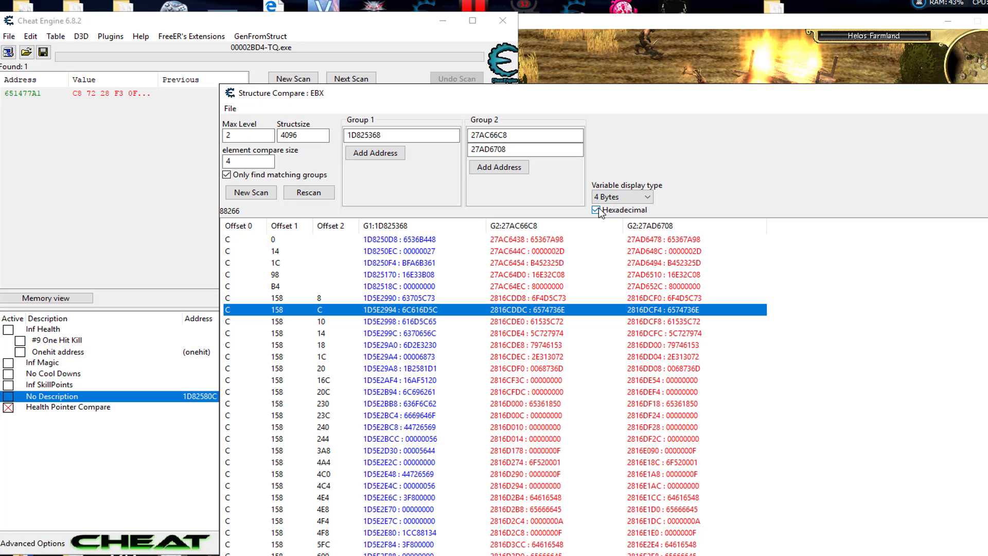
pyautogui.click(596, 210)
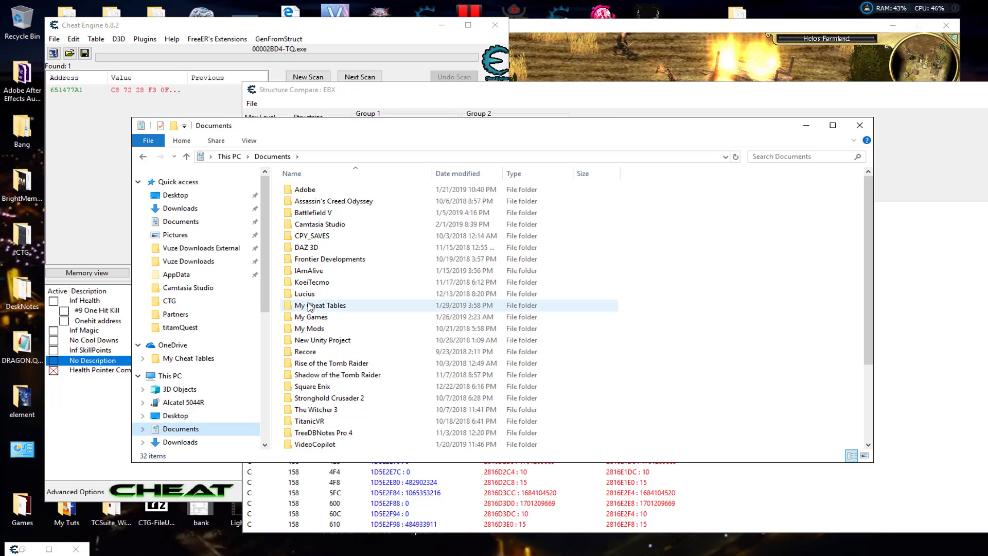
# Step: Open the My Cheat Tables folder and scroll through its tables down to the S titles
pyautogui.doubleClick(320, 305)
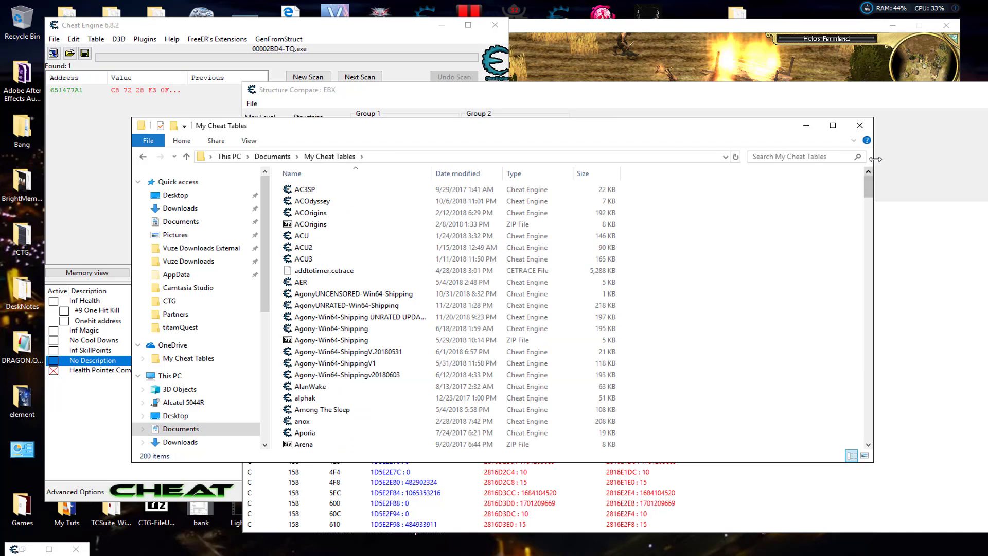
pyautogui.scroll(-3)
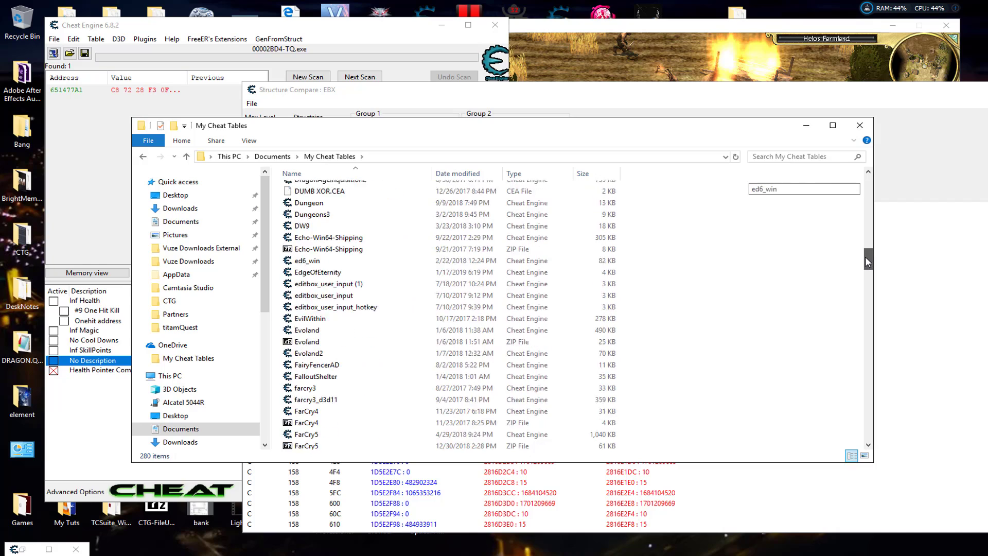
pyautogui.scroll(-3)
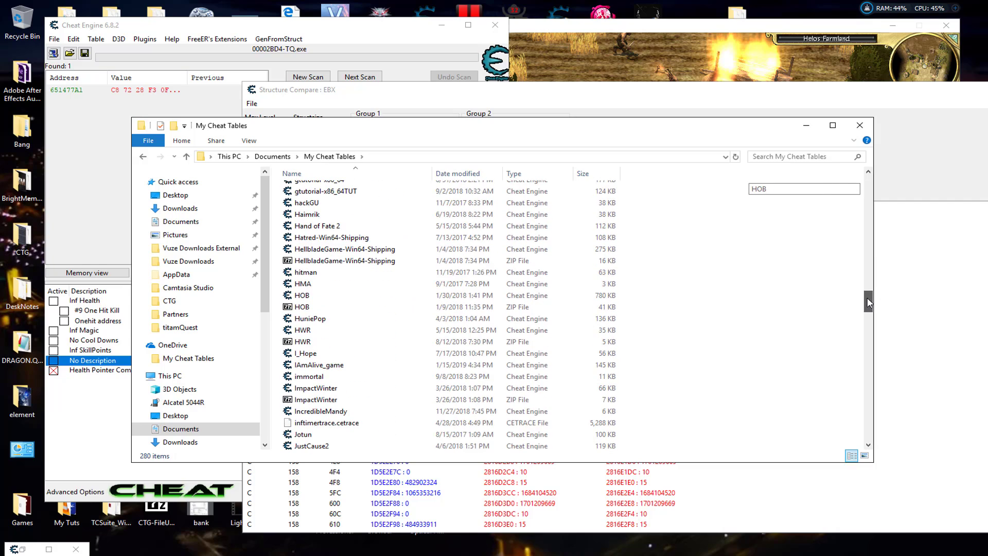
pyautogui.scroll(-3)
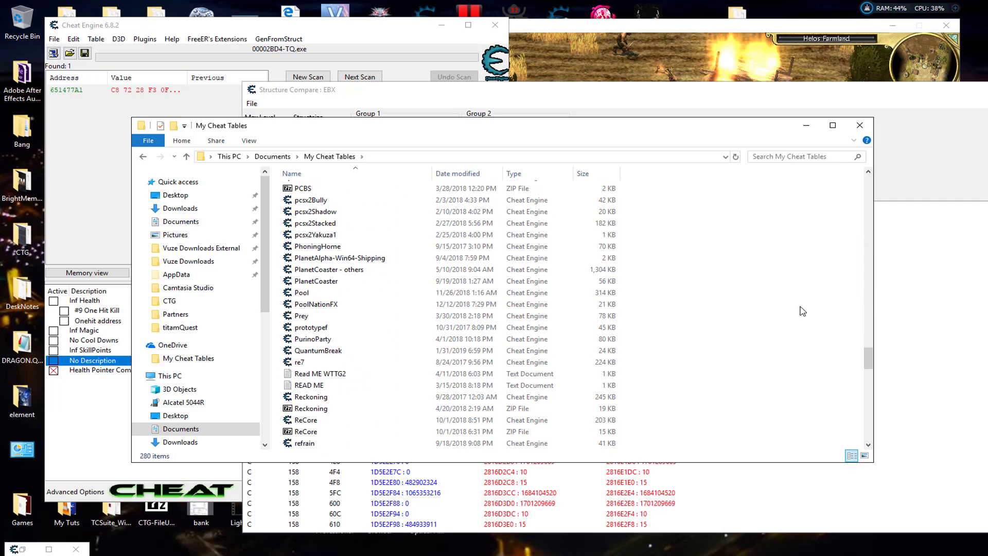
pyautogui.scroll(-3)
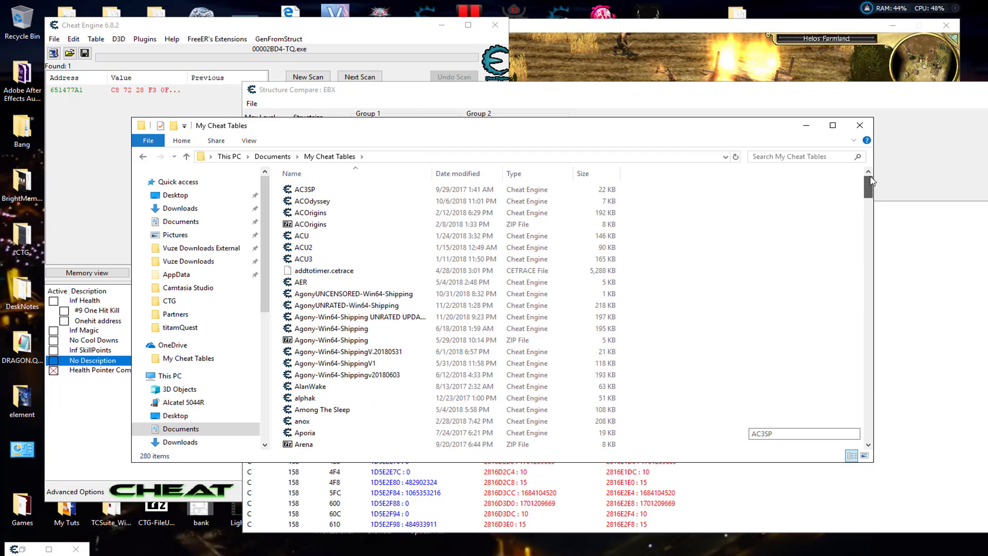
pyautogui.scroll(-3)
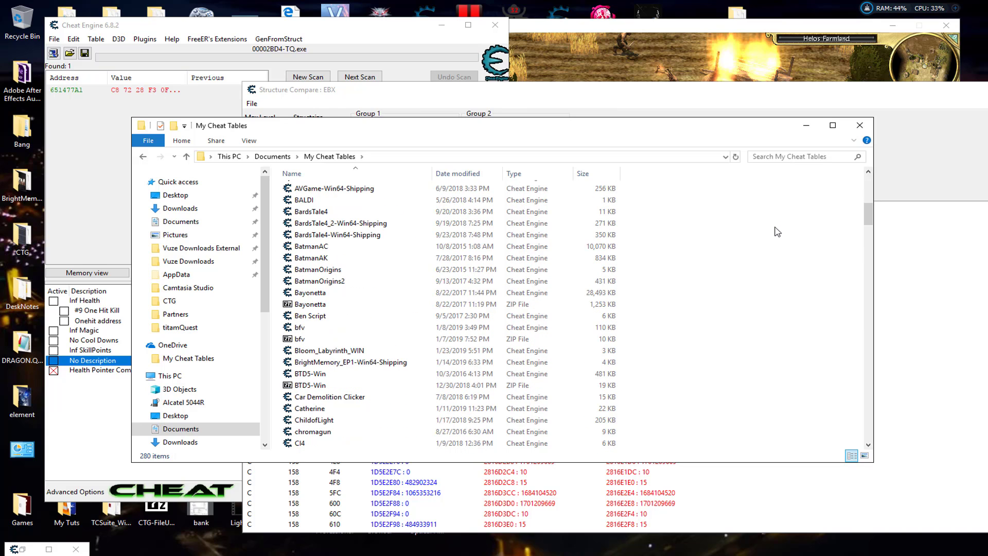
pyautogui.scroll(-3)
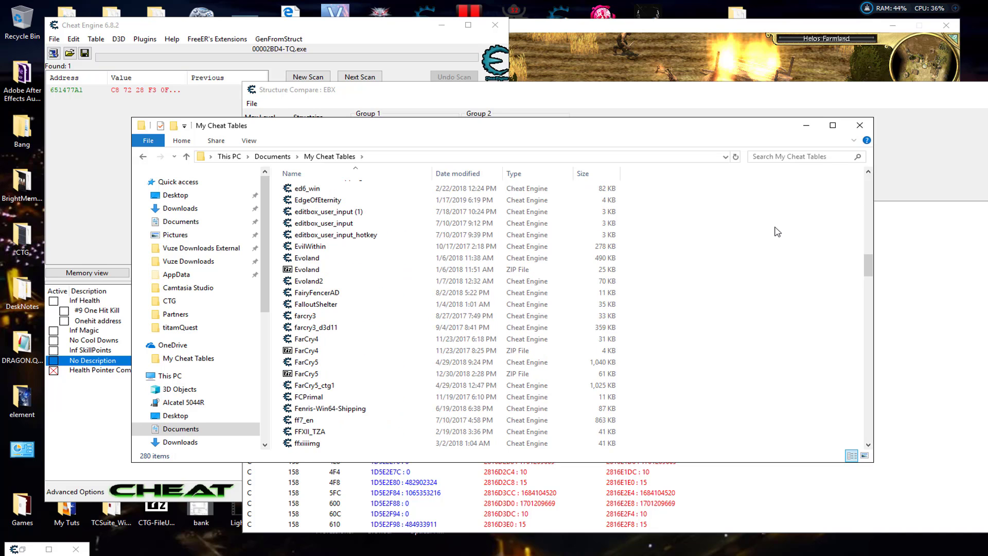
pyautogui.scroll(-3)
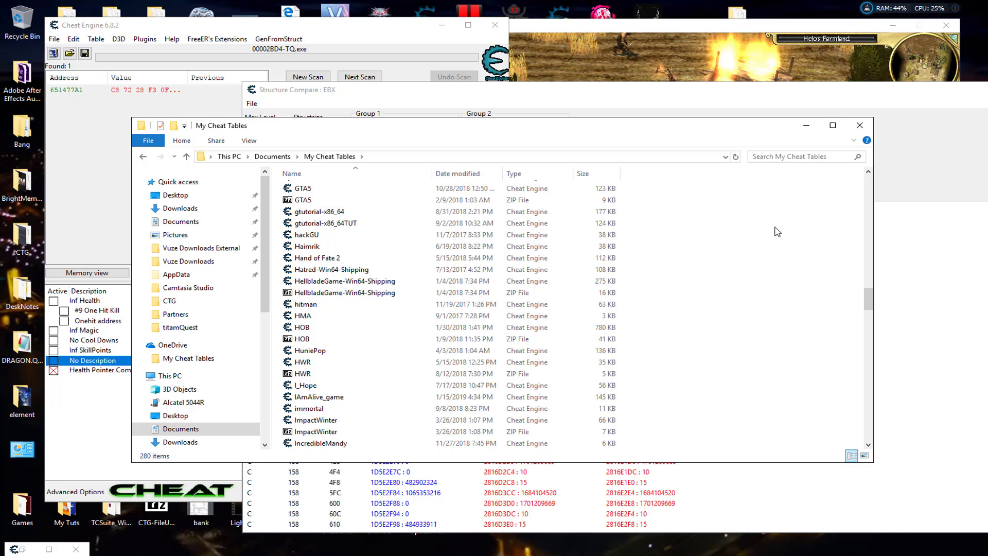
pyautogui.scroll(-3)
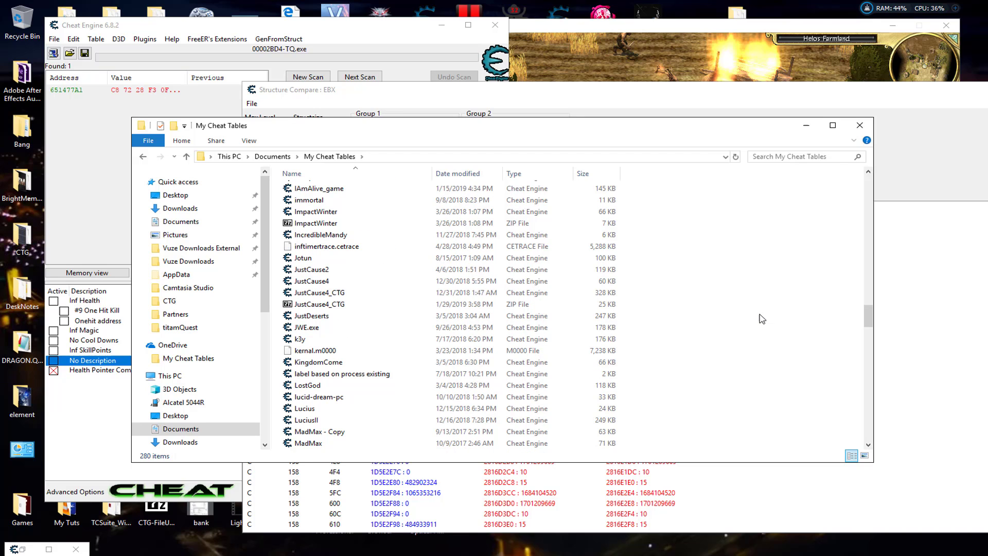
pyautogui.scroll(-3)
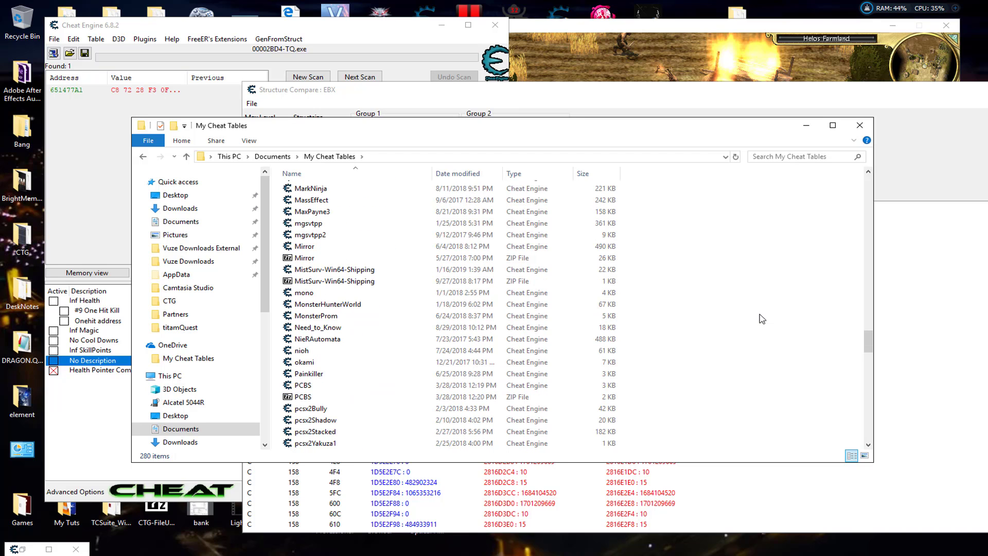
pyautogui.scroll(-3)
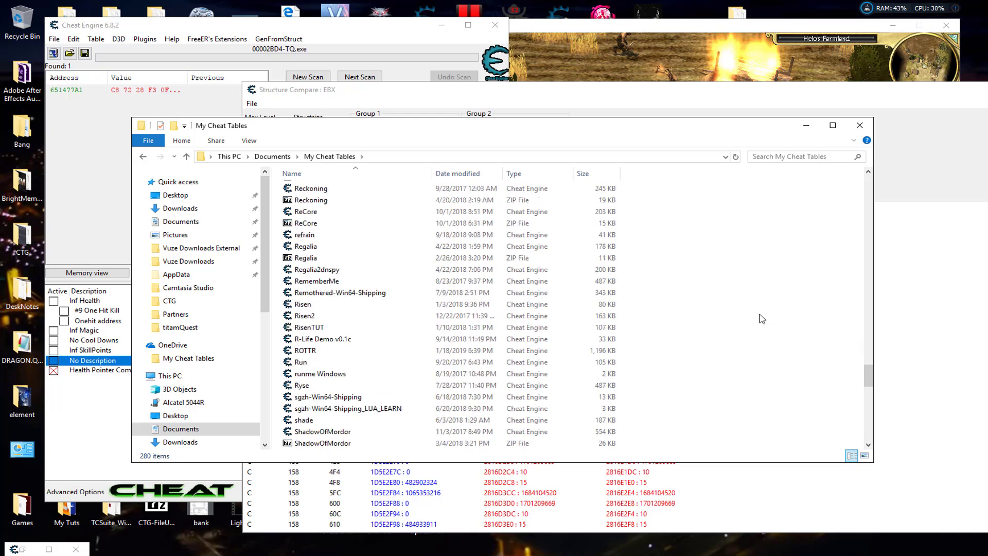
pyautogui.scroll(-3)
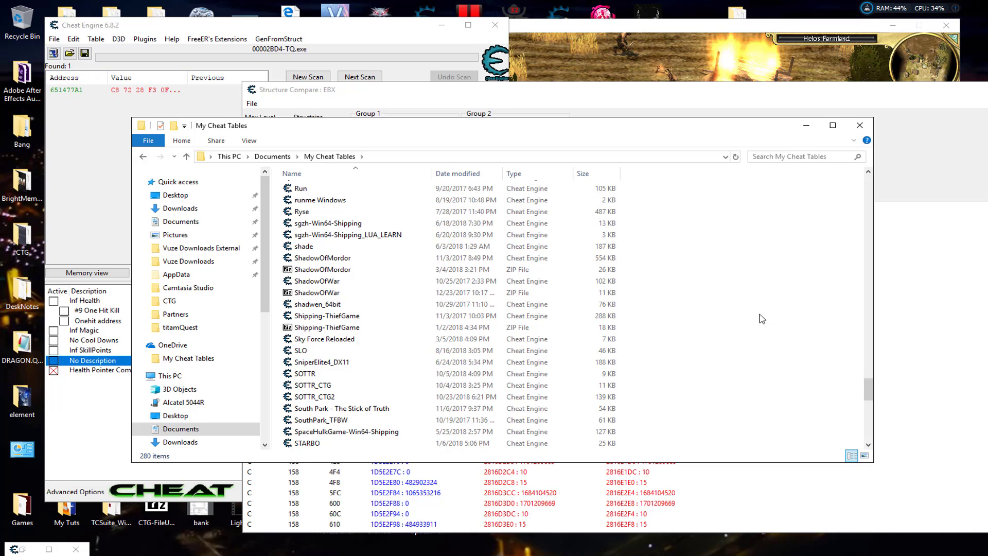
pyautogui.scroll(-3)
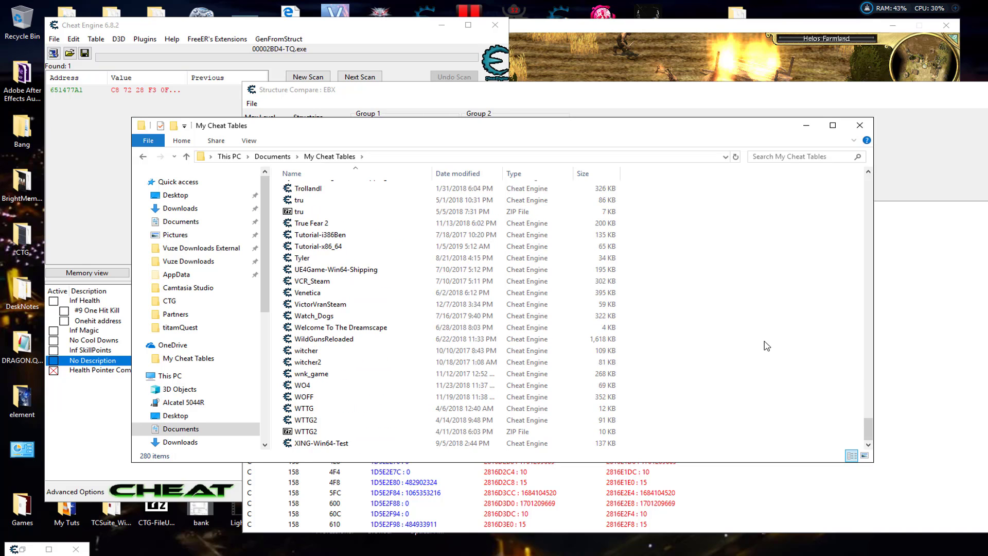
pyautogui.scroll(-3)
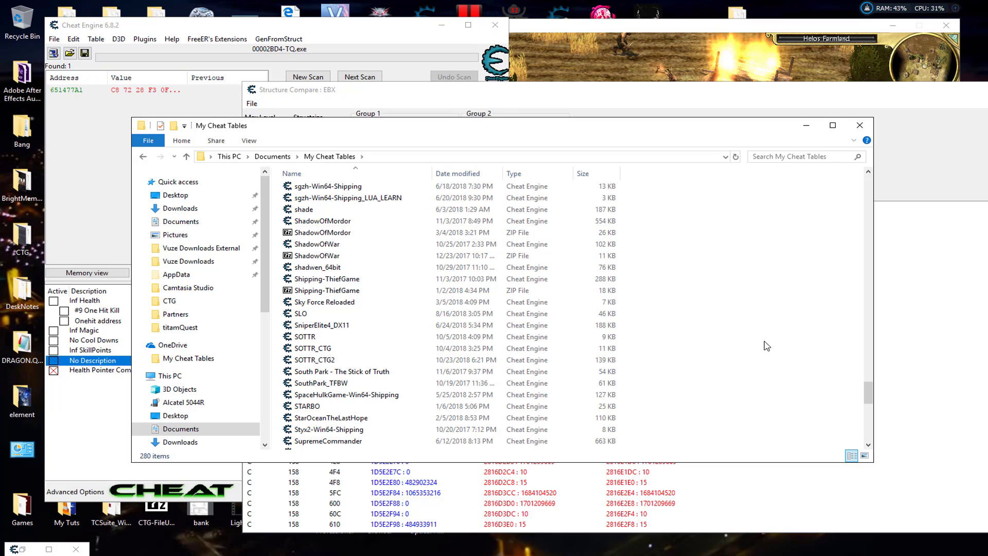
pyautogui.moveTo(887, 372)
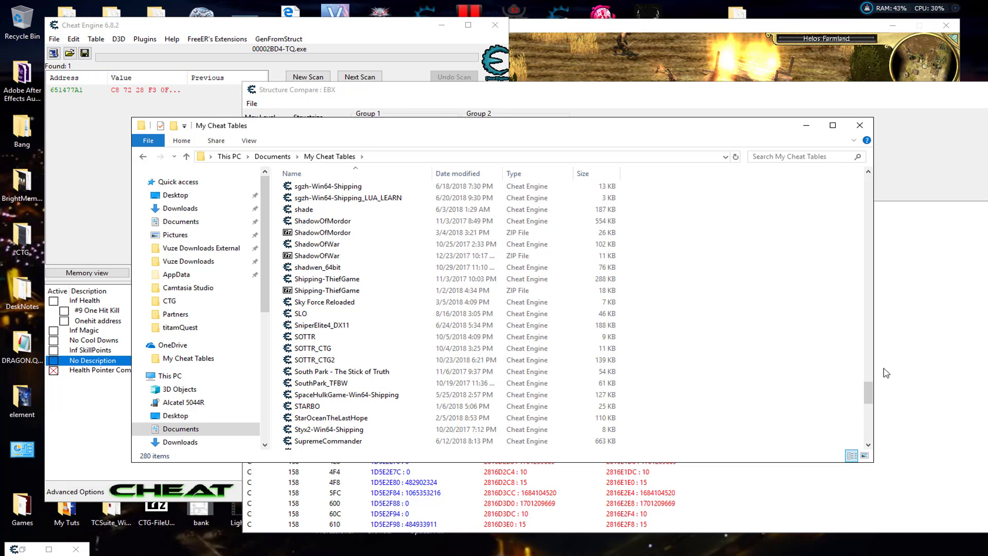